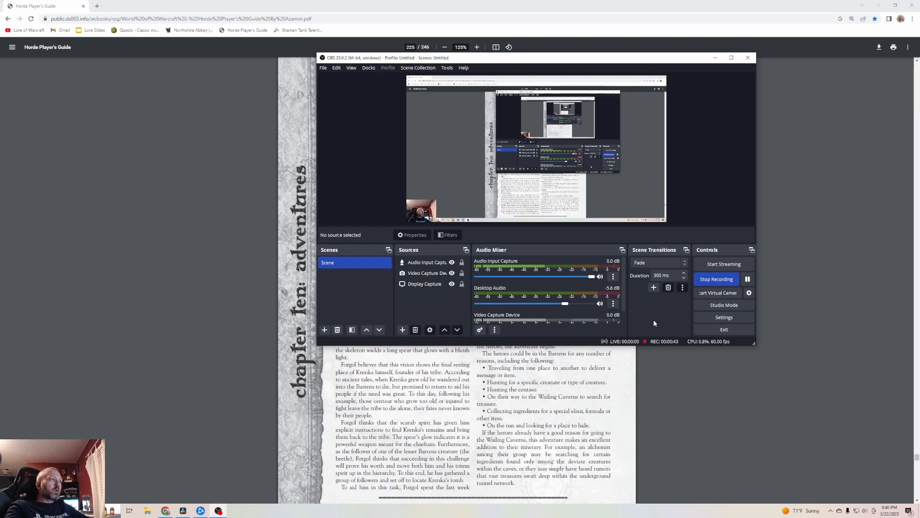
mouse_move(723, 461)
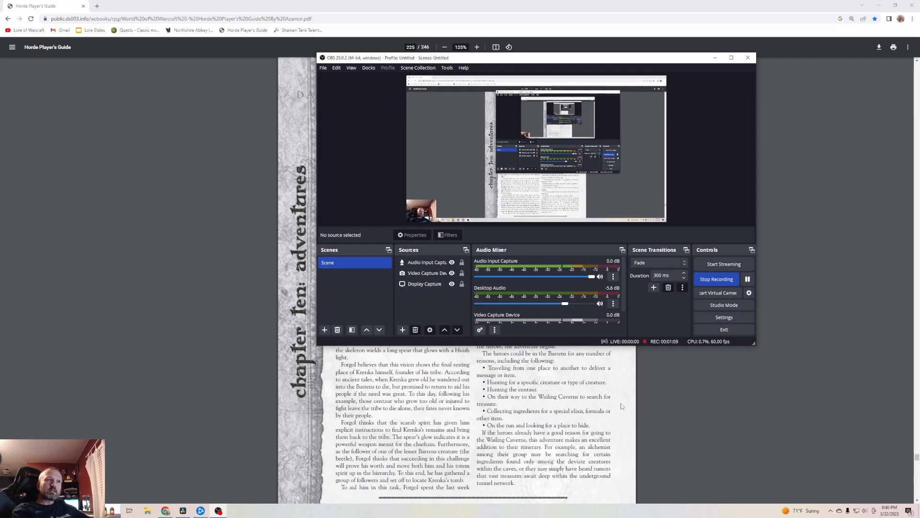
mouse_move(642, 396)
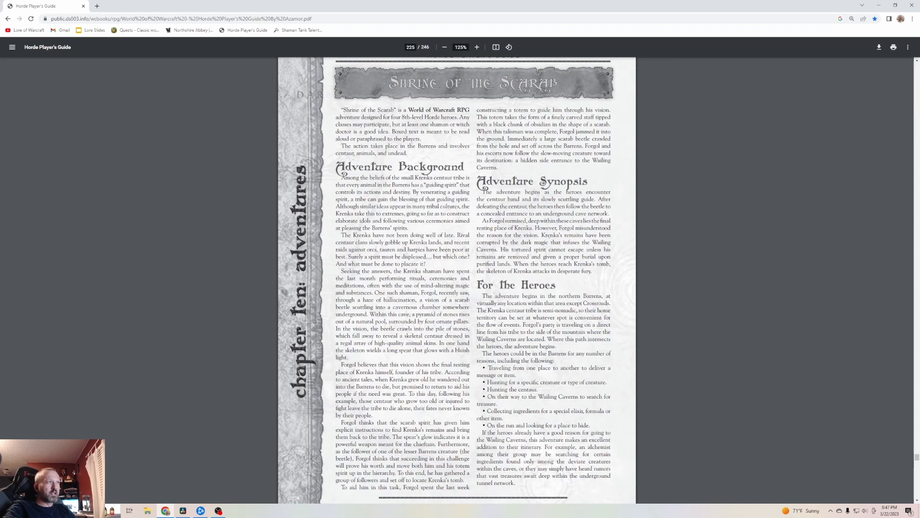
mouse_move(430, 158)
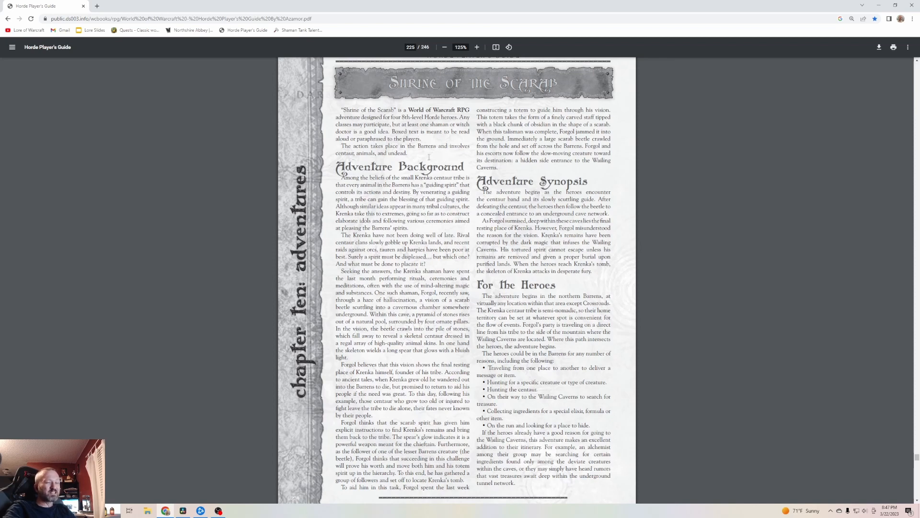
mouse_move(425, 157)
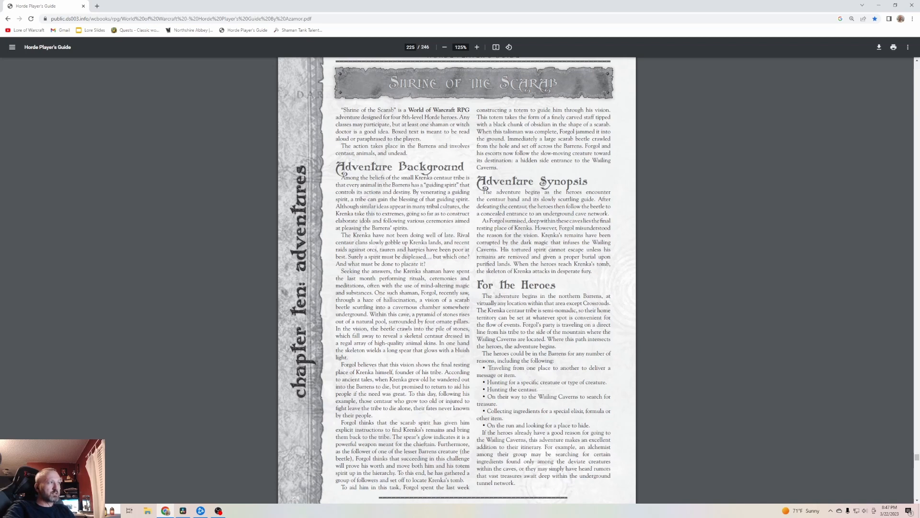
mouse_move(754, 345)
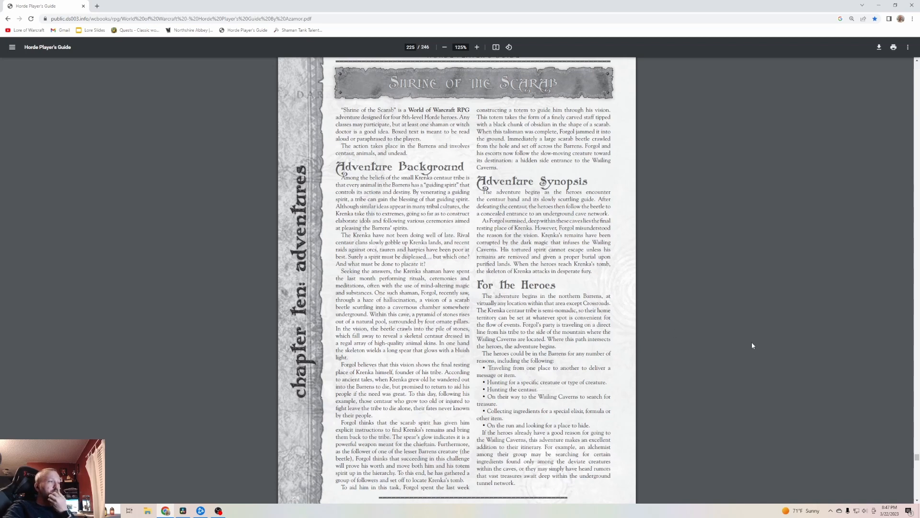
mouse_move(717, 374)
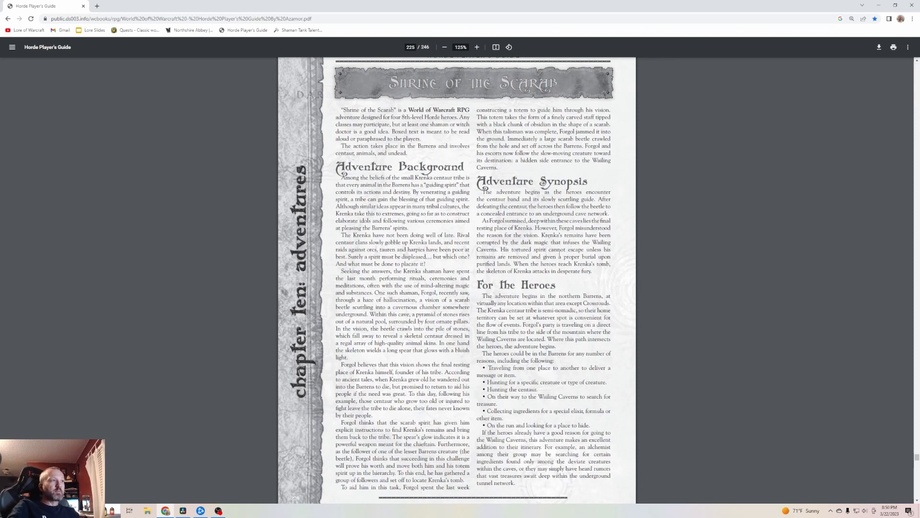
mouse_move(606, 286)
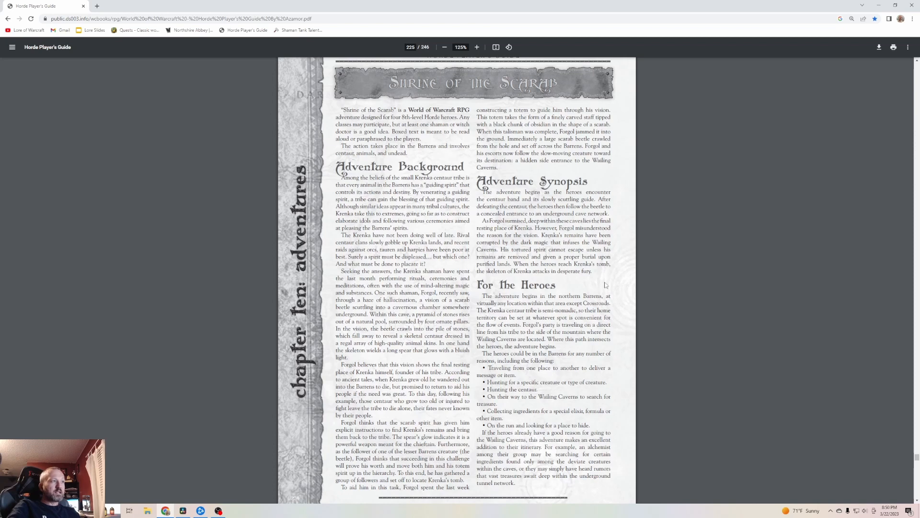
mouse_move(573, 287)
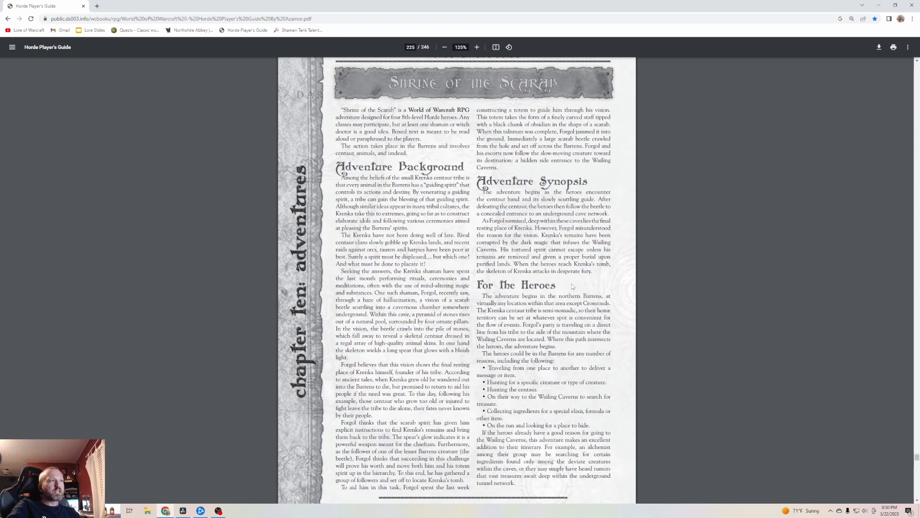
mouse_move(573, 287)
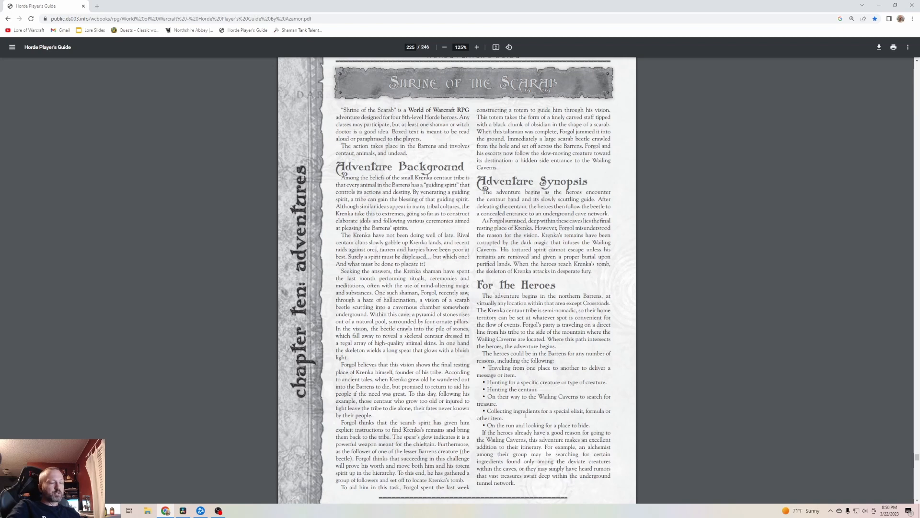
- Scroll down to page 226 until the Centaurs and a Beetle illustration is fully visible
scroll("down", 3)
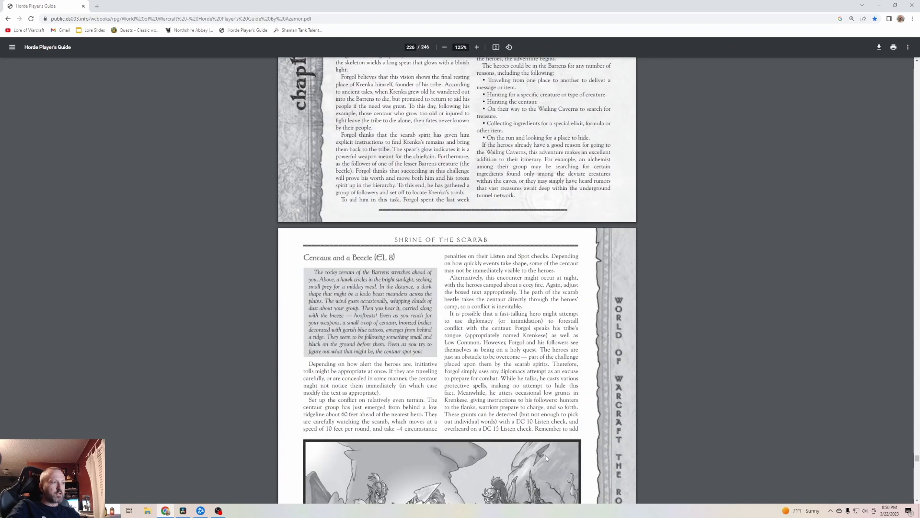
scroll("down", 3)
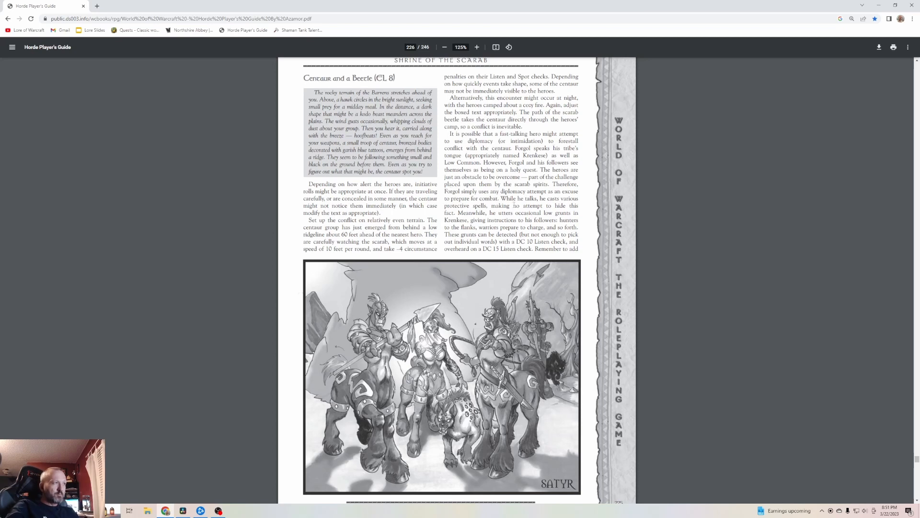
- Scroll down from page 227 to page 228 with The Couatl Cave and Cavern Features
scroll("down", 3)
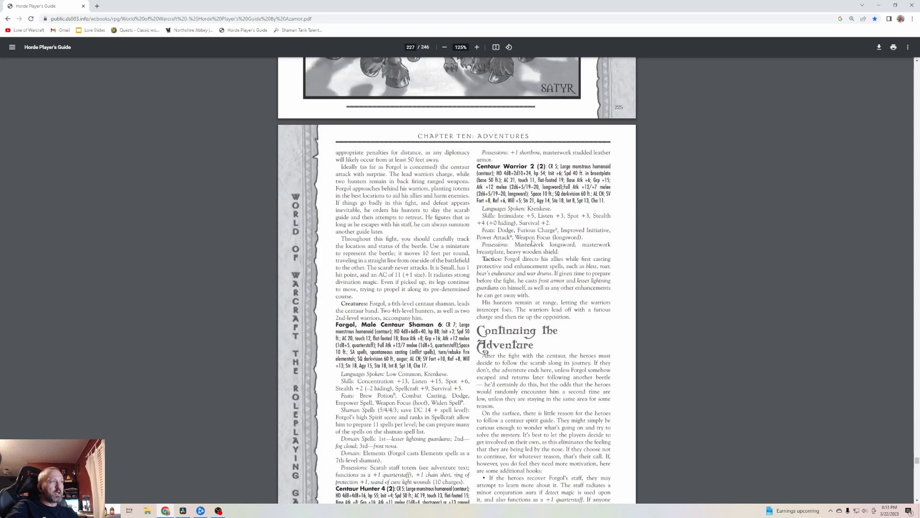
scroll("down", 3)
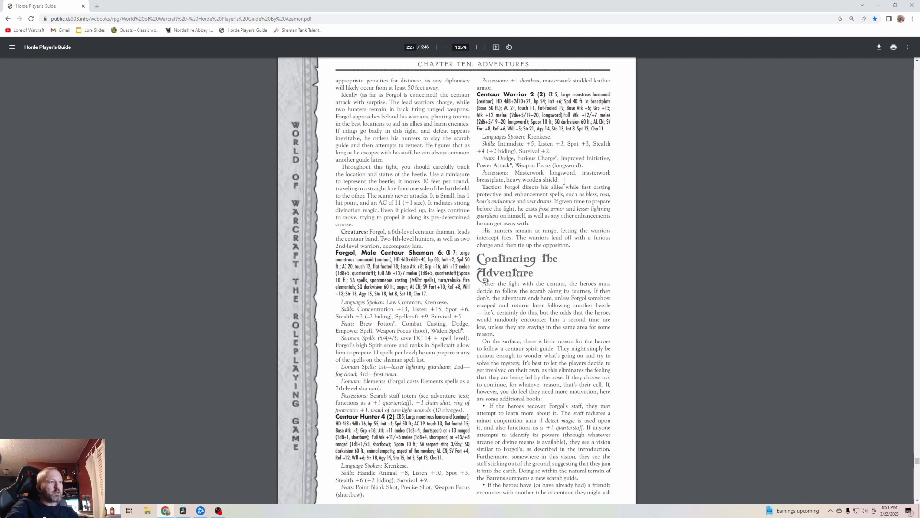
mouse_move(622, 195)
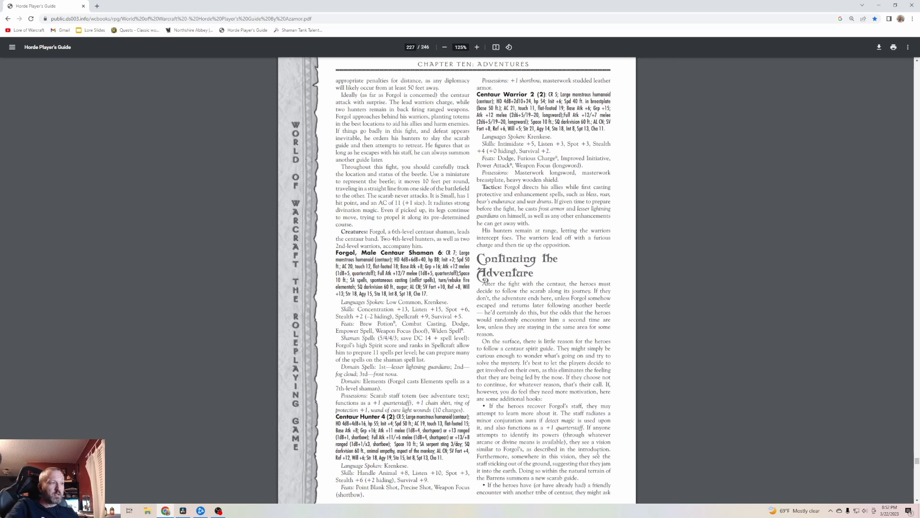
scroll("down", 3)
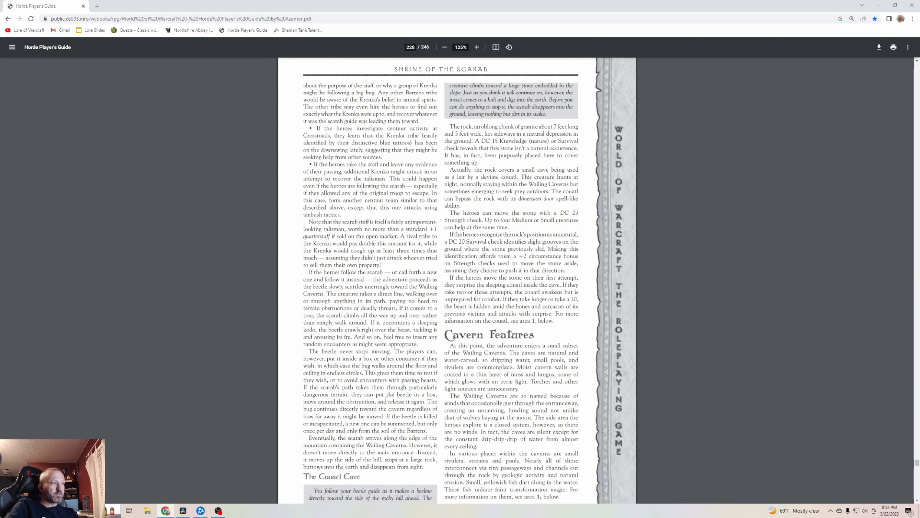
scroll("down", 3)
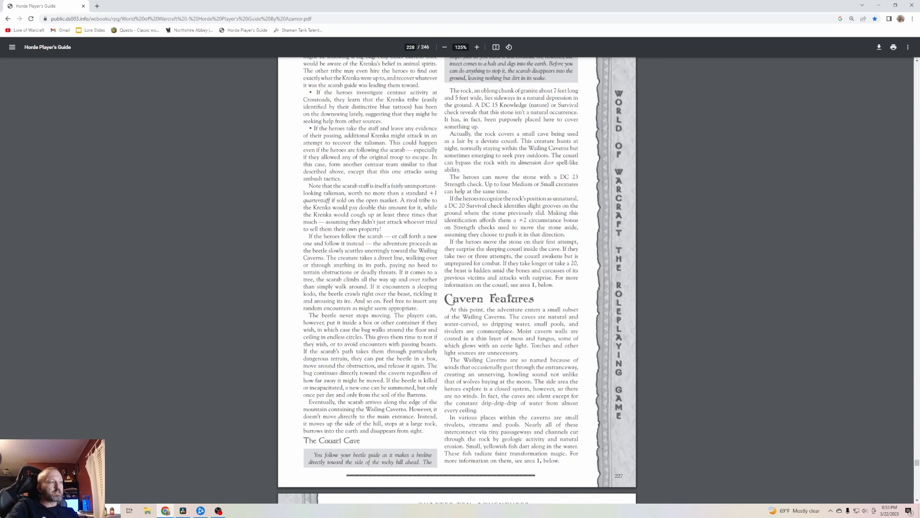
scroll("up", 3)
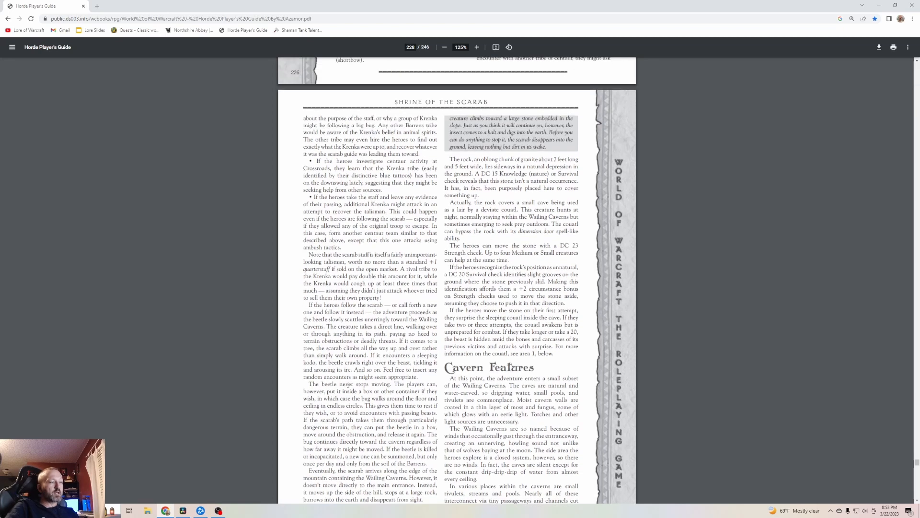
scroll("up", 3)
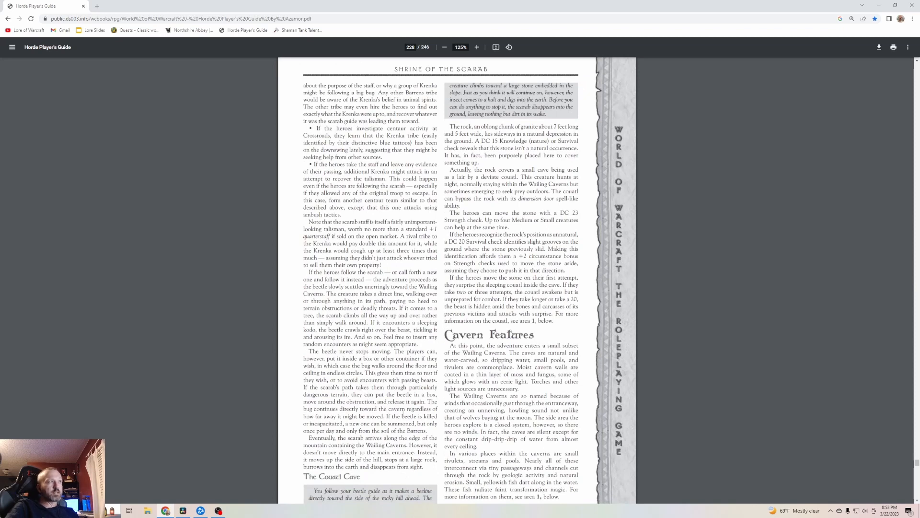
scroll("down", 3)
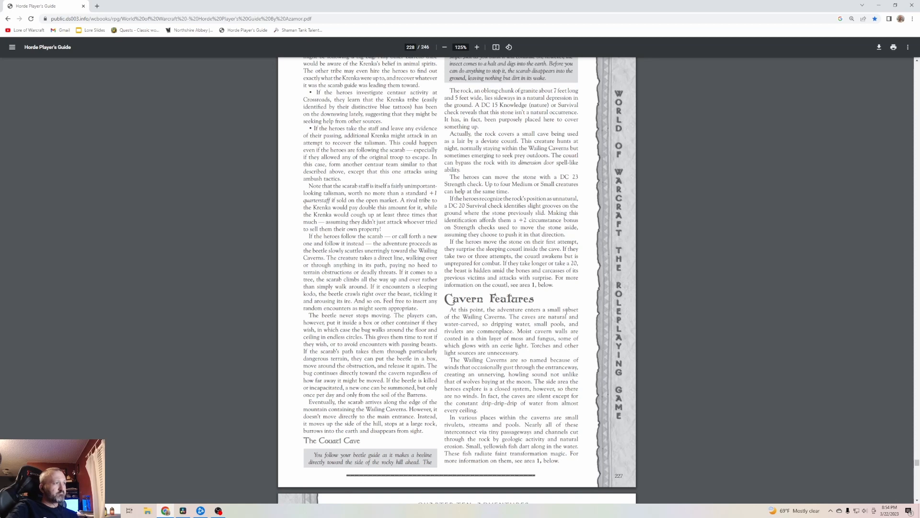
mouse_move(553, 297)
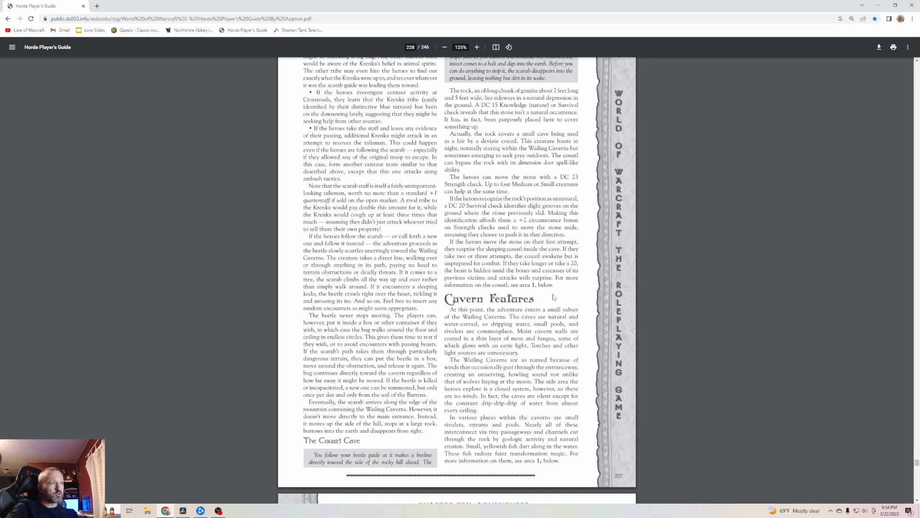
mouse_move(585, 317)
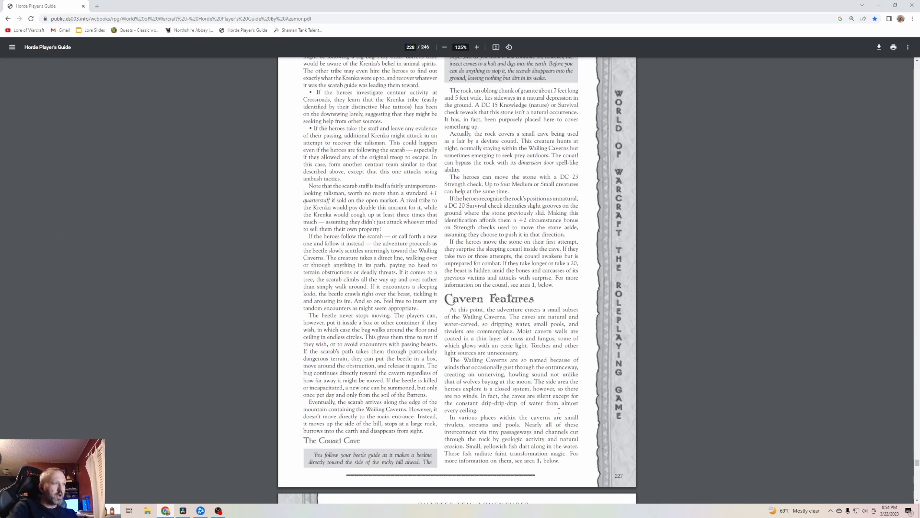
- Scroll down to page 229 with Random Encounters, Deviate Creatures and Area 1: Couatl Lair
scroll("down", 3)
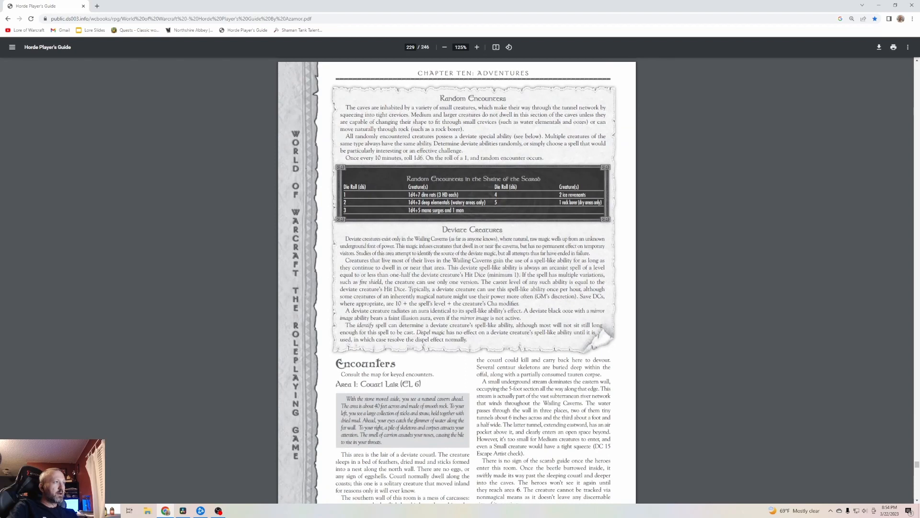
mouse_move(473, 221)
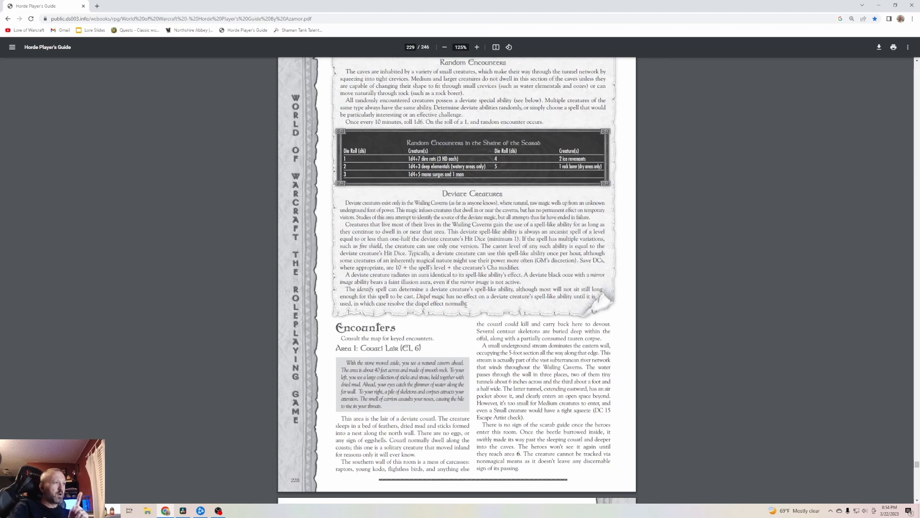
mouse_move(461, 317)
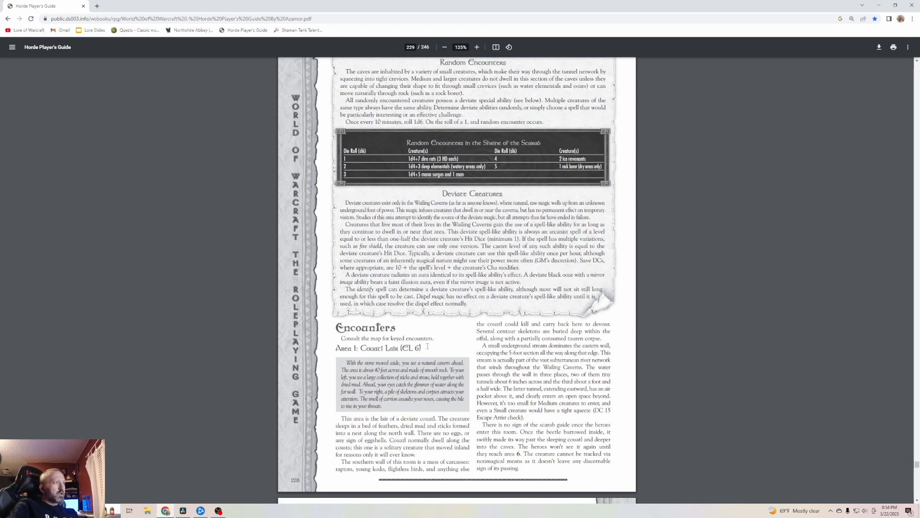
mouse_move(427, 347)
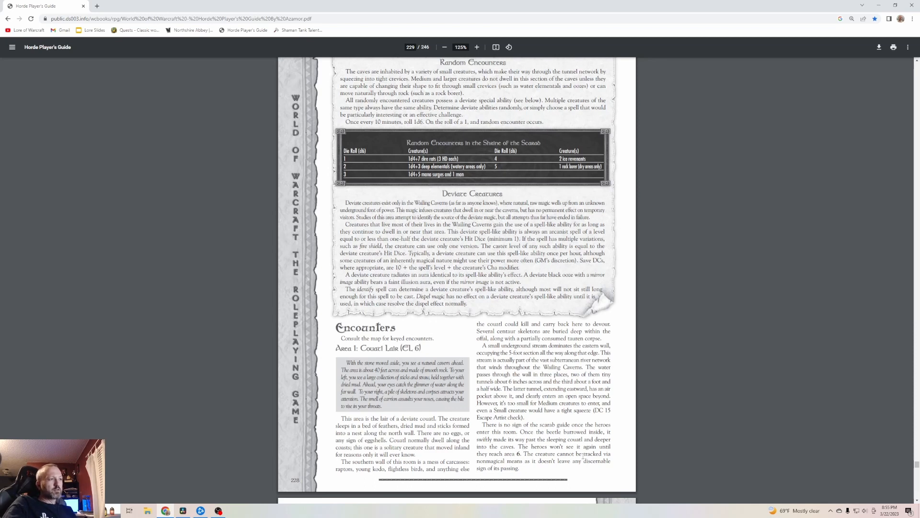
- Scroll past the Shrine of the Scarab map to Area 2 Tunnel Junction and Area 3 Ooze Pit
scroll("down", 3)
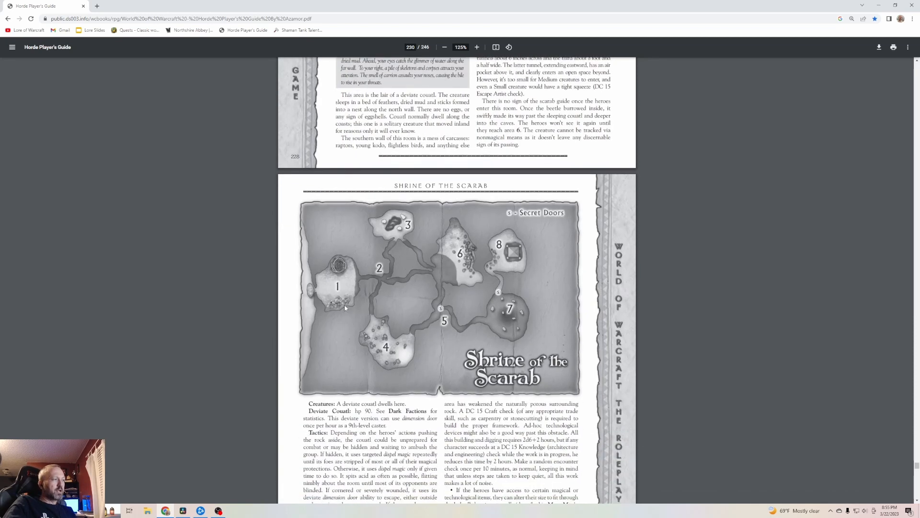
scroll("down", 3)
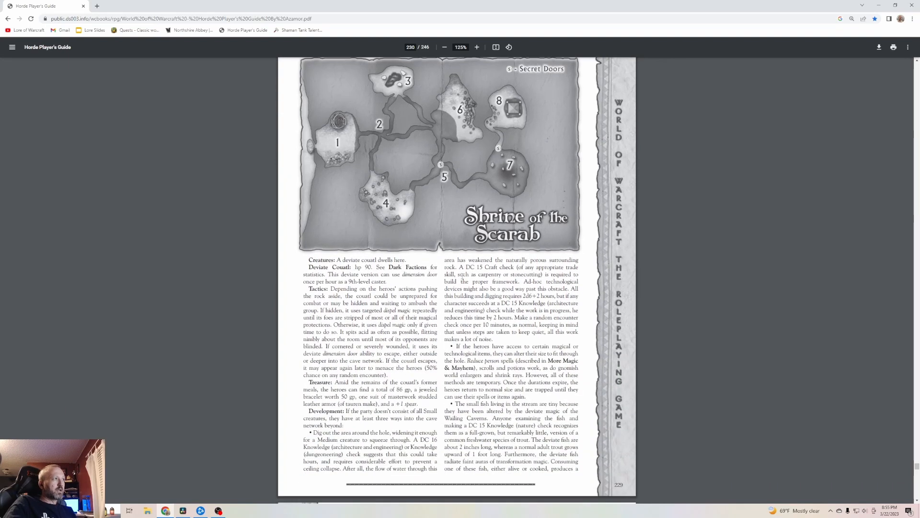
scroll("up", 3)
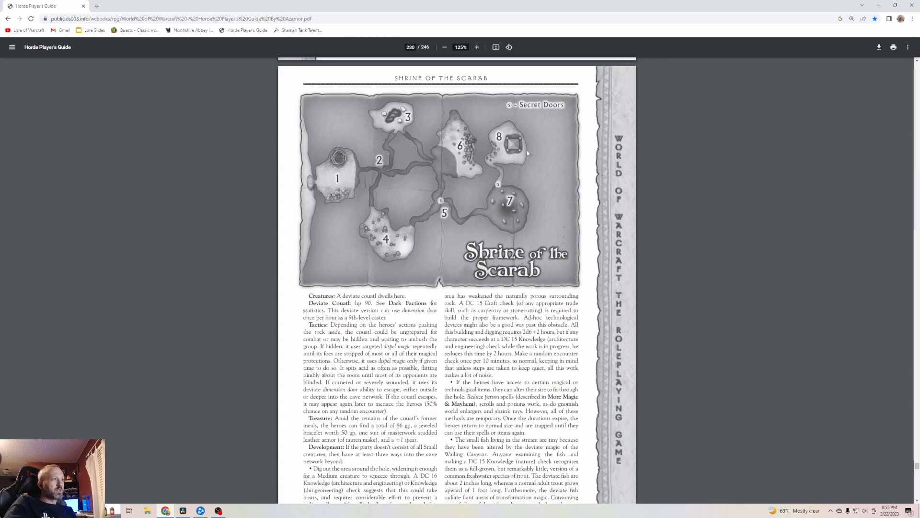
mouse_move(393, 210)
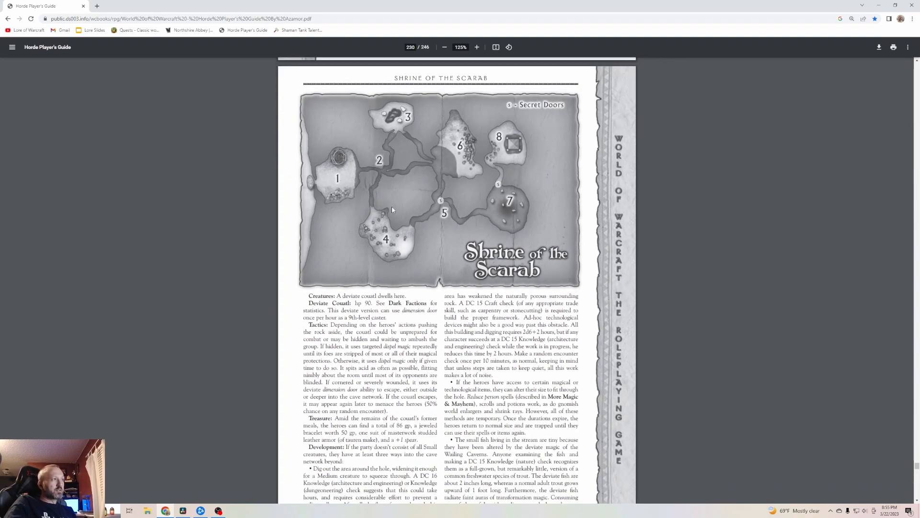
scroll("down", 3)
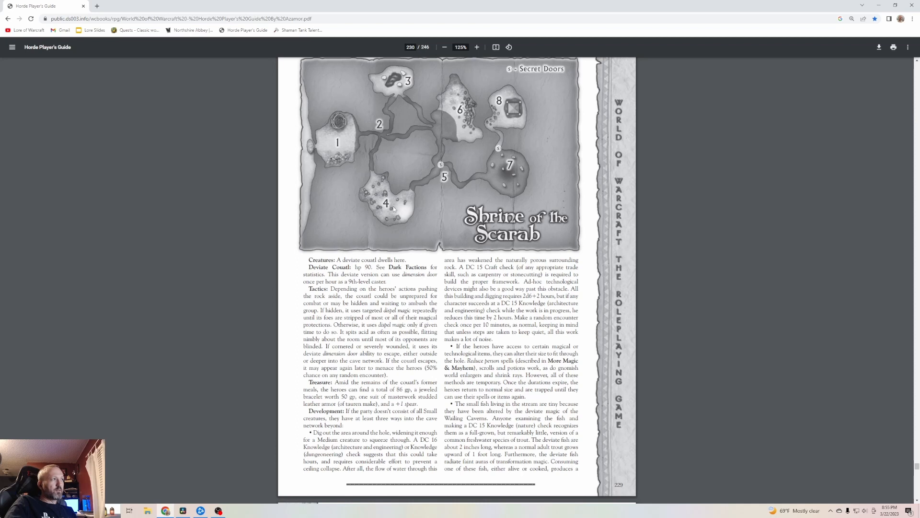
mouse_move(469, 155)
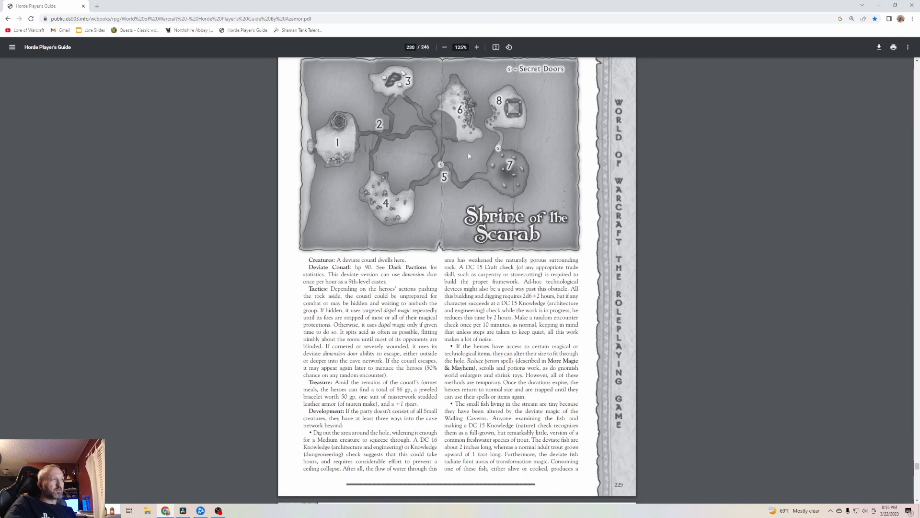
mouse_move(479, 178)
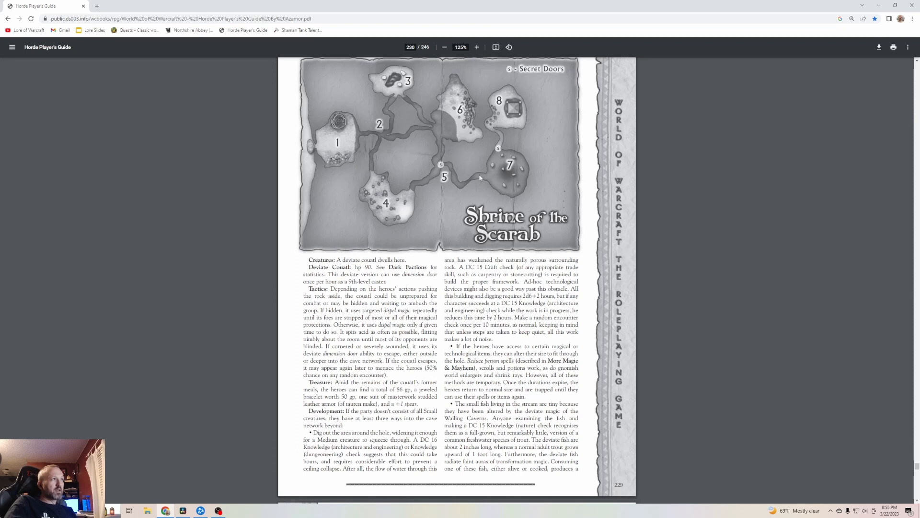
scroll("down", 3)
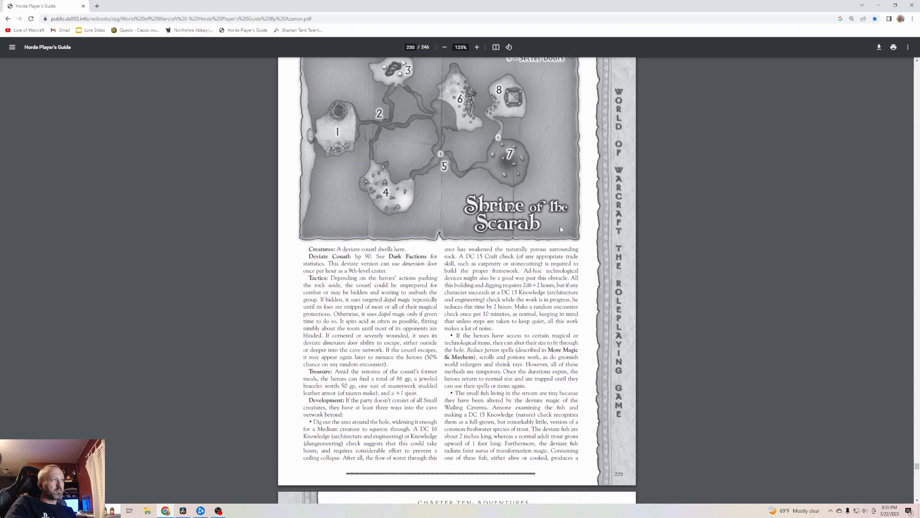
scroll("down", 3)
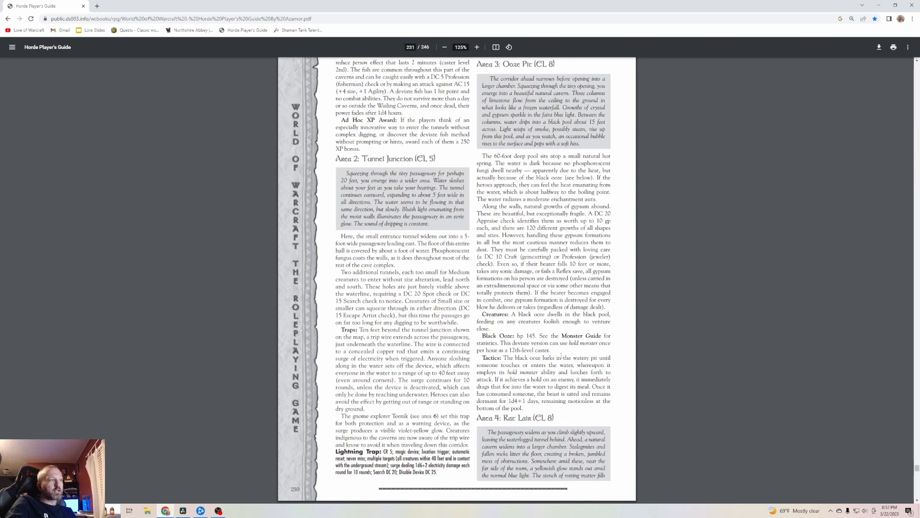
- Scroll on to the rat swarm details and Area 5: Secret Tunnel Entrance
scroll("up", 3)
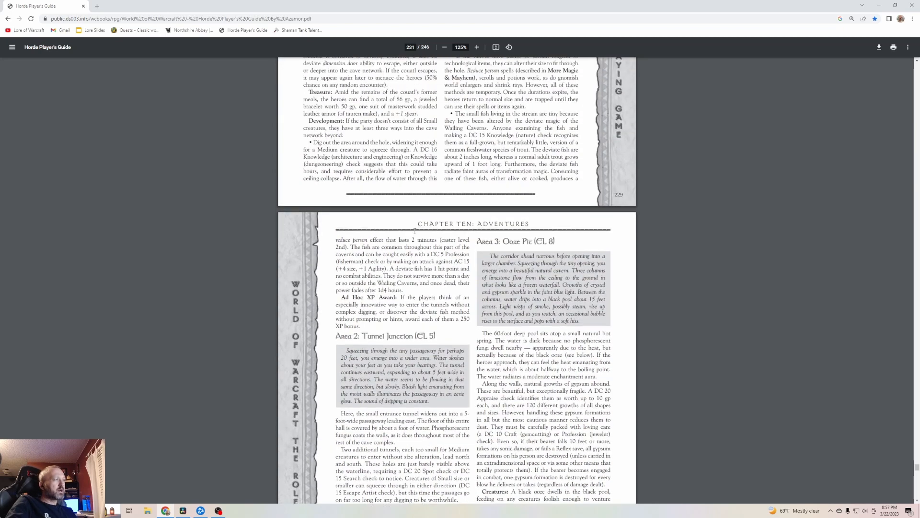
scroll("up", 3)
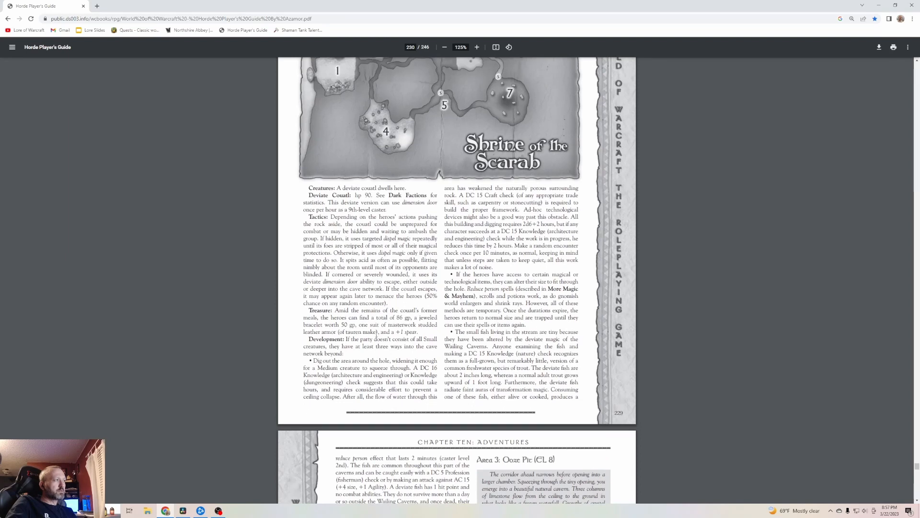
scroll("down", 3)
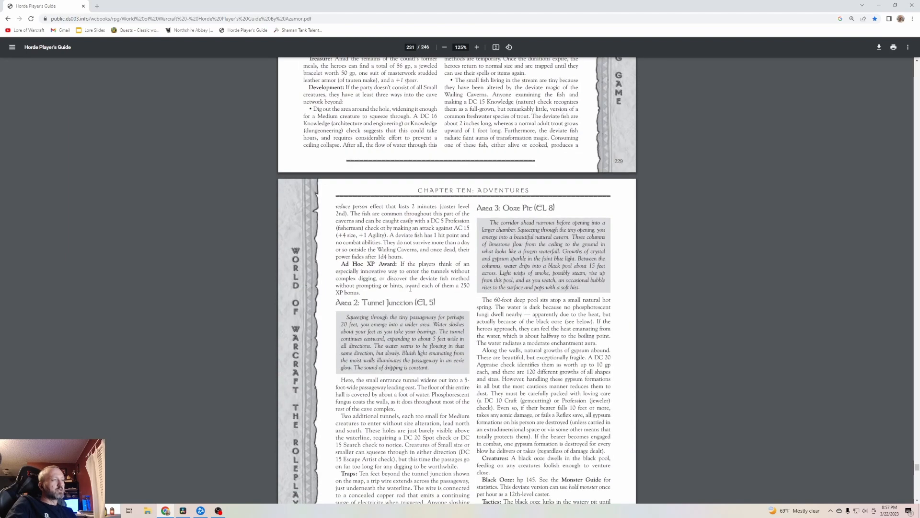
scroll("down", 3)
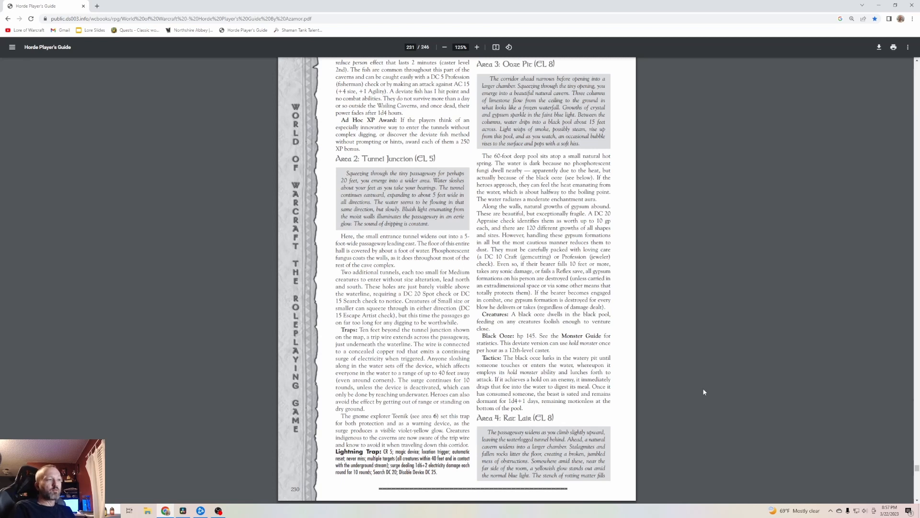
mouse_move(702, 409)
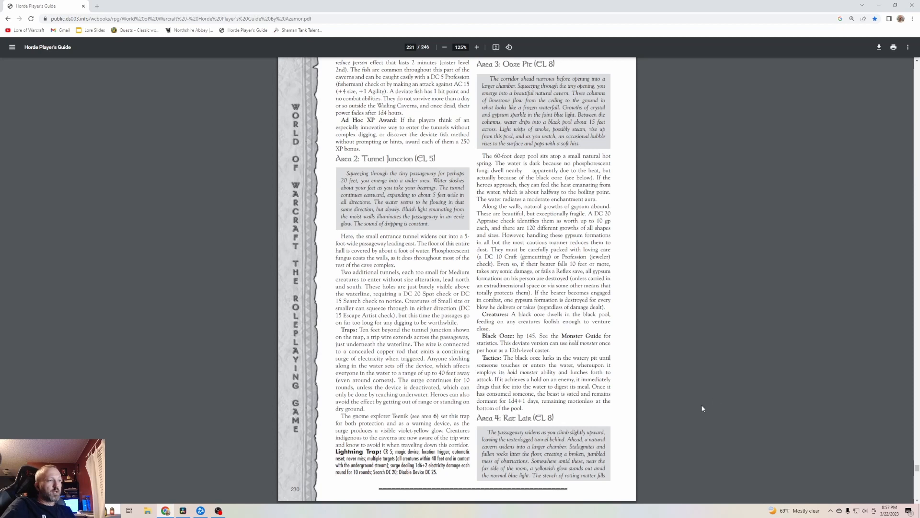
scroll("down", 3)
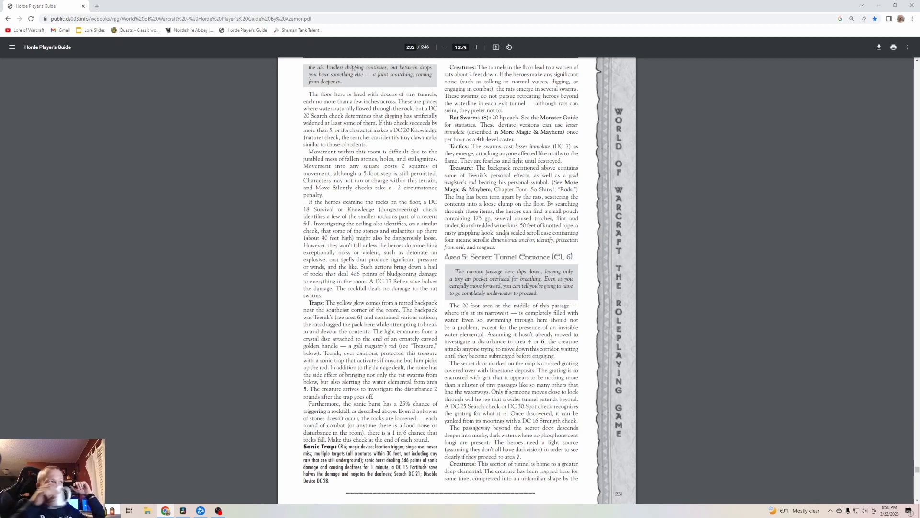
- Glance back at the Shrine of the Scarab map, then scroll down to the Sonic Trap and deep elemental entry
scroll("up", 3)
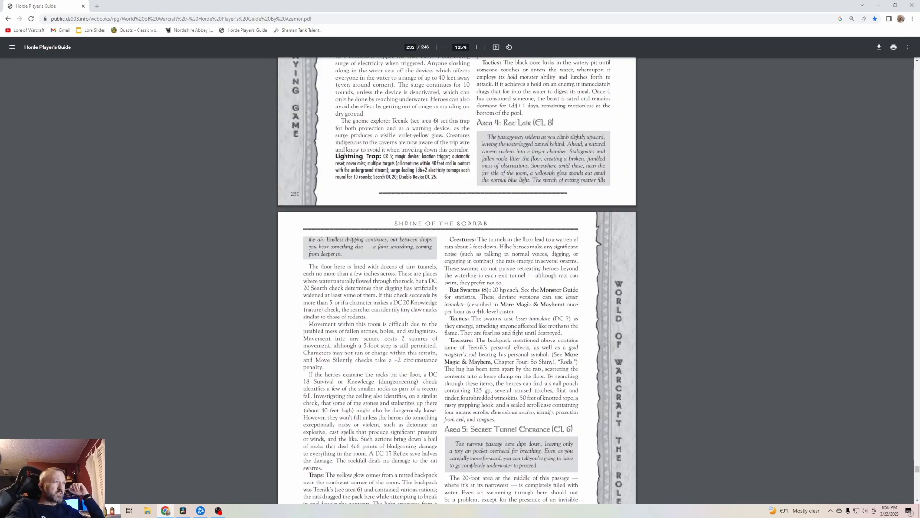
scroll("up", 3)
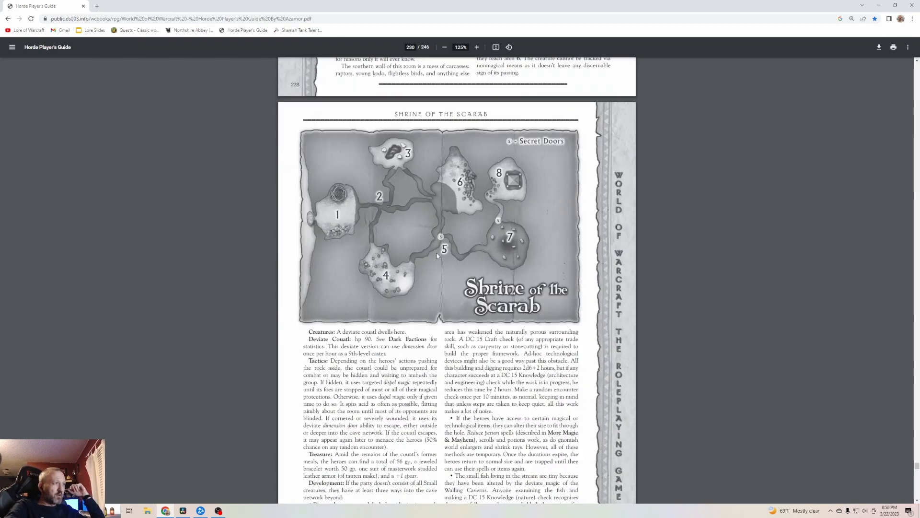
mouse_move(439, 249)
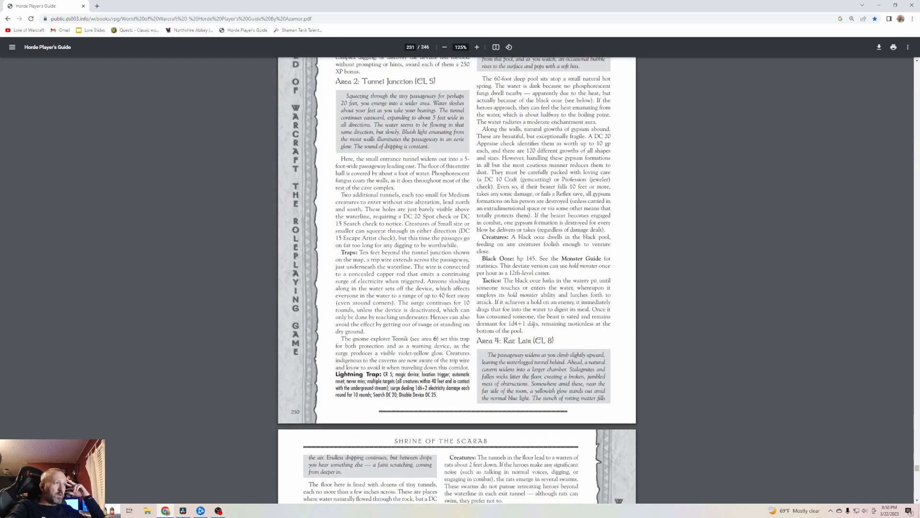
scroll("down", 3)
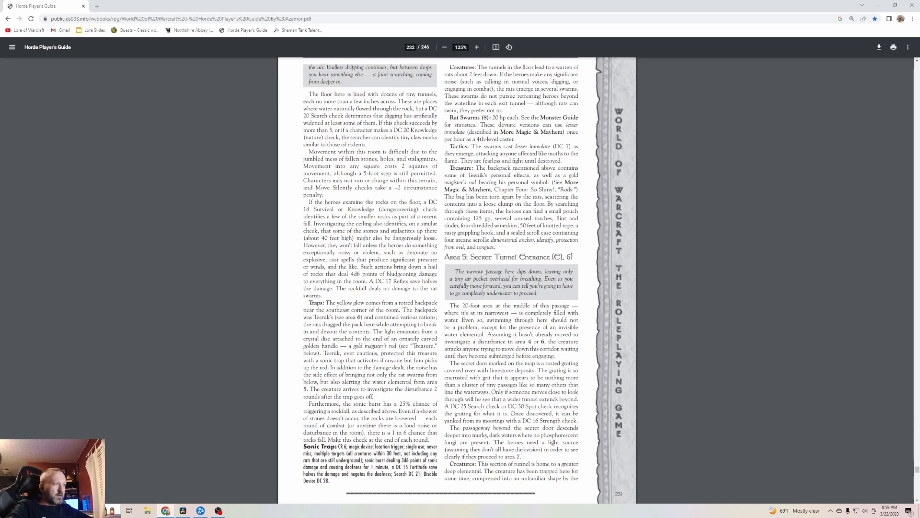
scroll("down", 3)
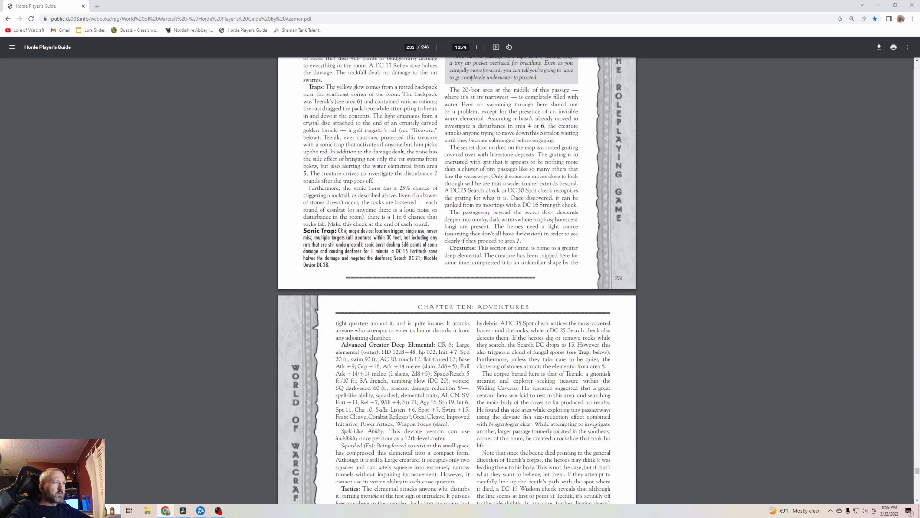
- Scroll down into the deep elemental page, then back up to recheck the preceding text
scroll("down", 3)
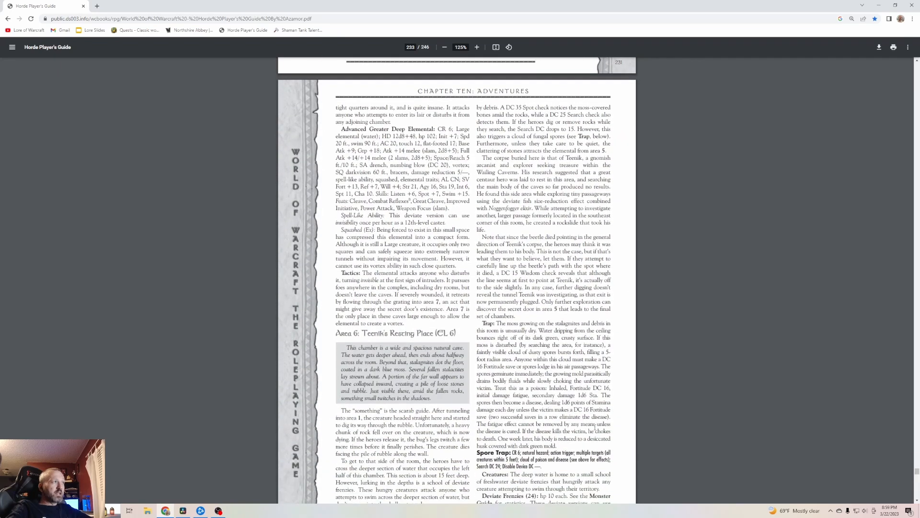
scroll("down", 3)
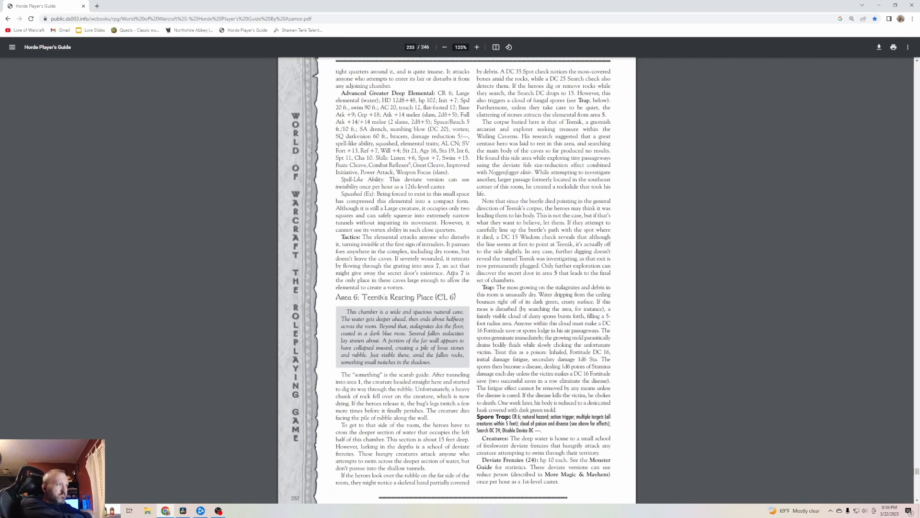
scroll("up", 3)
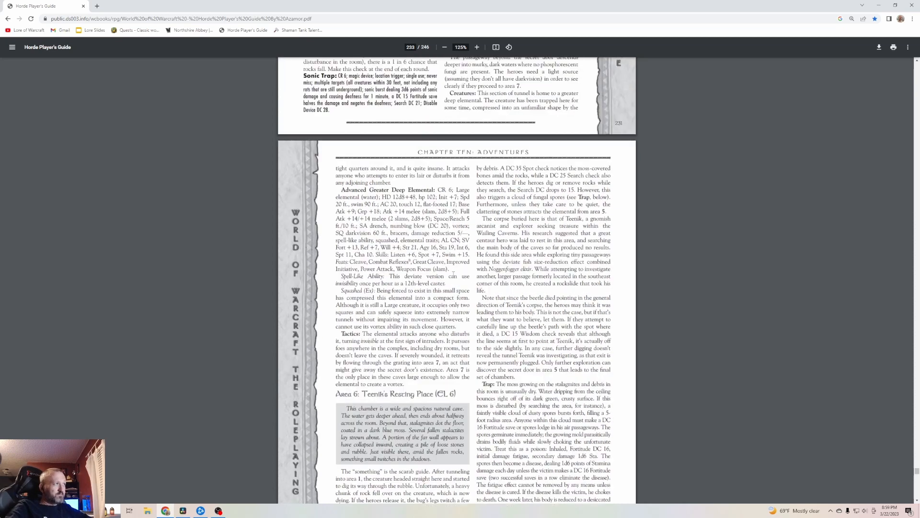
scroll("up", 3)
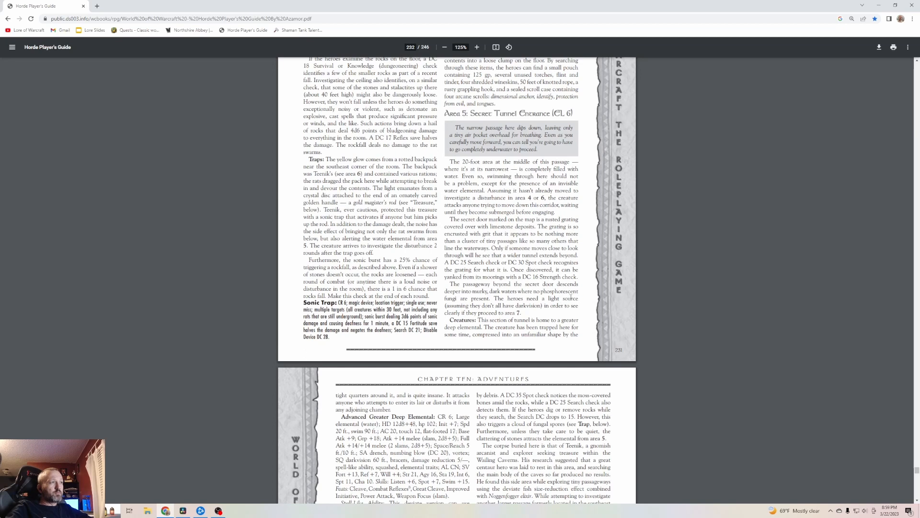
mouse_move(590, 289)
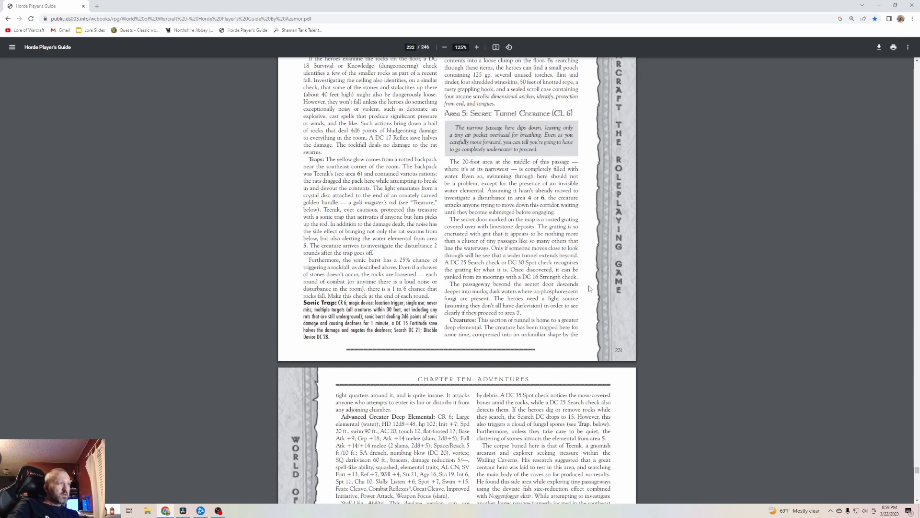
mouse_move(589, 285)
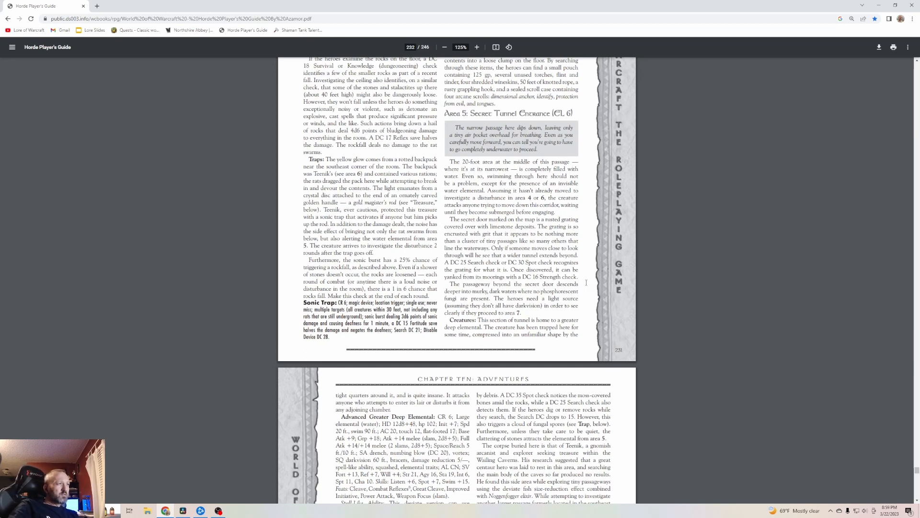
- Scroll down to centre the page with Area 6: Teenik's Resting Place, Spore Trap and Deviate Frenzies
scroll("down", 3)
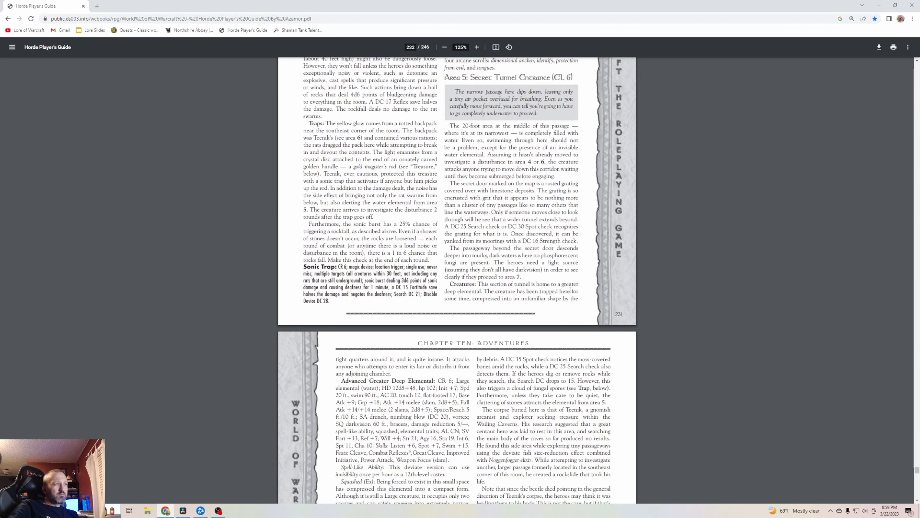
scroll("down", 3)
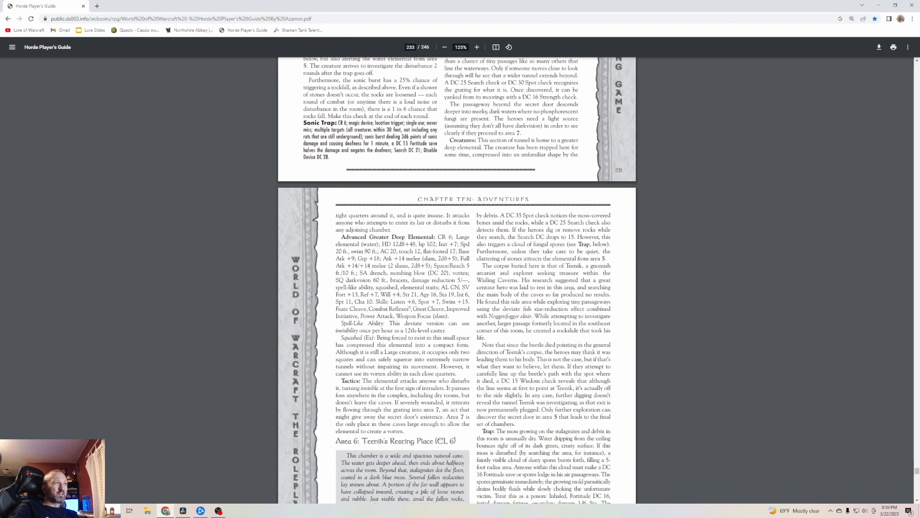
scroll("down", 3)
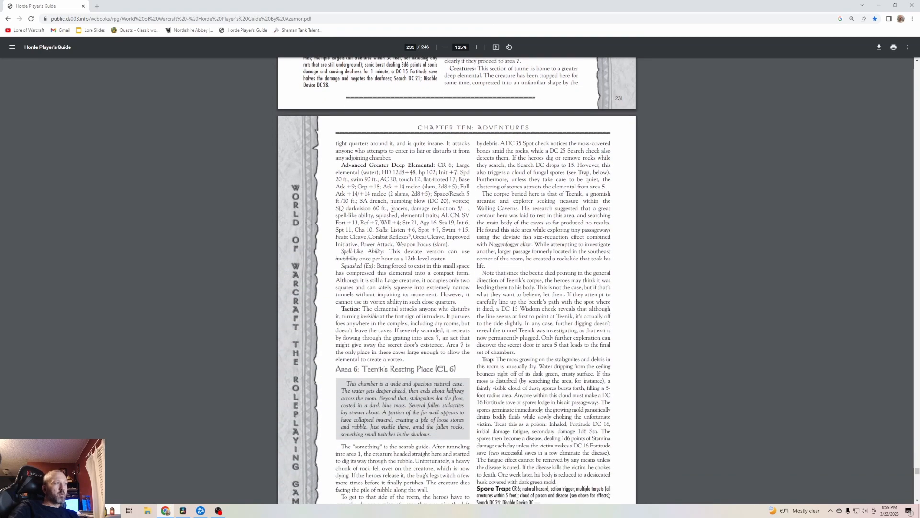
scroll("down", 3)
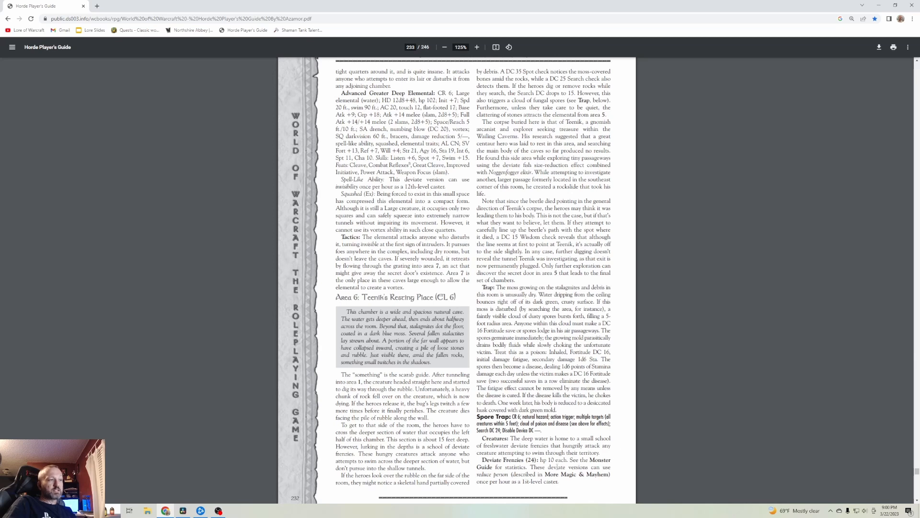
- Scroll down to Area 7: Waterlogged Grotto and Area 8: Tomb of Krenka with the pyramid illustration
scroll("down", 3)
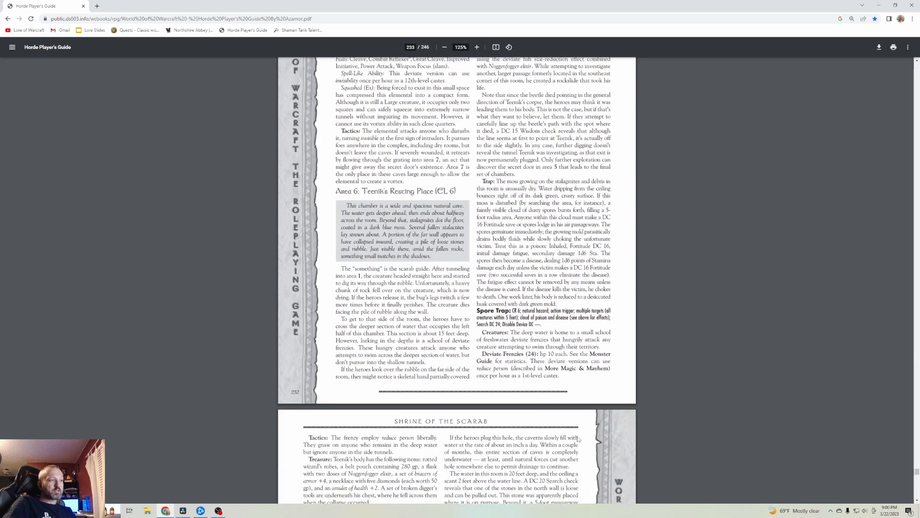
scroll("down", 3)
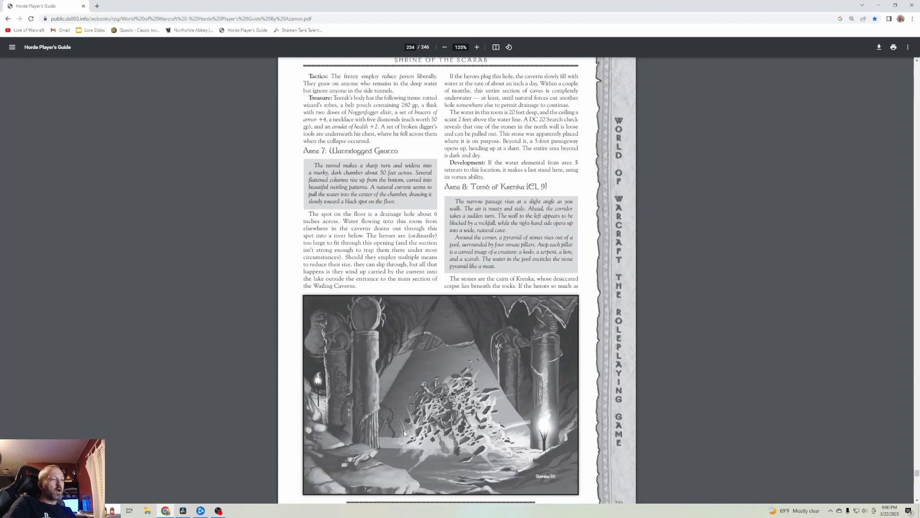
mouse_move(395, 345)
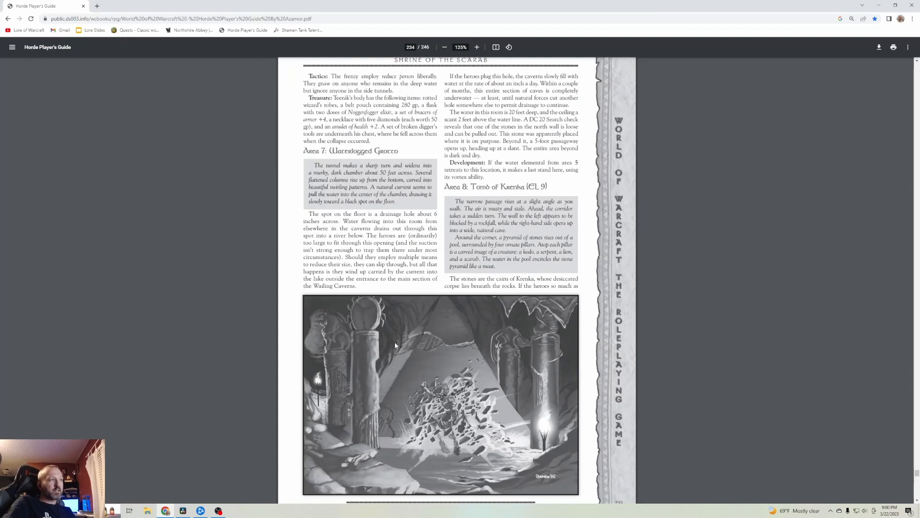
mouse_move(351, 299)
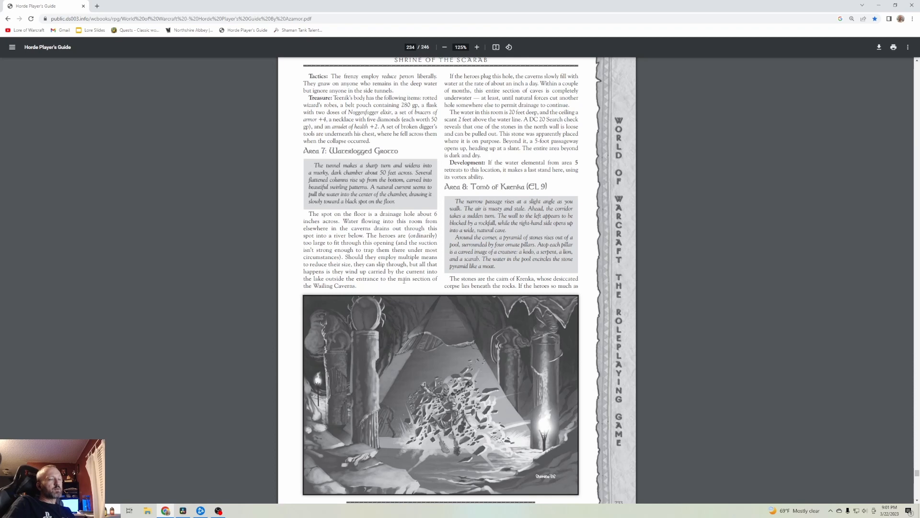
mouse_move(658, 365)
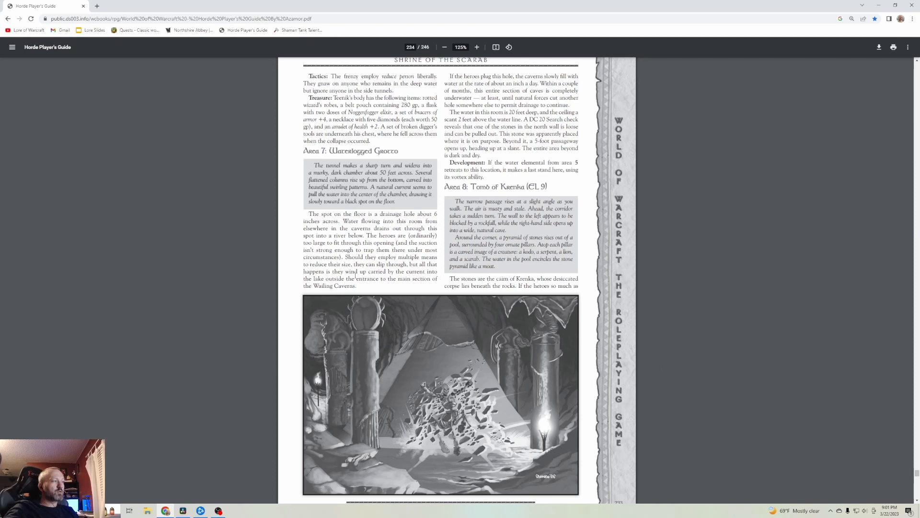
mouse_move(507, 177)
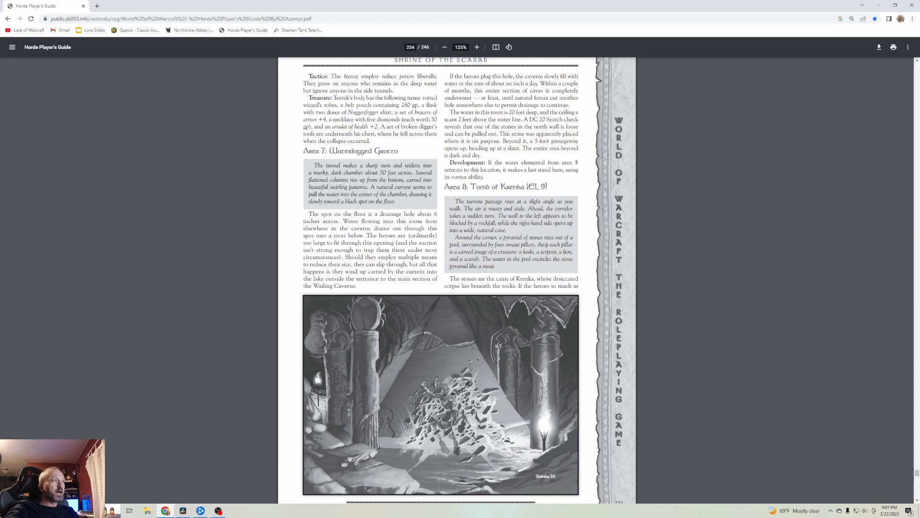
- Glance back at the Shrine of the Scarab map, then scroll on to Krenka's Risen Centaur Warrior stat block
scroll("up", 3)
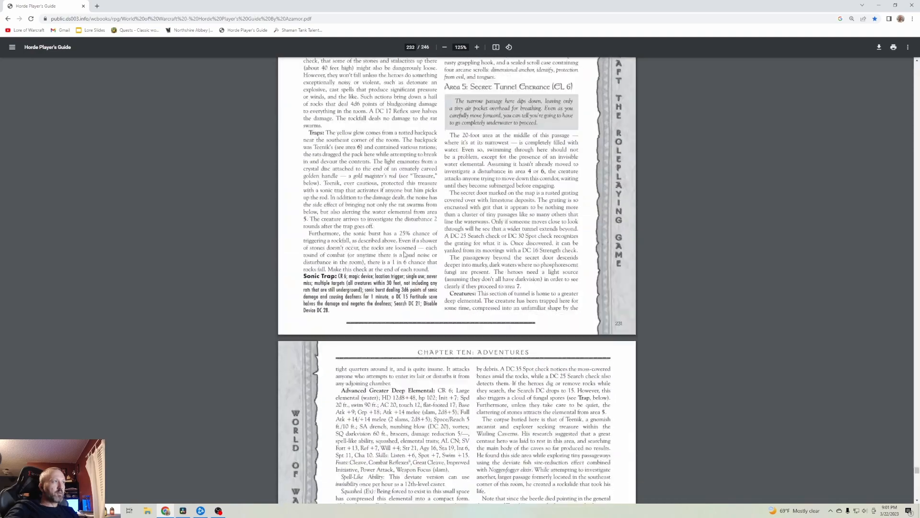
scroll("up", 3)
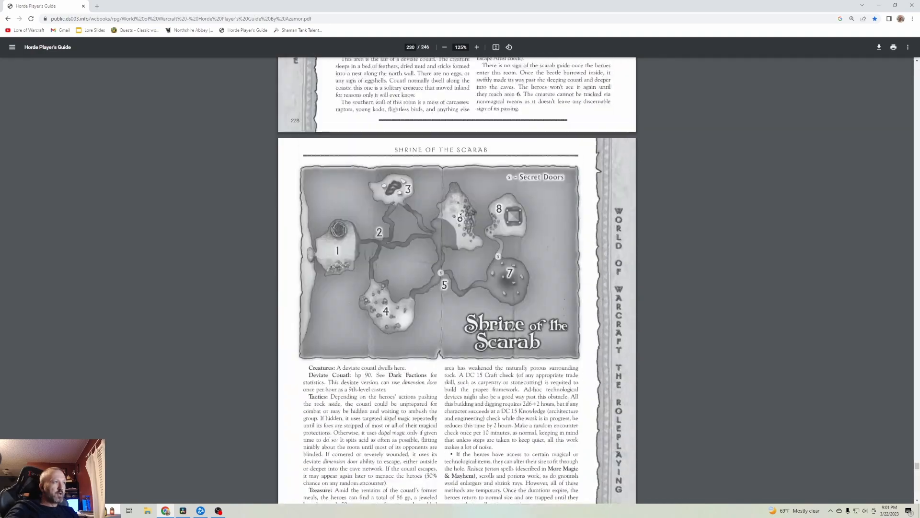
scroll("down", 3)
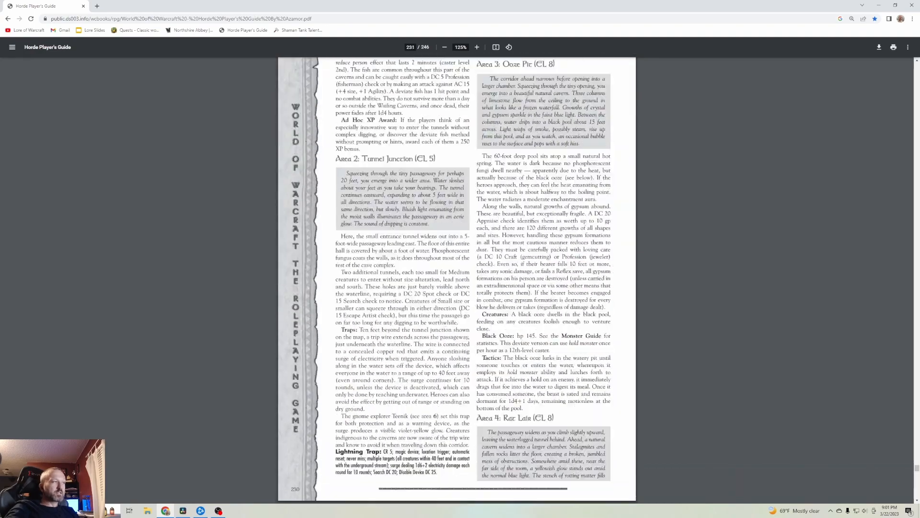
scroll("down", 3)
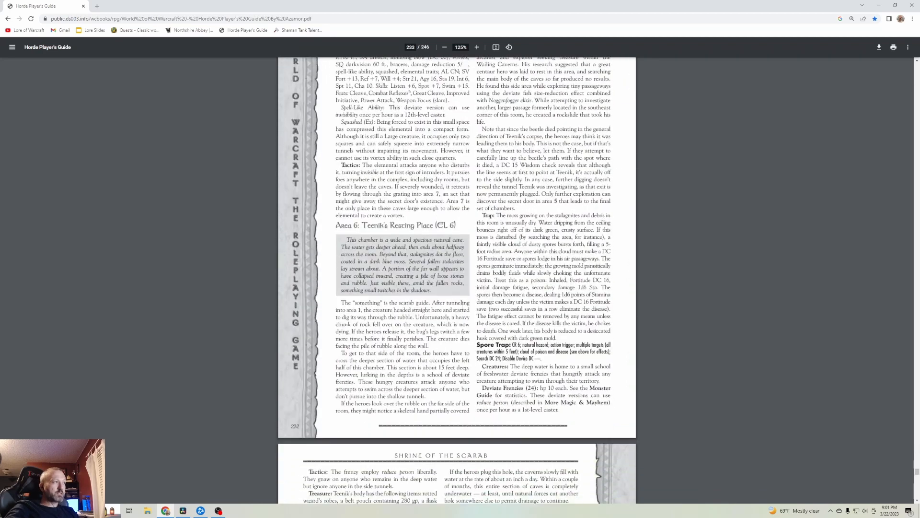
scroll("down", 3)
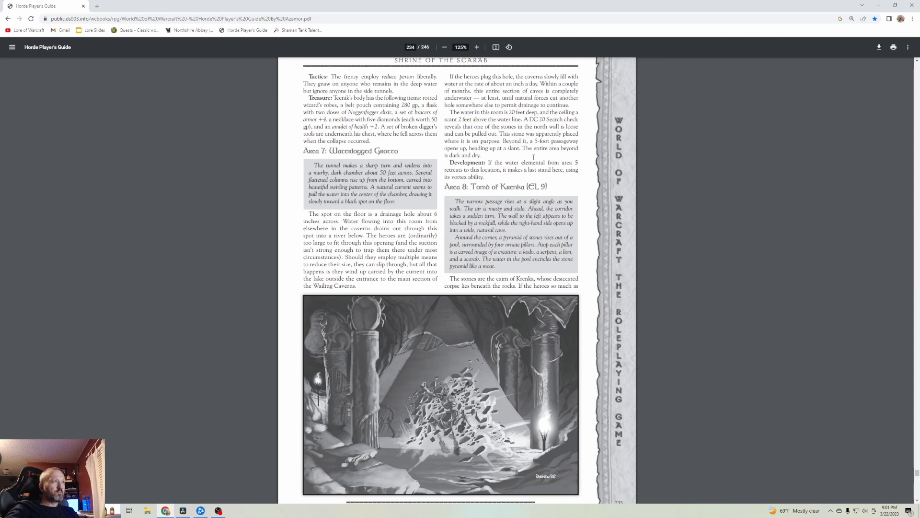
mouse_move(533, 157)
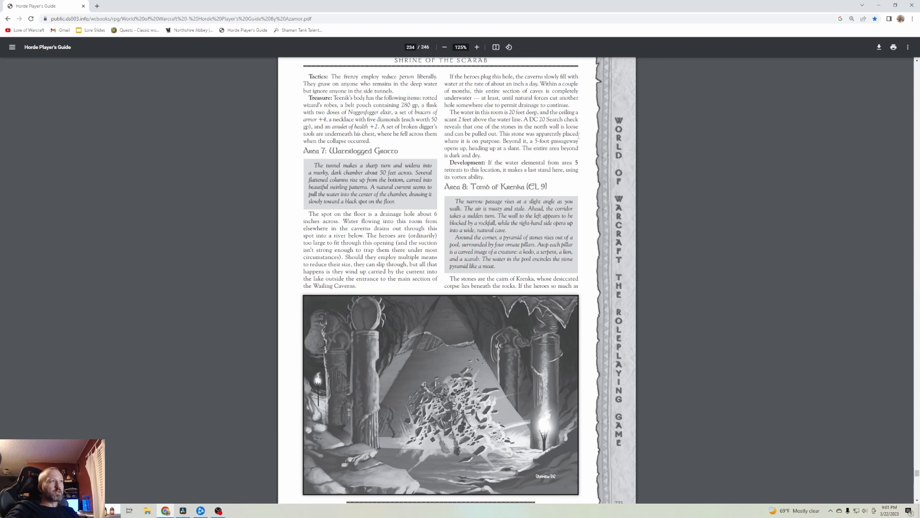
mouse_move(519, 157)
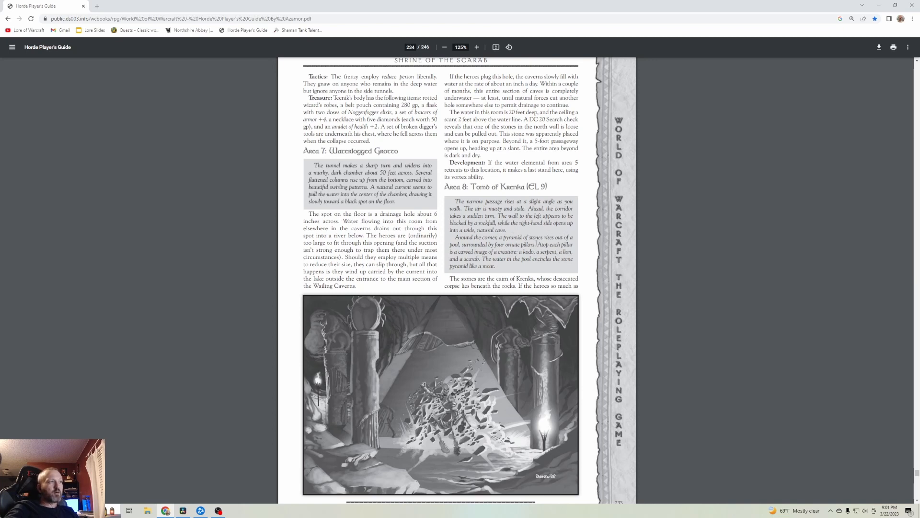
mouse_move(512, 272)
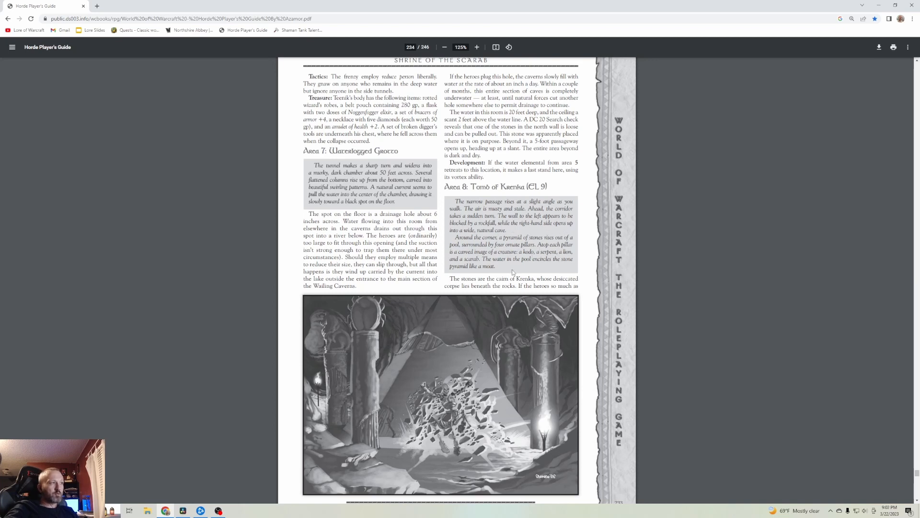
mouse_move(528, 268)
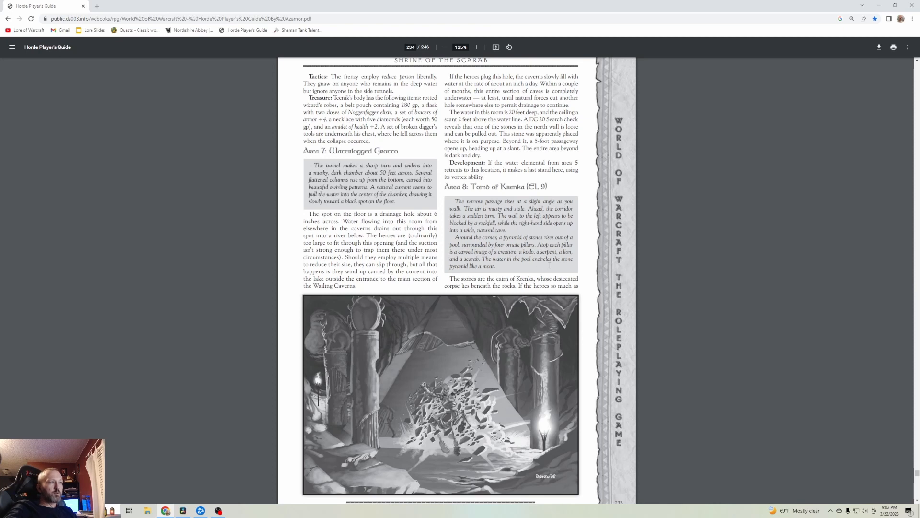
mouse_move(588, 280)
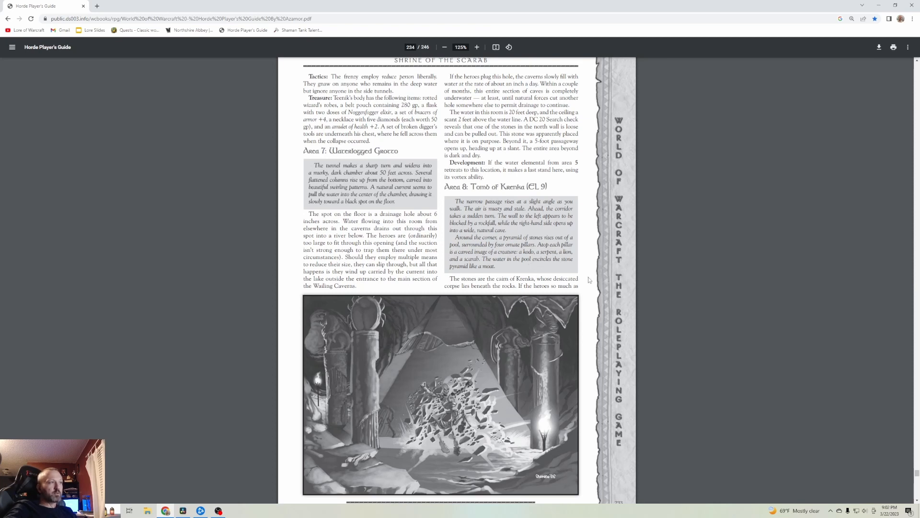
scroll("down", 3)
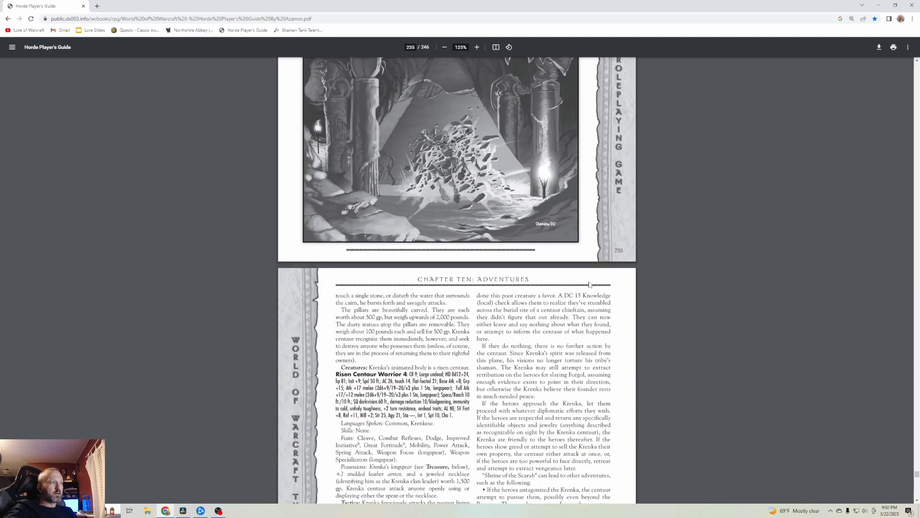
- Scroll through Concluding the Adventure to the Unearthing Bael Modan title page
scroll("down", 3)
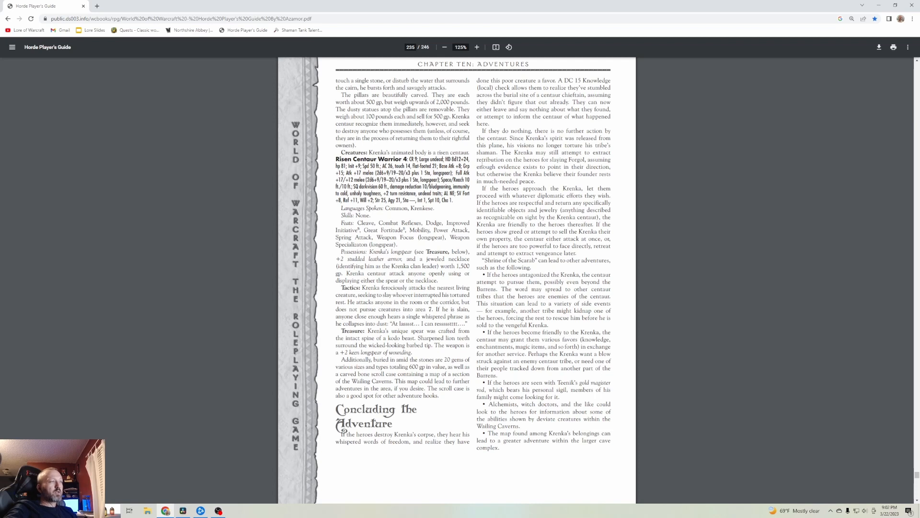
mouse_move(424, 457)
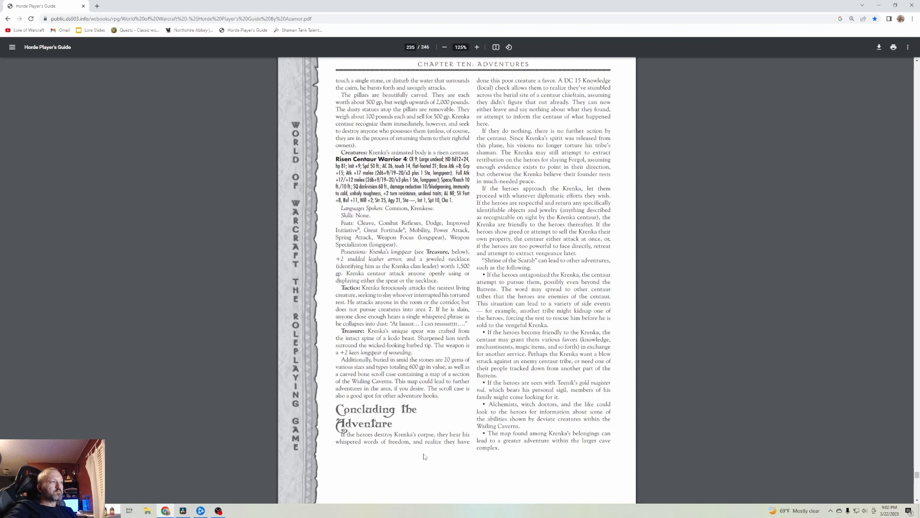
mouse_move(434, 456)
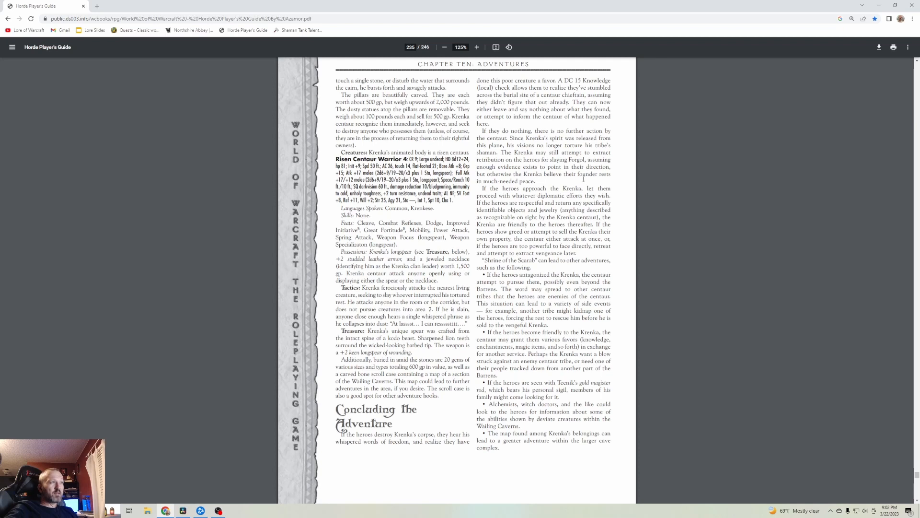
mouse_move(570, 239)
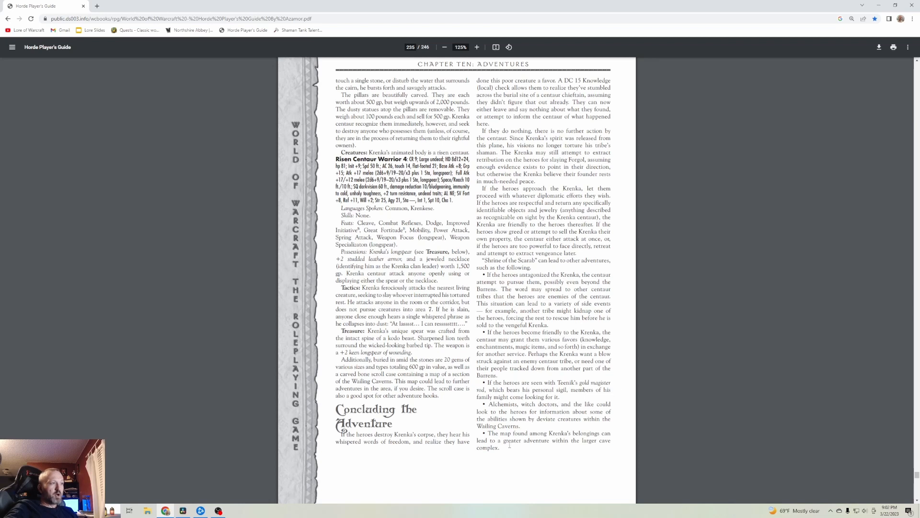
scroll("down", 3)
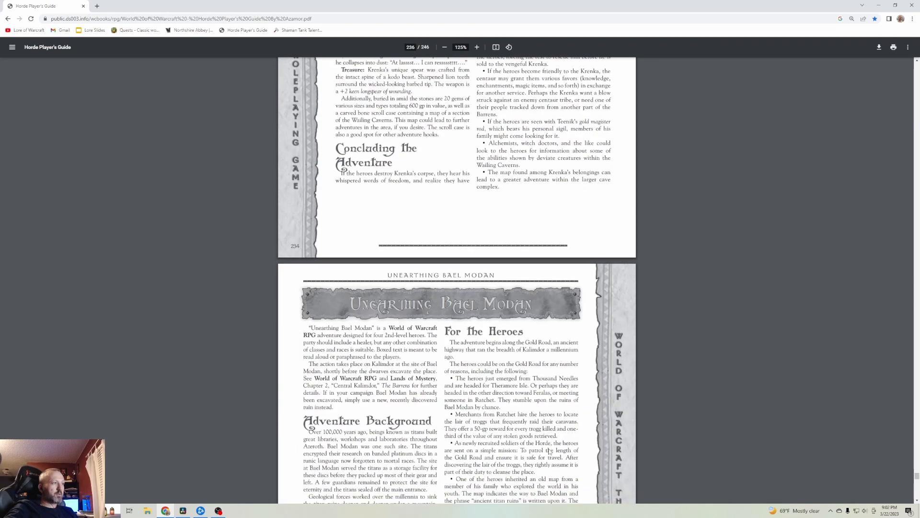
- Scroll through the Unearthing Bael Modan introduction, background and synopsis down to The Wilderness heading
scroll("down", 3)
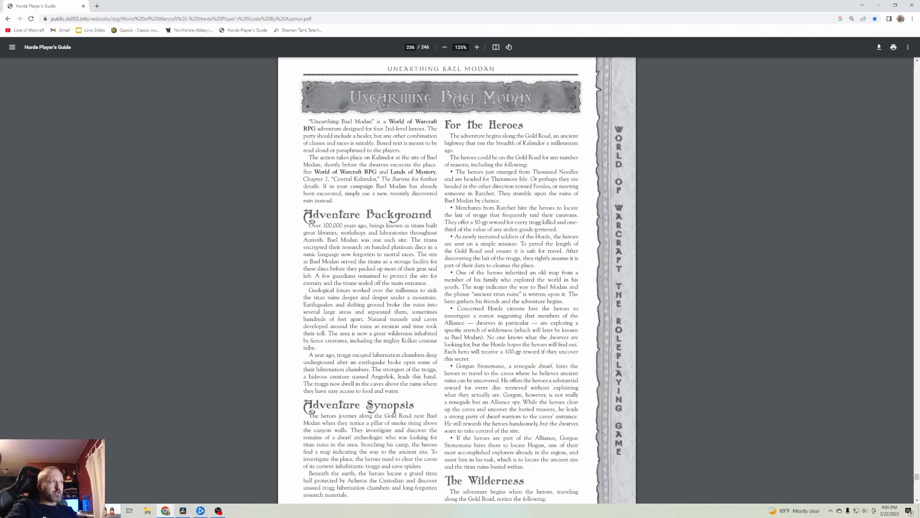
mouse_move(541, 203)
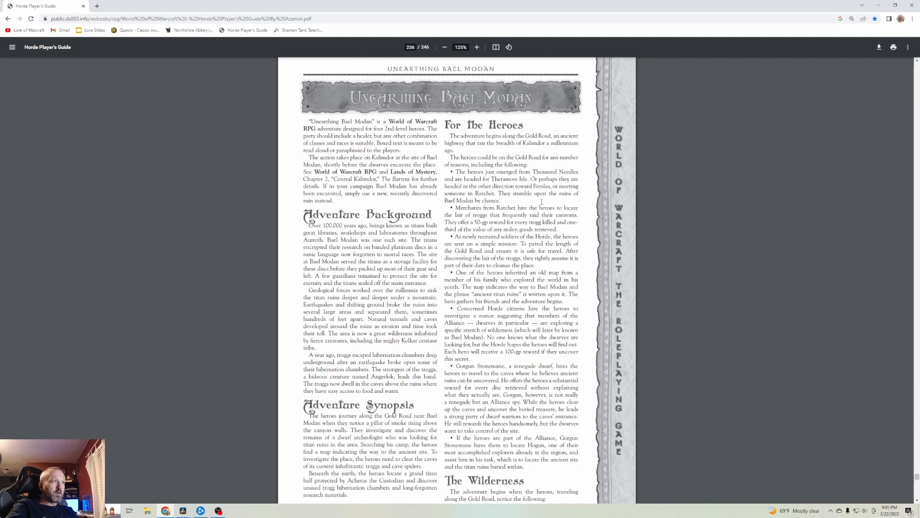
mouse_move(535, 207)
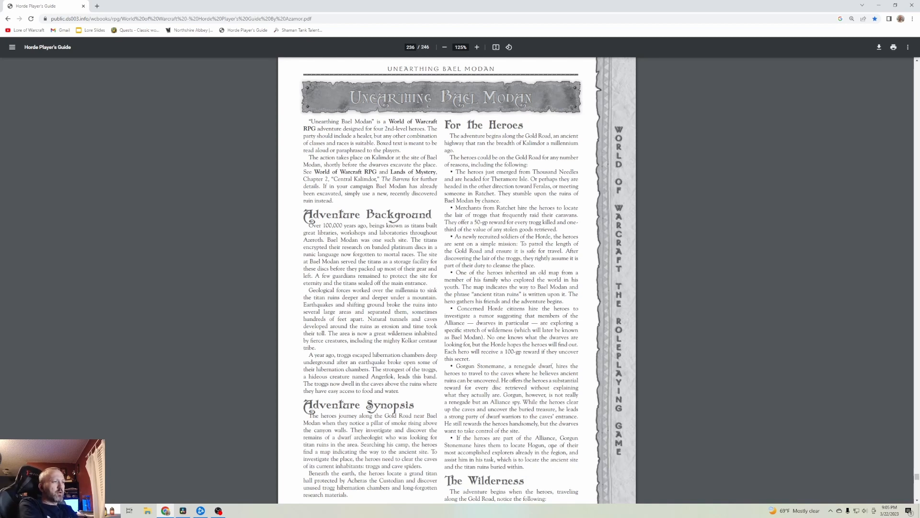
scroll("down", 3)
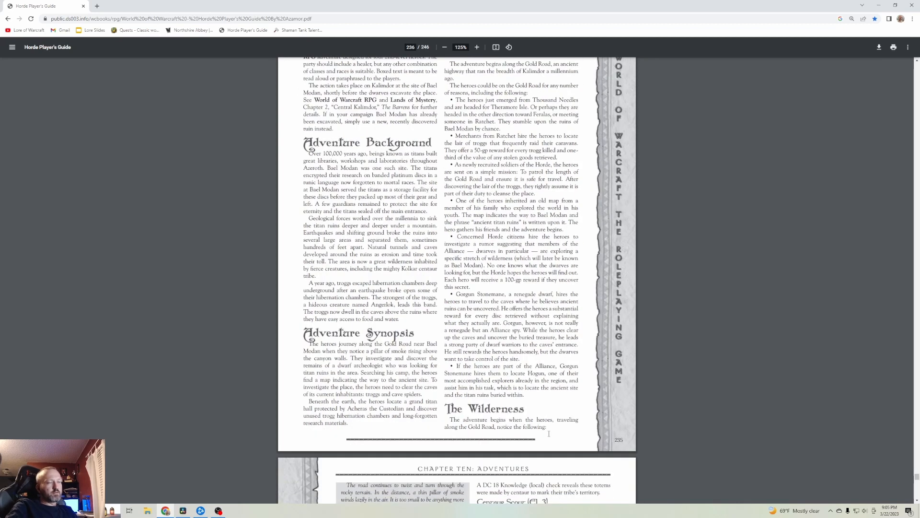
- Scroll past Wilderness Camp, Centaur Tribal Markers and Centaur Scout until Approaching the Trogg Caves appears
scroll("down", 3)
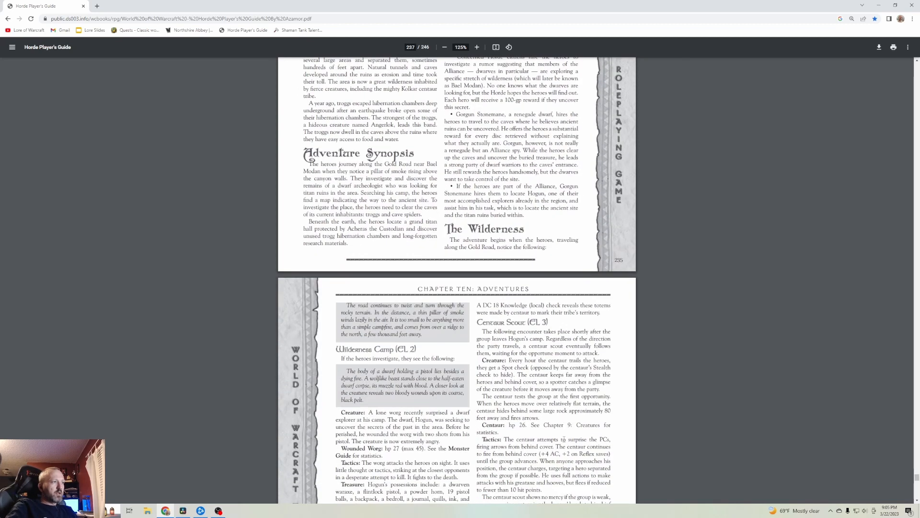
scroll("down", 3)
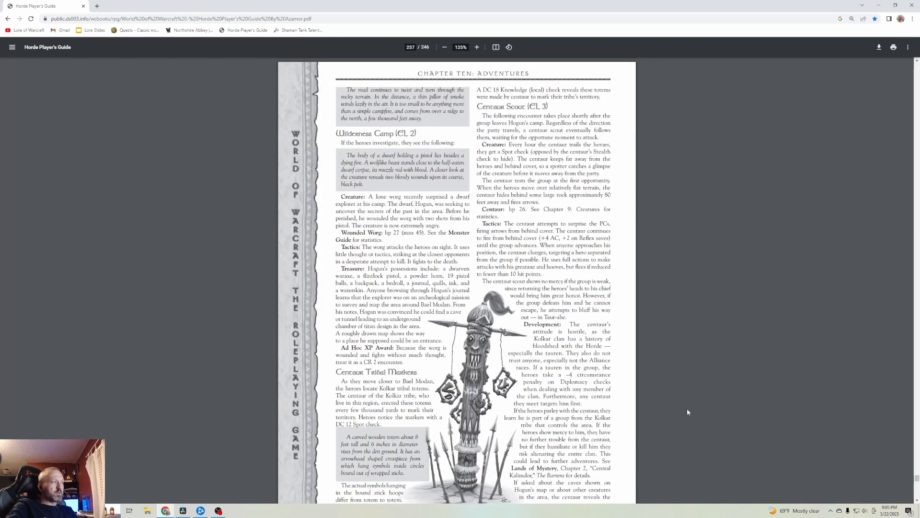
mouse_move(736, 386)
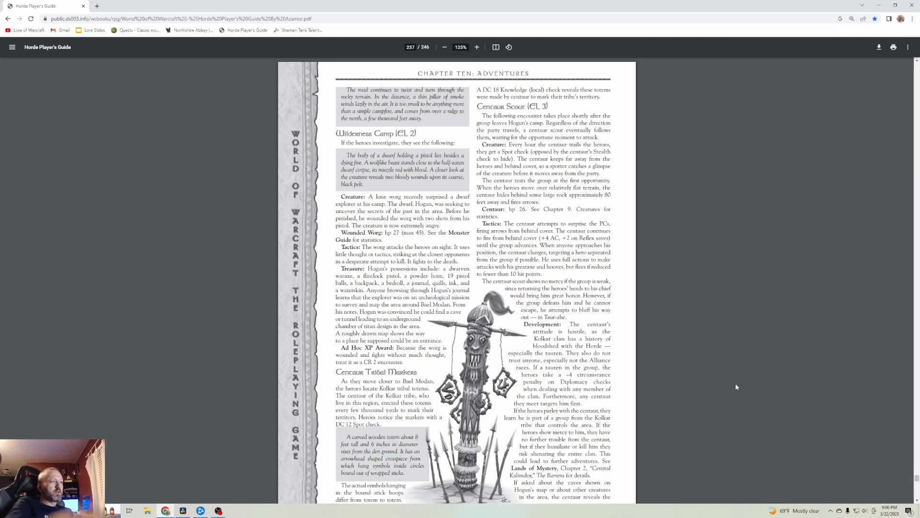
scroll("down", 3)
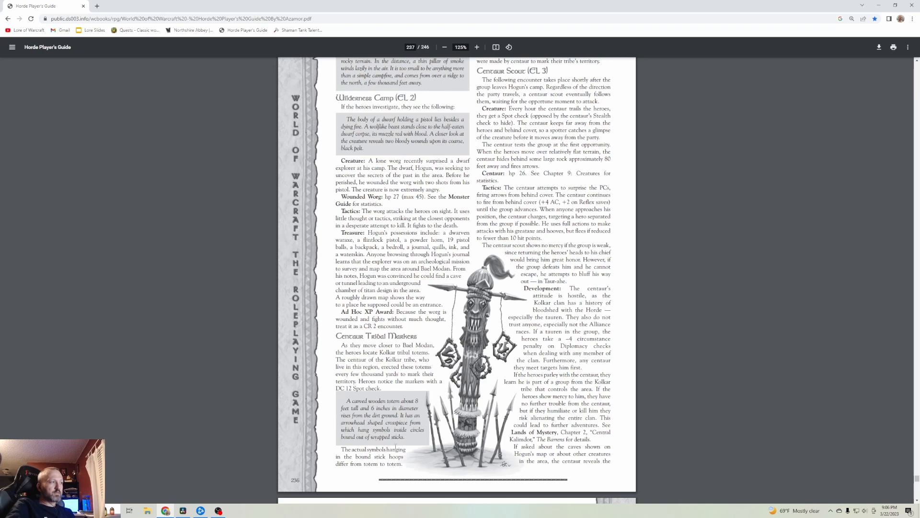
scroll("up", 3)
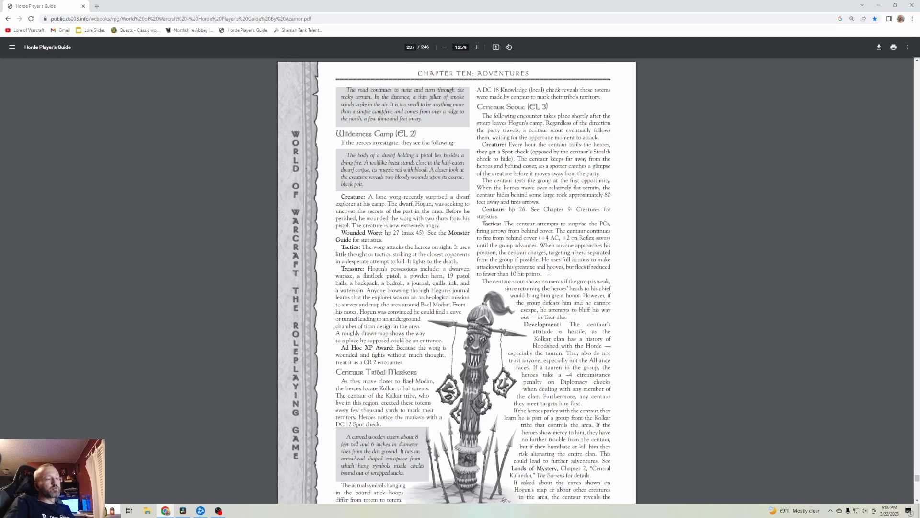
scroll("down", 3)
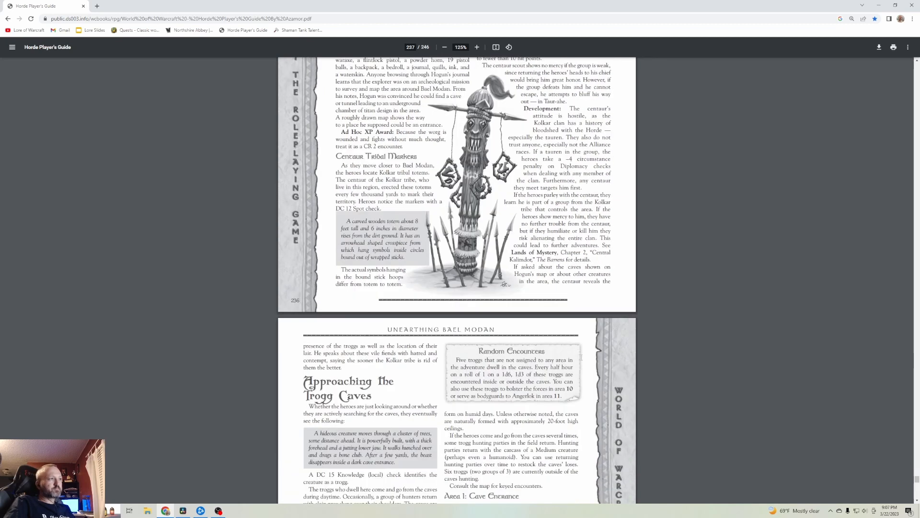
- Scroll down toward the Bael Modan map and Areas 2–5, glancing back and forth between pages
scroll("down", 3)
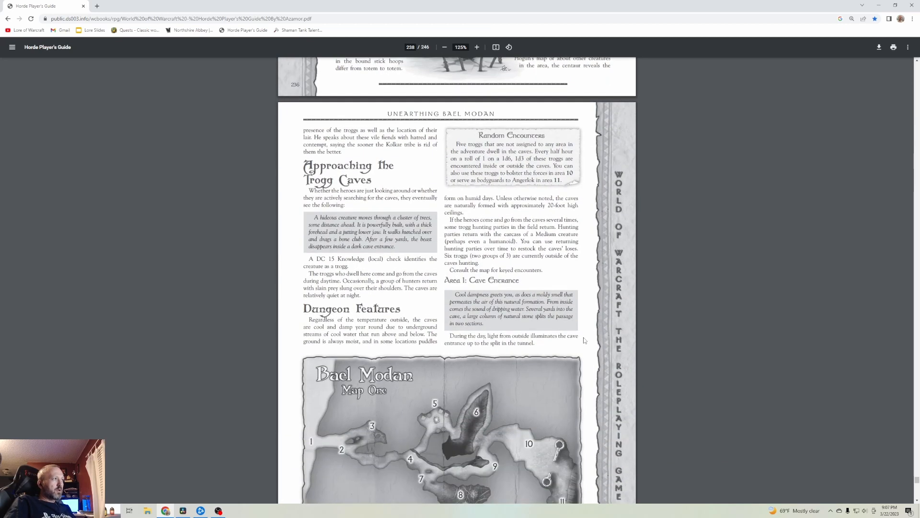
scroll("down", 3)
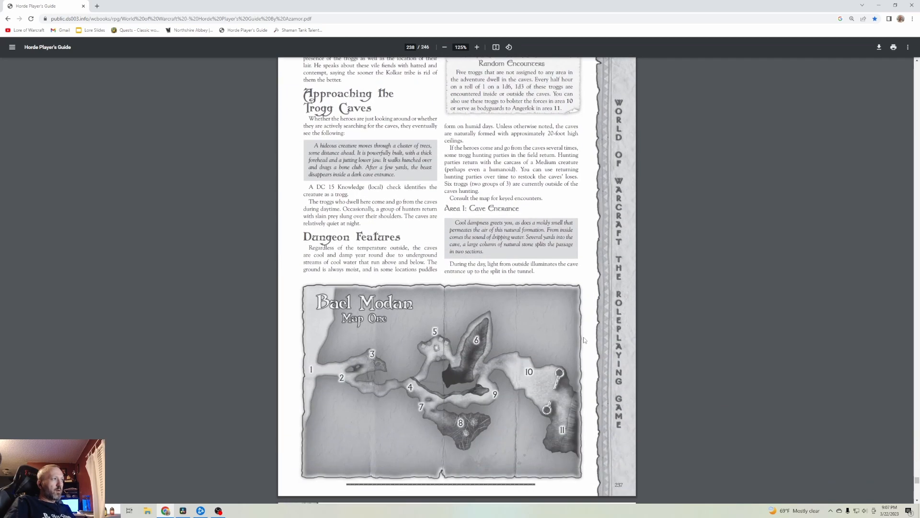
mouse_move(428, 234)
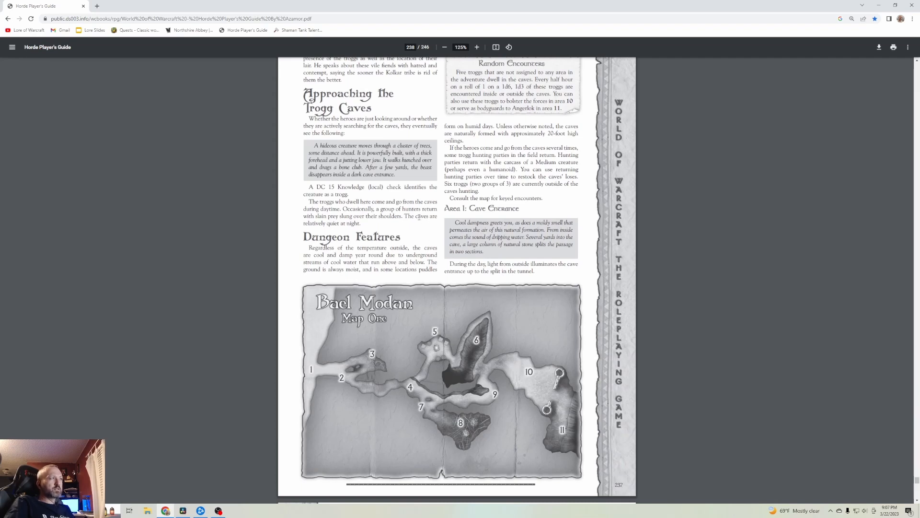
mouse_move(697, 240)
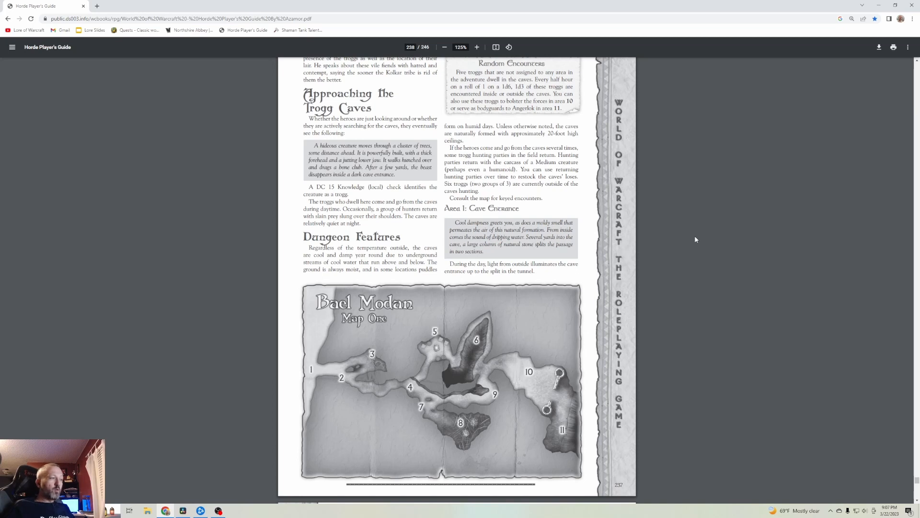
mouse_move(435, 372)
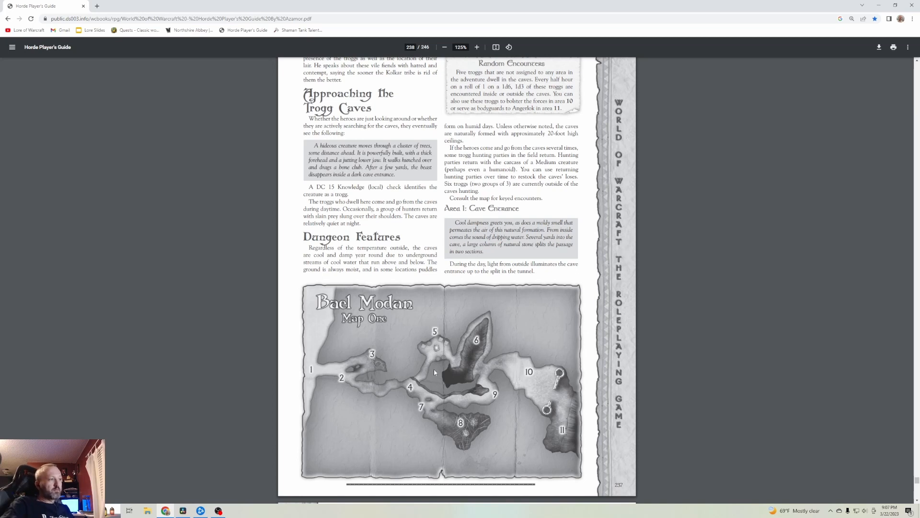
mouse_move(533, 123)
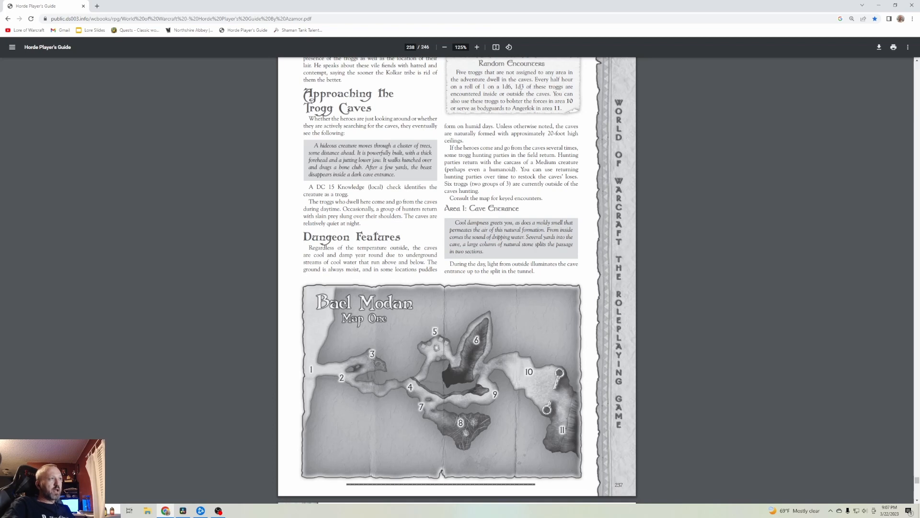
mouse_move(370, 396)
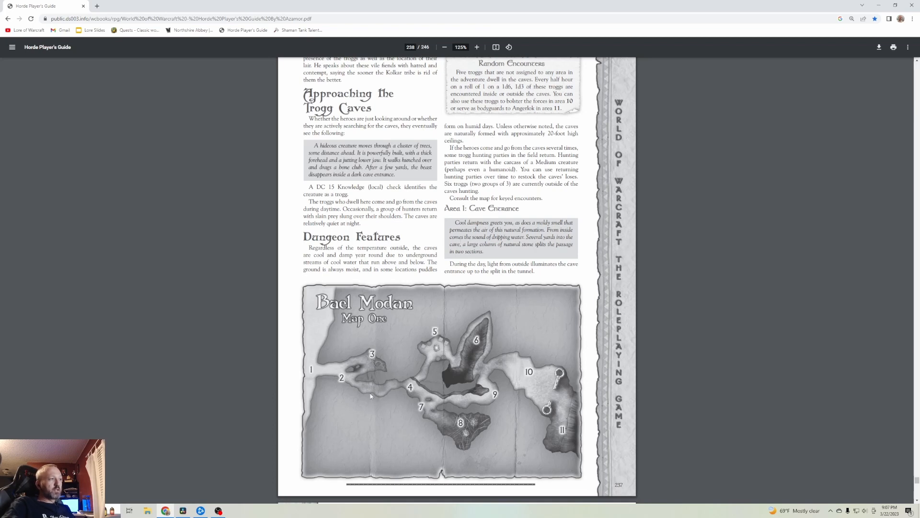
mouse_move(488, 372)
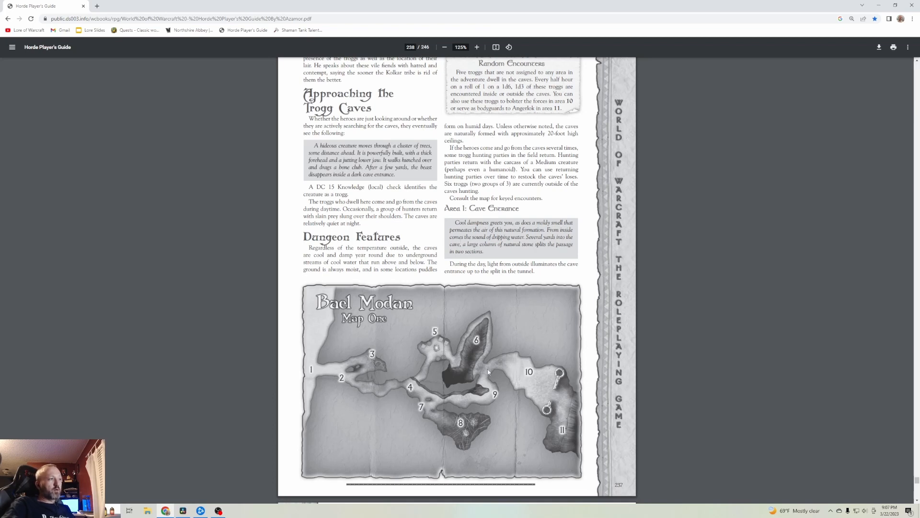
mouse_move(471, 197)
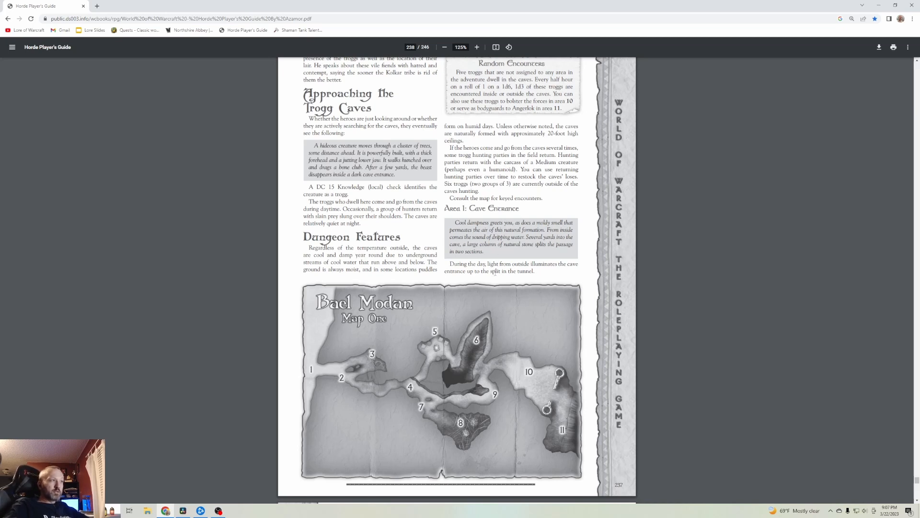
mouse_move(556, 280)
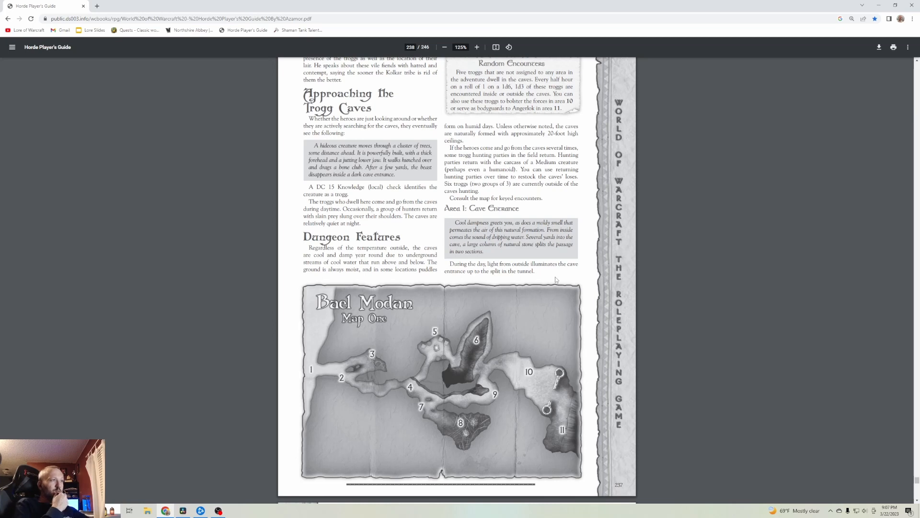
mouse_move(562, 279)
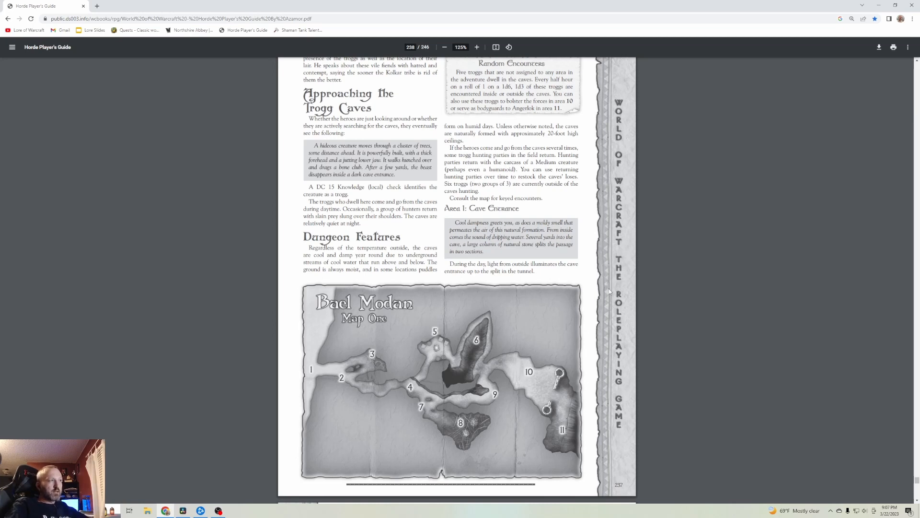
scroll("down", 3)
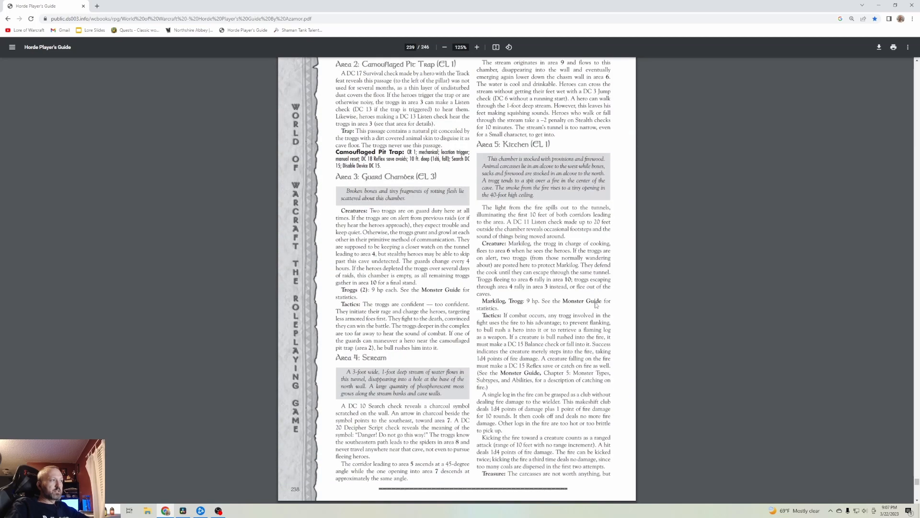
scroll("up", 3)
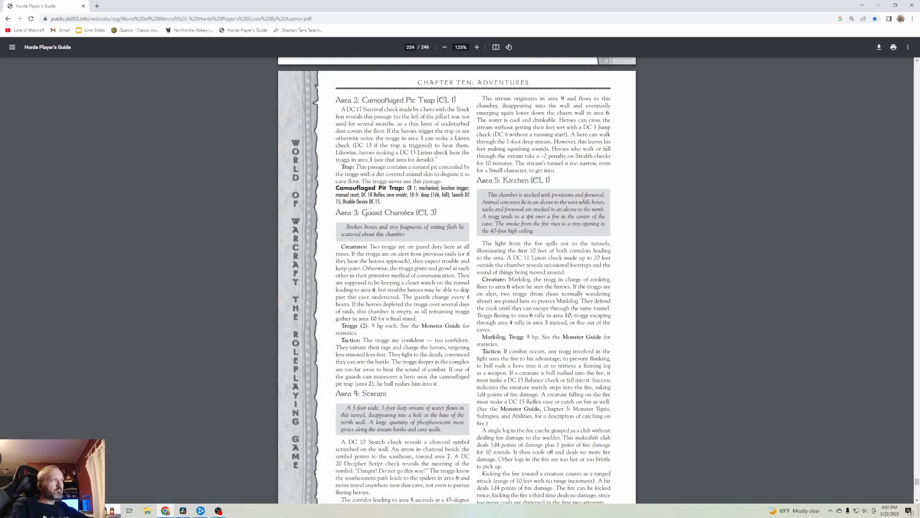
scroll("down", 3)
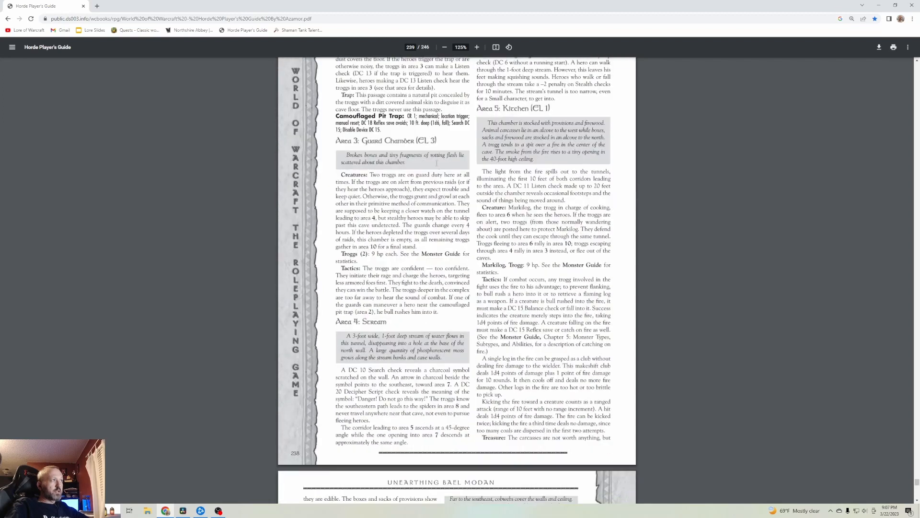
scroll("up", 3)
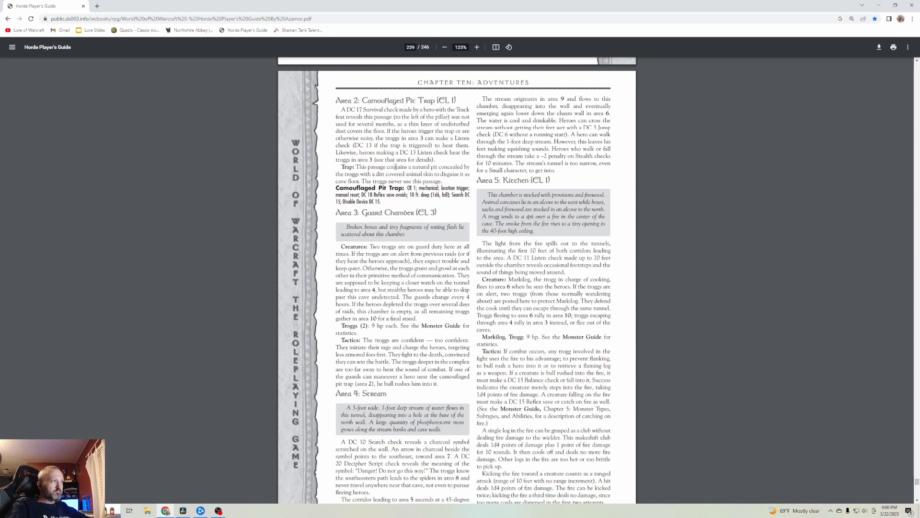
scroll("up", 3)
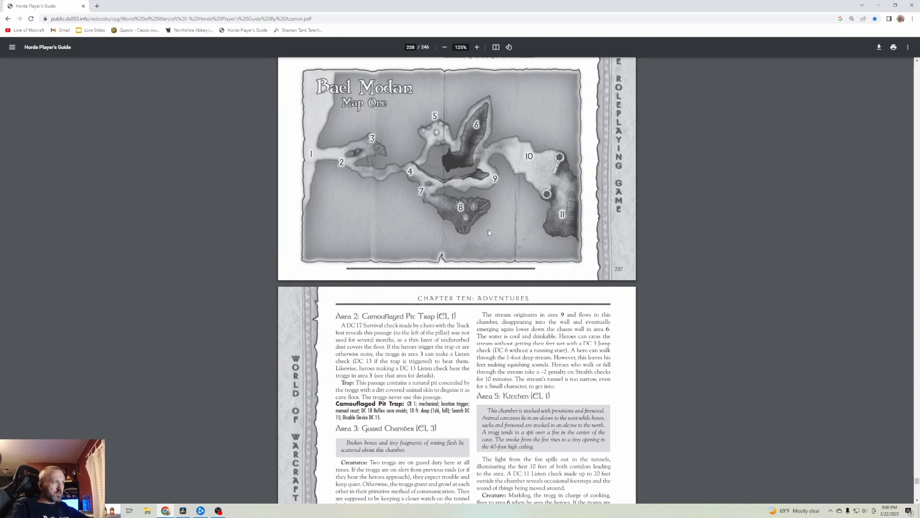
- Settle on the page covering Camouflaged Pit Trap, Guard Chamber, Stream and Kitchen
scroll("down", 3)
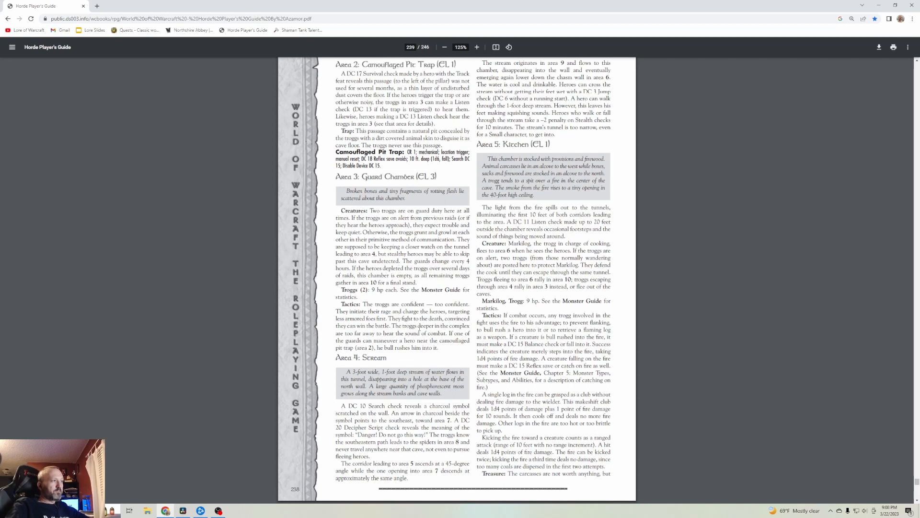
scroll("up", 3)
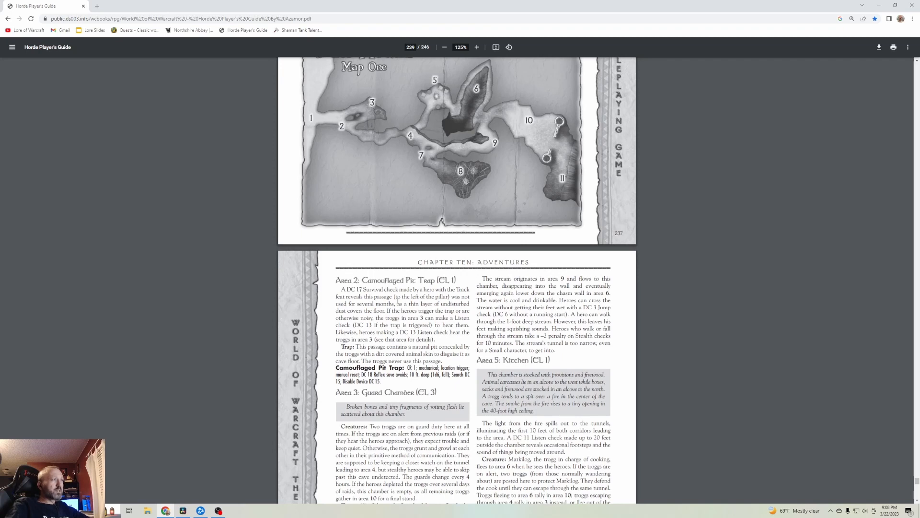
scroll("down", 3)
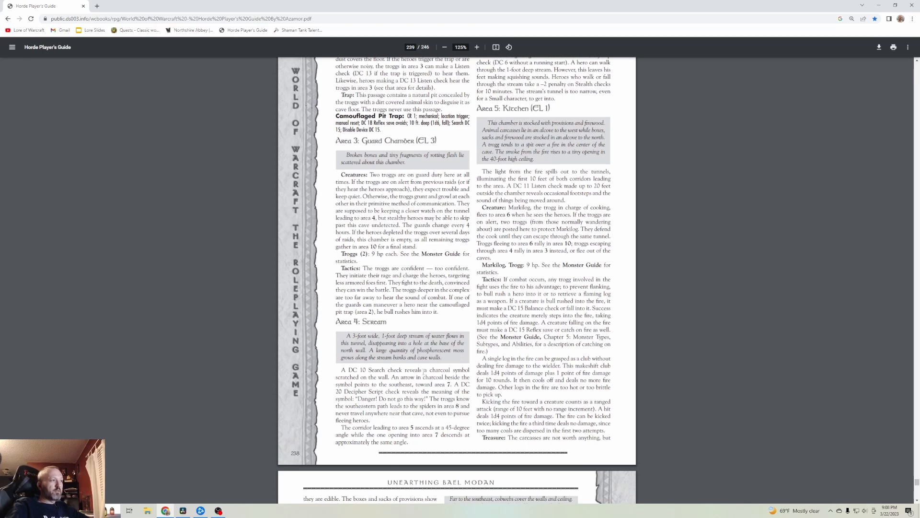
scroll("up", 3)
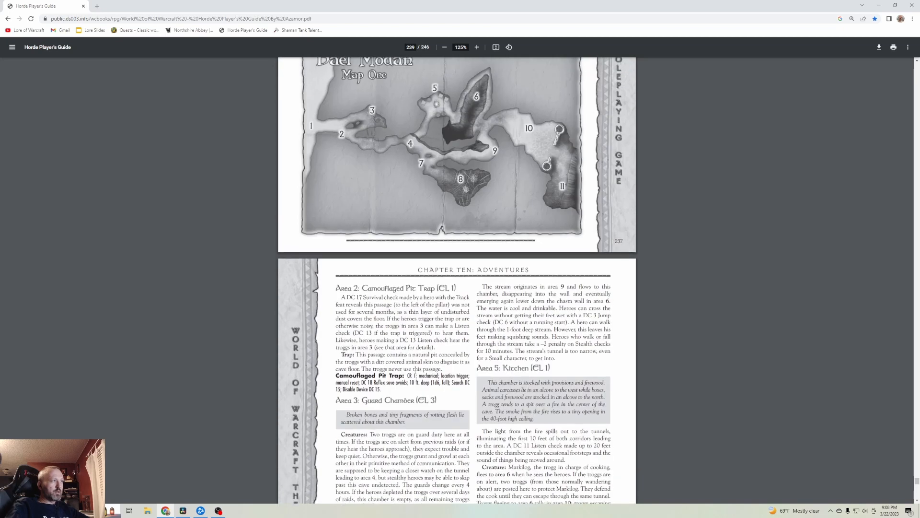
scroll("up", 3)
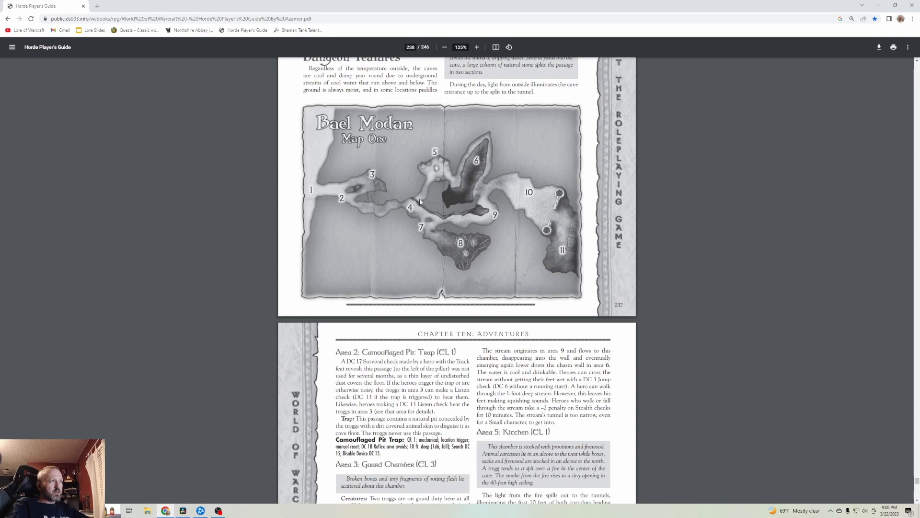
mouse_move(431, 240)
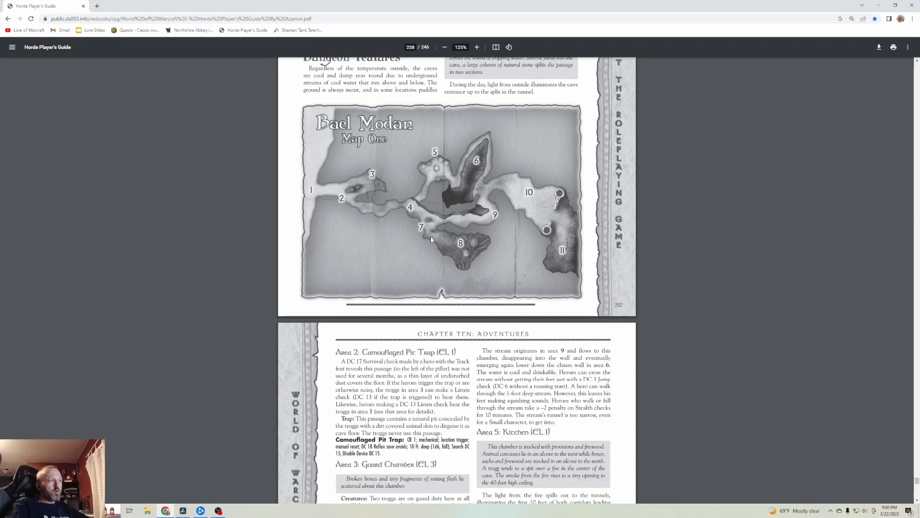
mouse_move(399, 276)
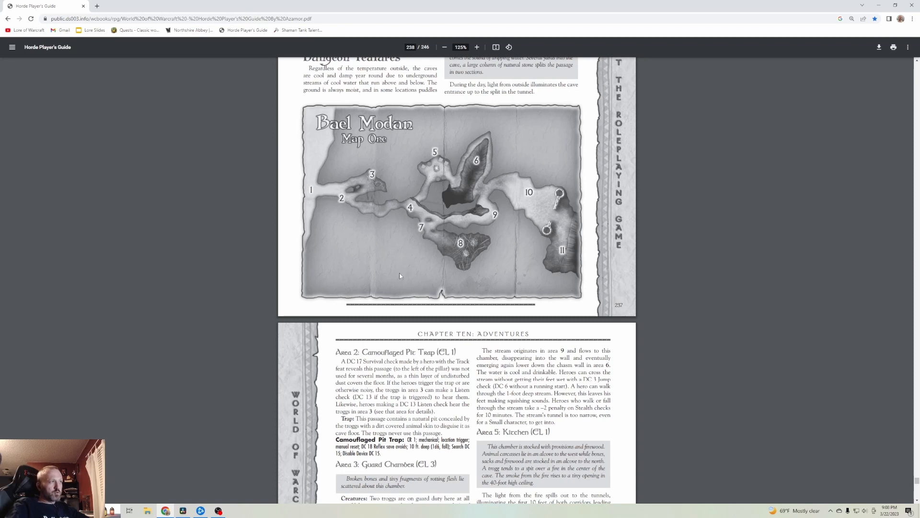
scroll("down", 3)
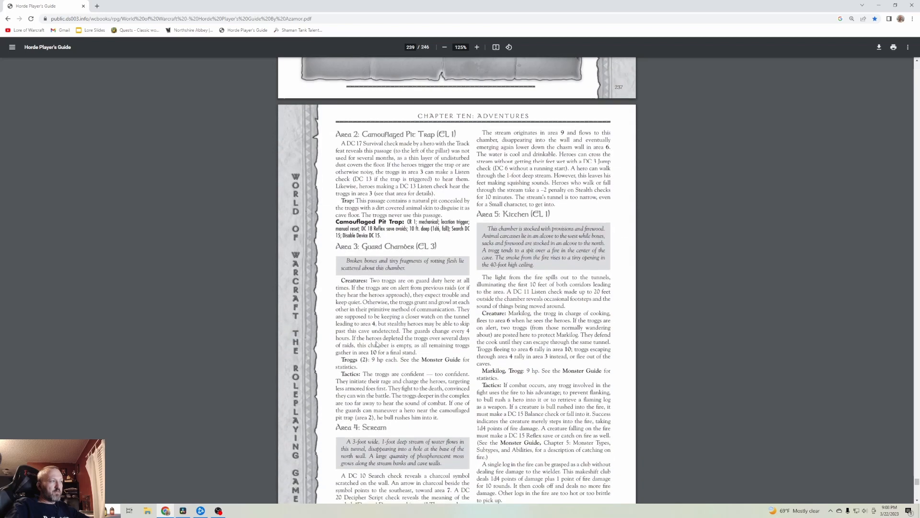
scroll("down", 3)
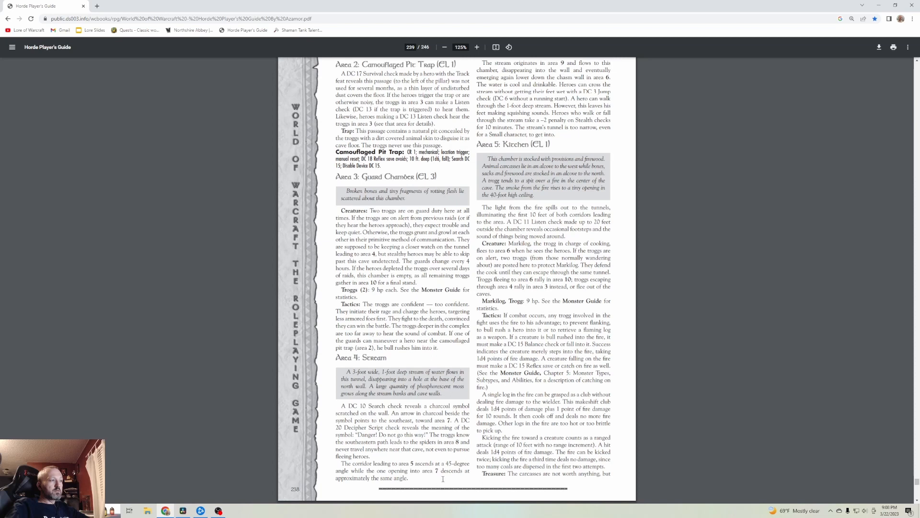
- Flip between the Bael Modan map and the Areas 3–5 descriptions
scroll("up", 3)
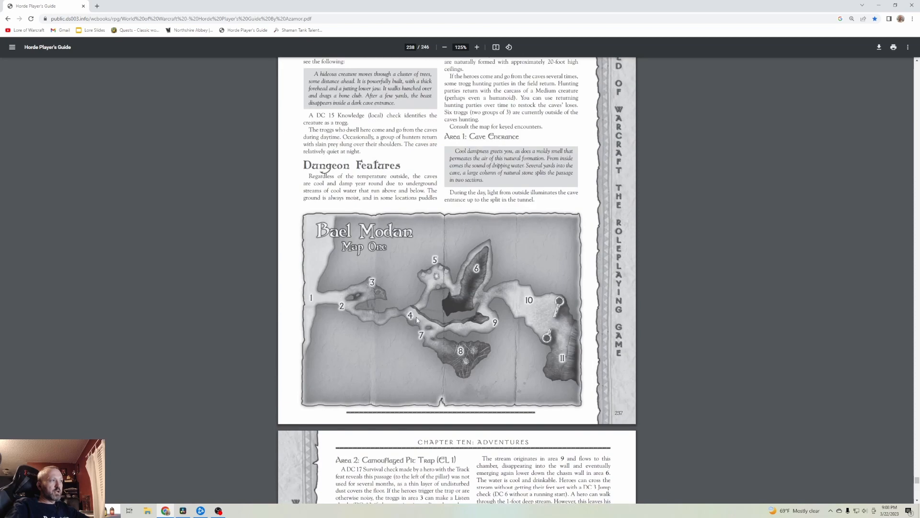
mouse_move(403, 352)
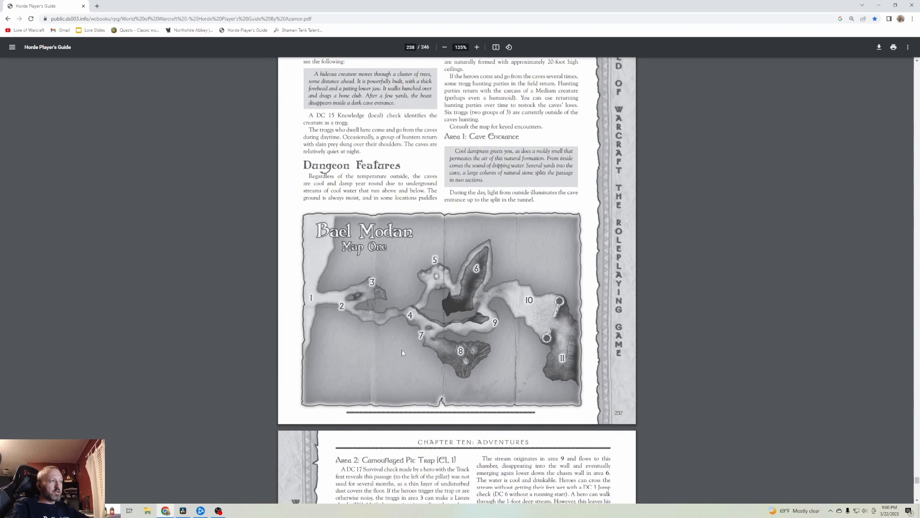
scroll("down", 3)
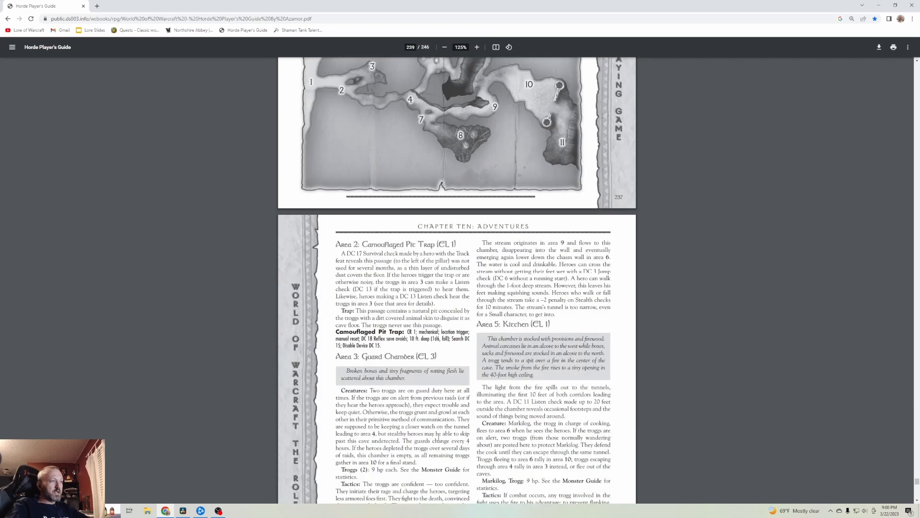
scroll("down", 3)
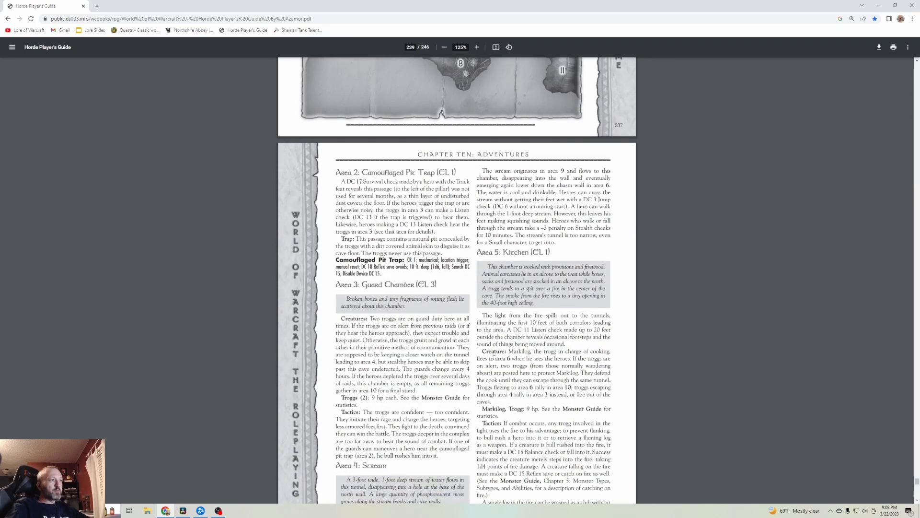
scroll("up", 3)
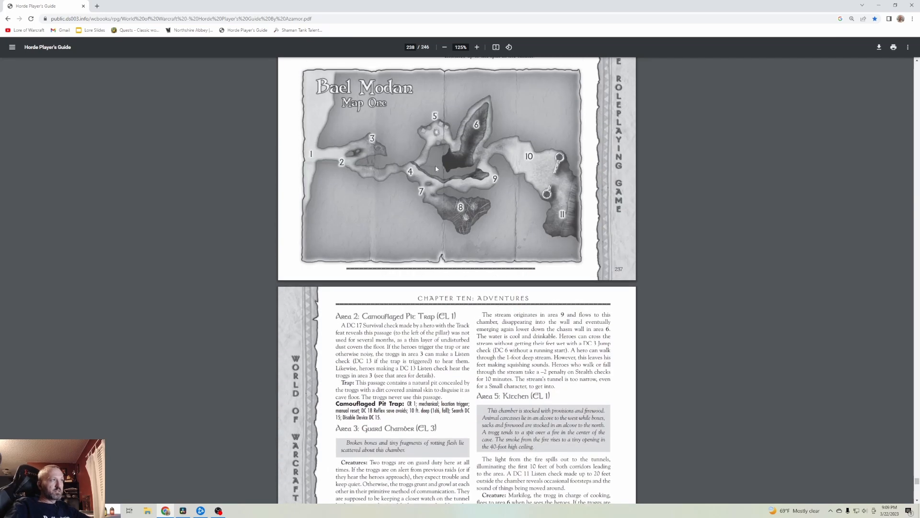
scroll("down", 3)
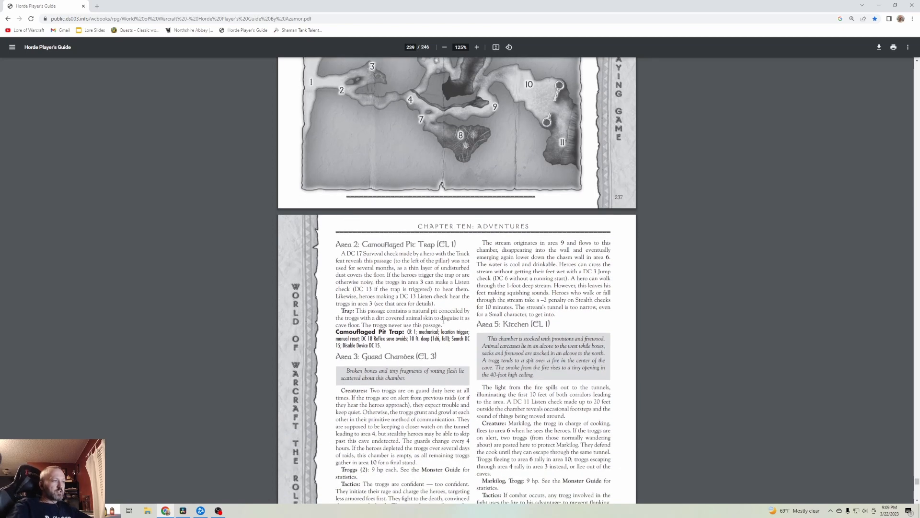
- Scroll down through Area 4: Stream and the Kitchen's Markilog tactics and treasure
scroll("down", 3)
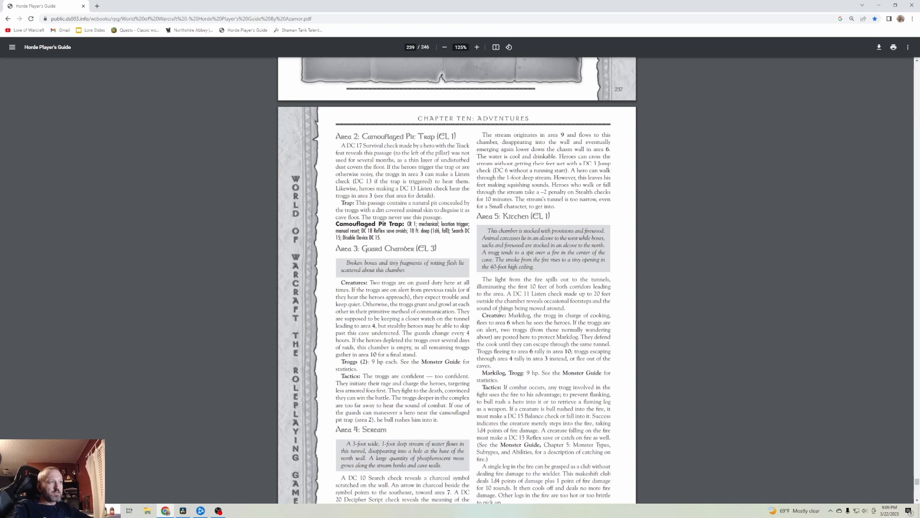
scroll("down", 3)
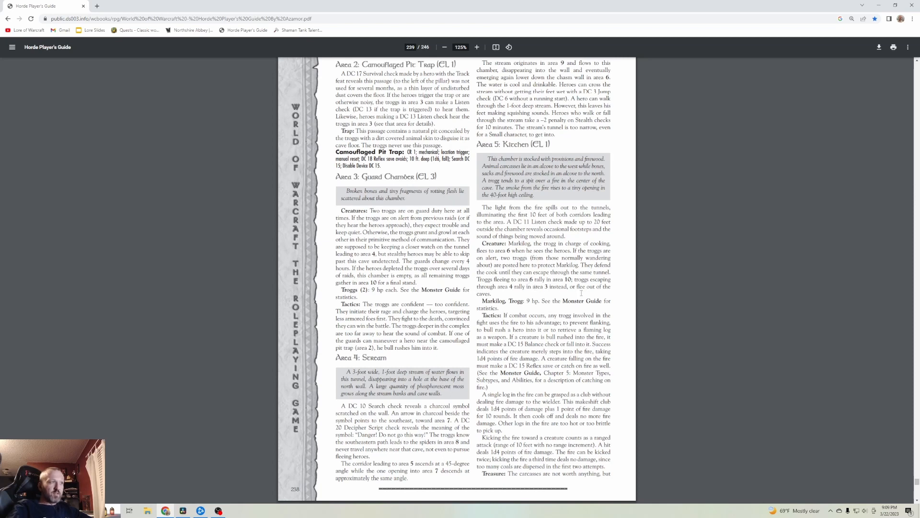
mouse_move(582, 292)
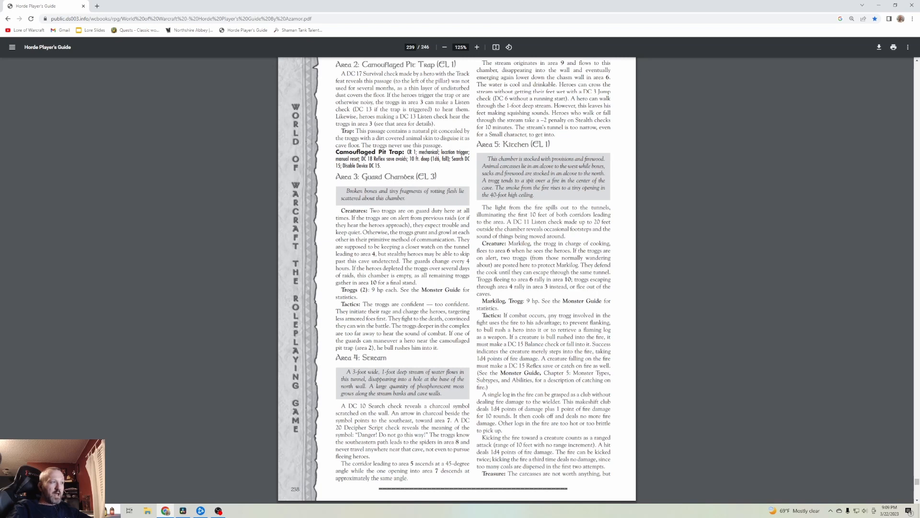
scroll("down", 3)
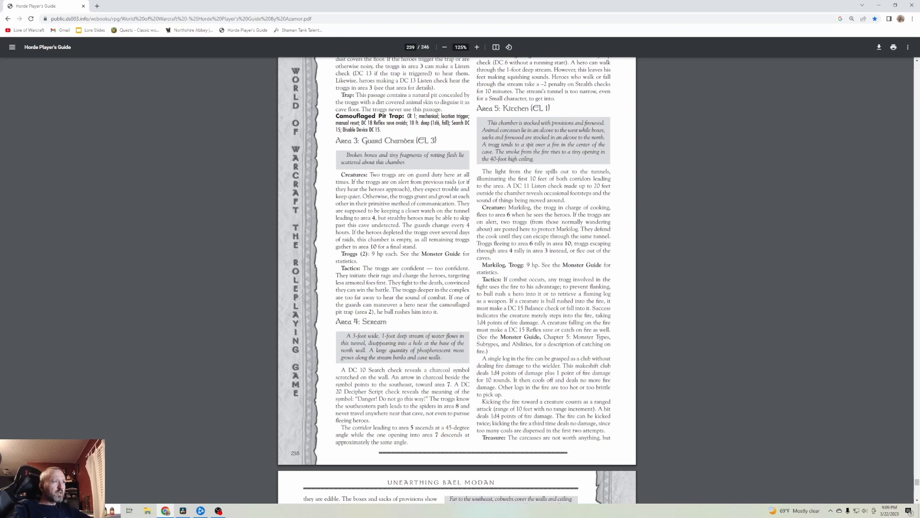
scroll("up", 3)
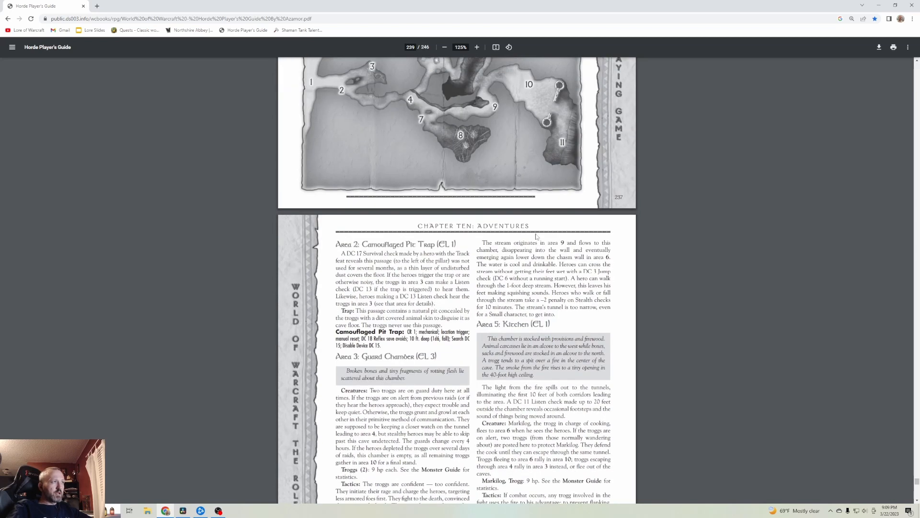
scroll("down", 3)
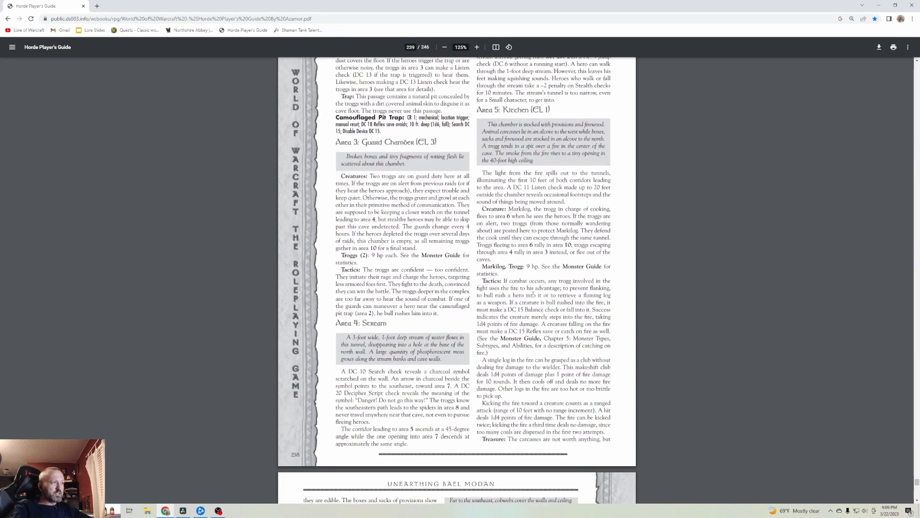
- Scroll down to the page with Deep Chasm, Stalagmites, Spider Cave, Pool and Living Chamber areas
scroll("down", 3)
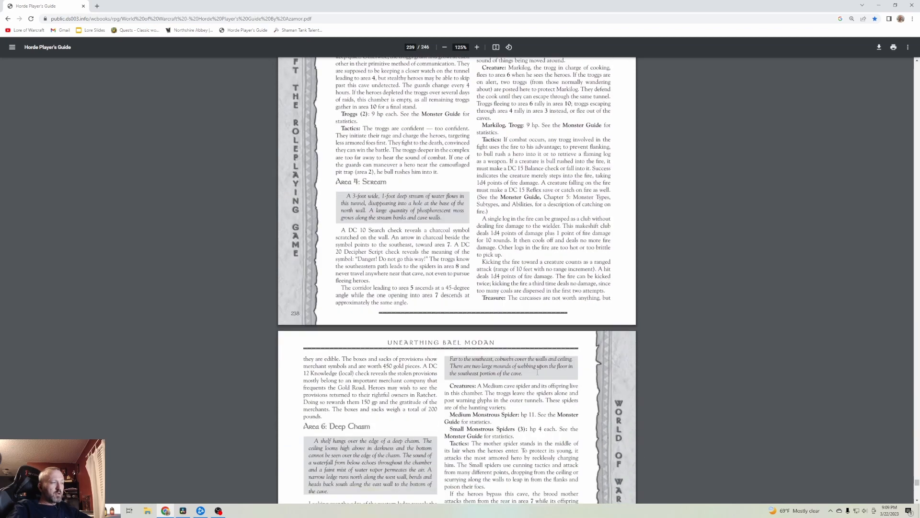
scroll("down", 3)
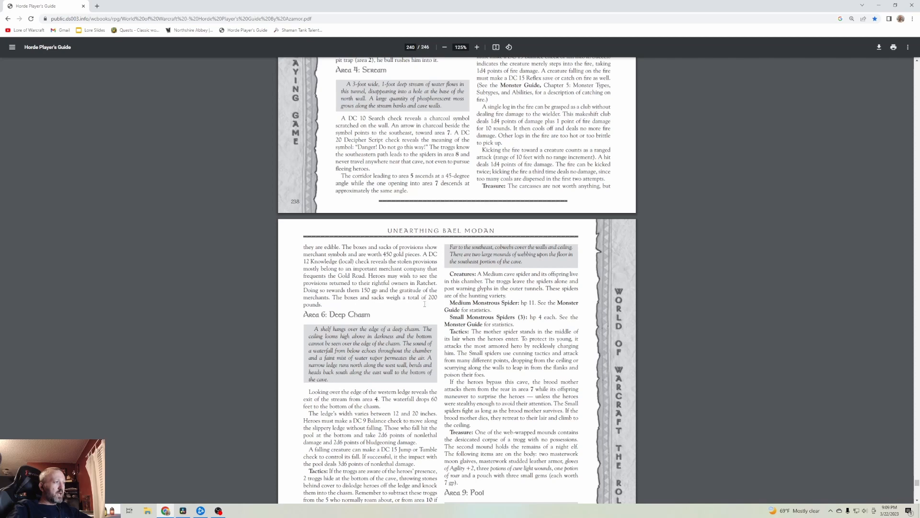
scroll("up", 3)
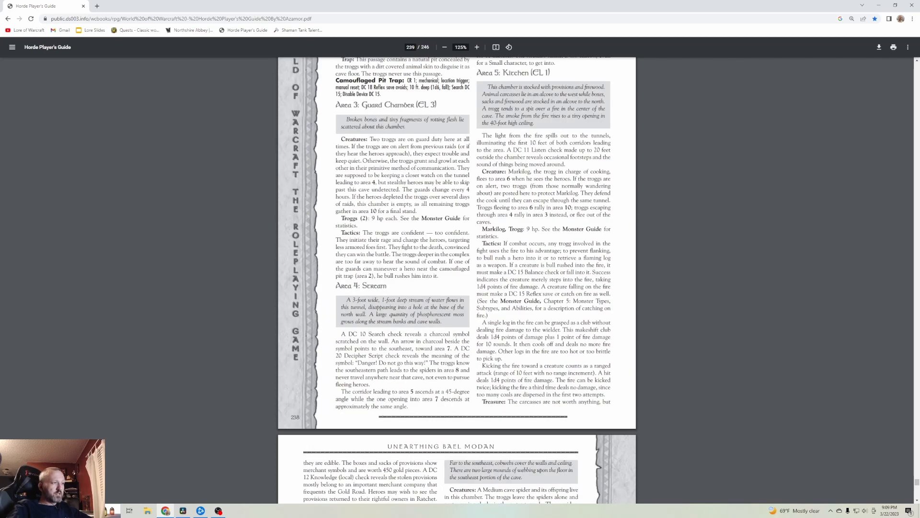
scroll("down", 3)
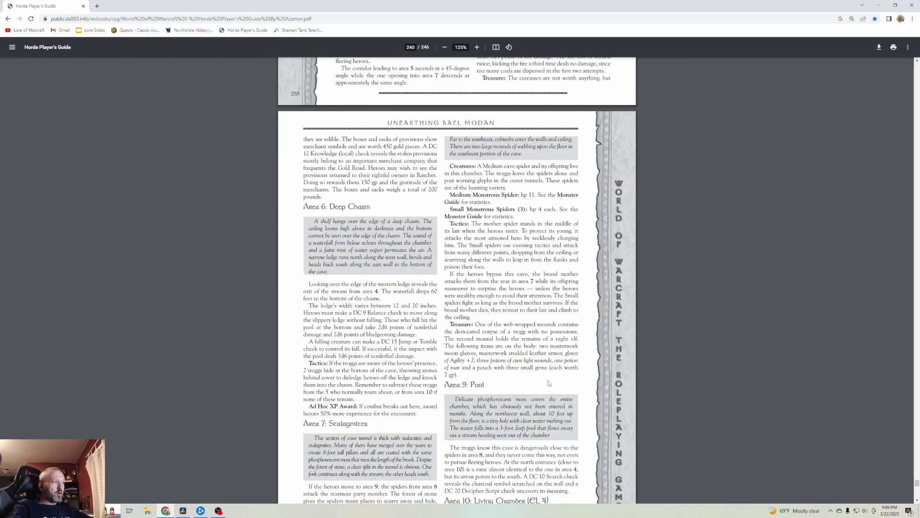
scroll("down", 3)
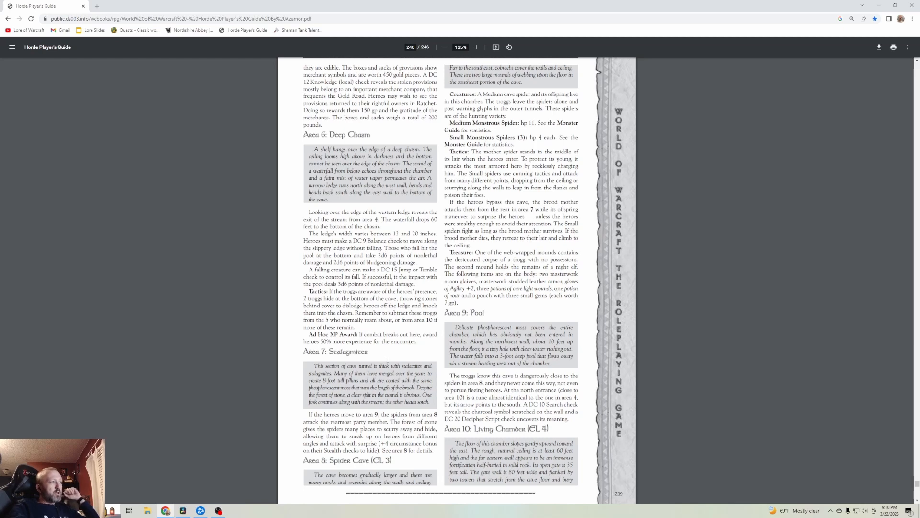
scroll("up", 3)
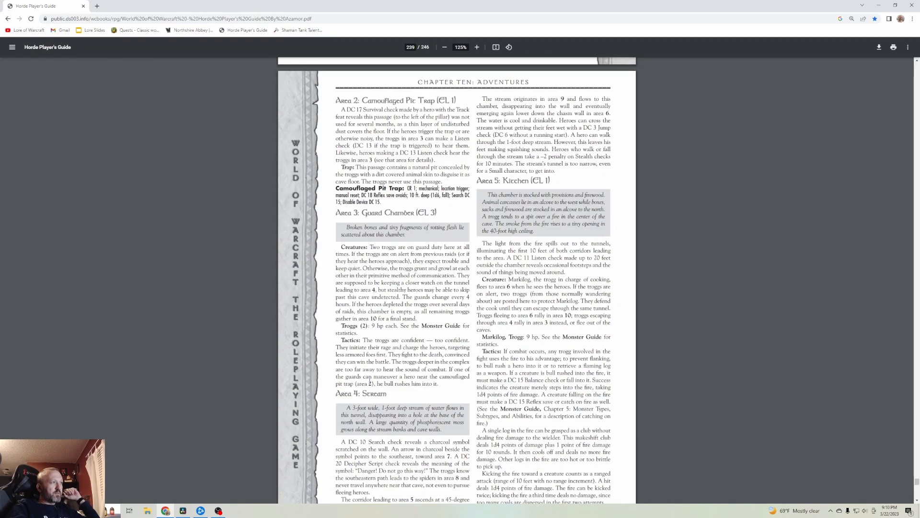
scroll("down", 3)
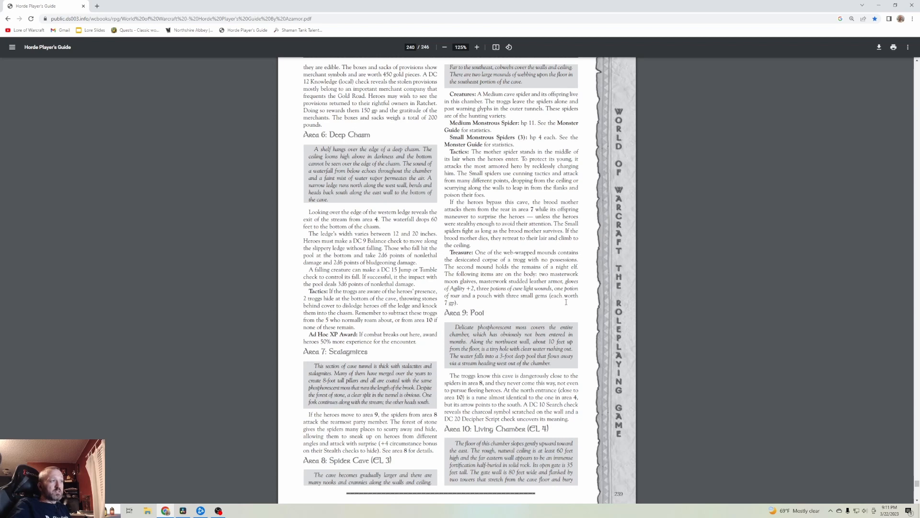
- Glance back up at the Bael Modan map, then return to the Areas 6–10 page
scroll("up", 3)
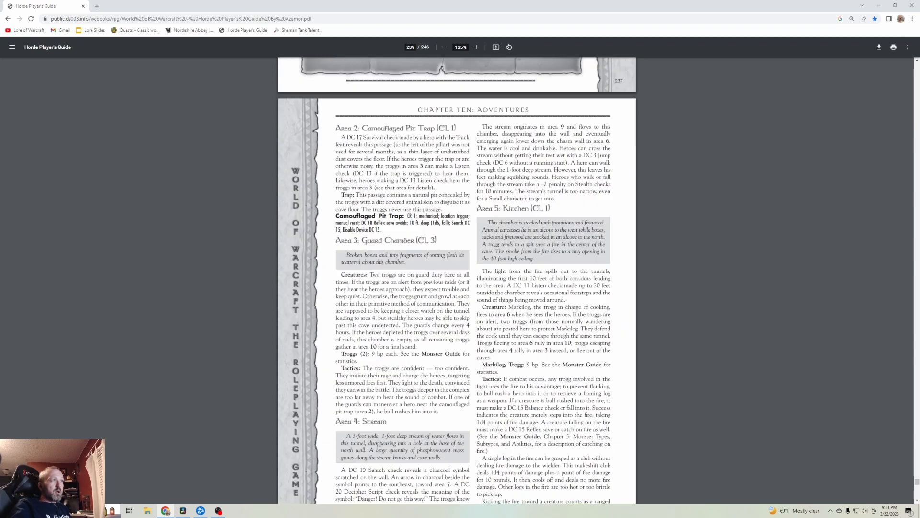
scroll("up", 3)
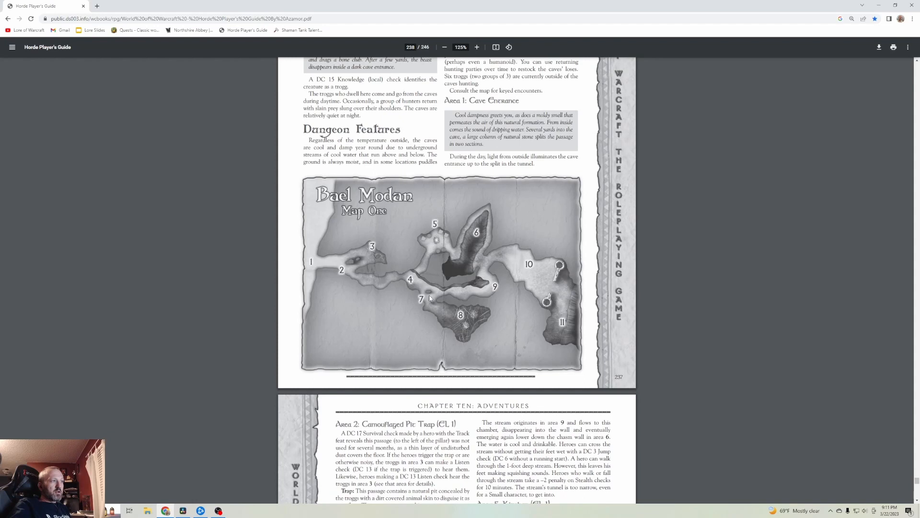
mouse_move(489, 298)
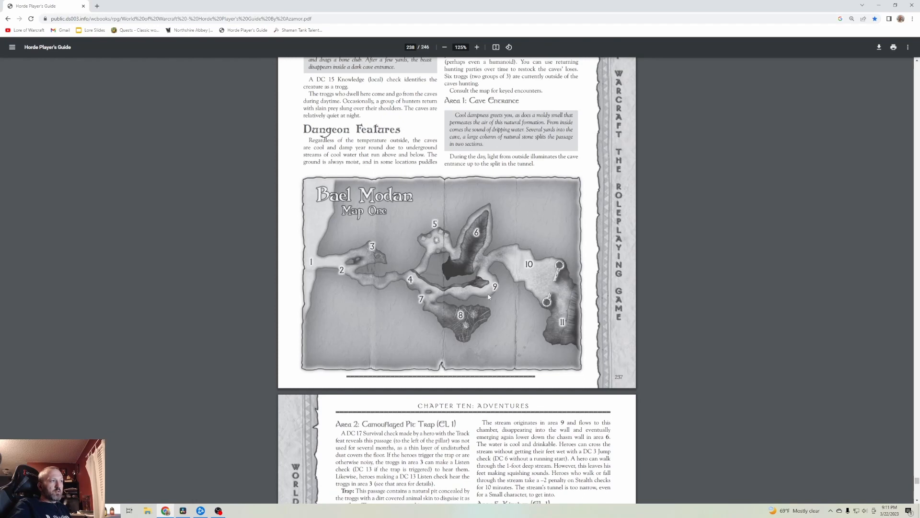
scroll("down", 3)
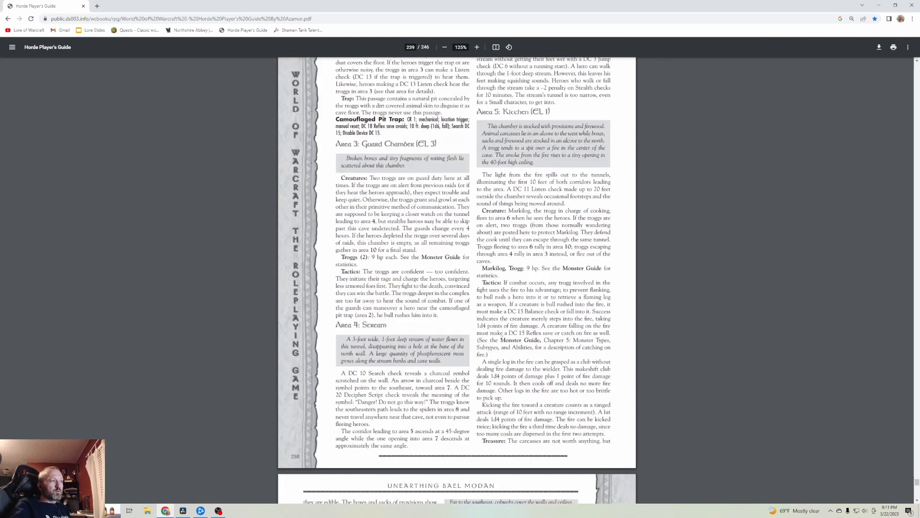
scroll("down", 3)
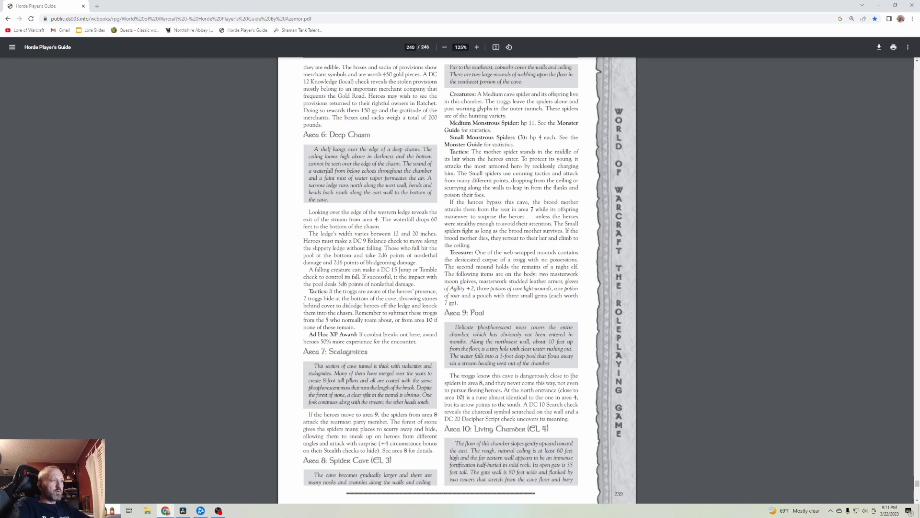
- Check page 239 again and scroll back down to Area 6: Deep Chasm through Area 10: Living Chamber
scroll("up", 3)
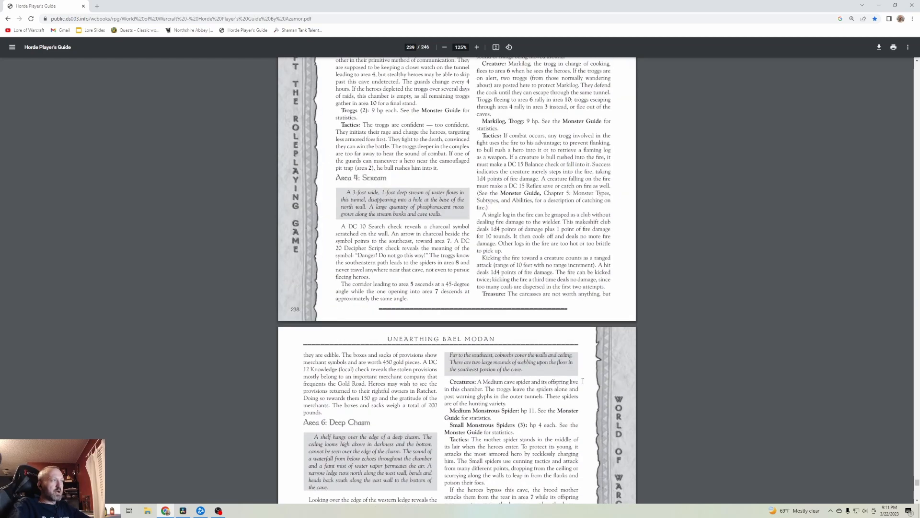
scroll("up", 3)
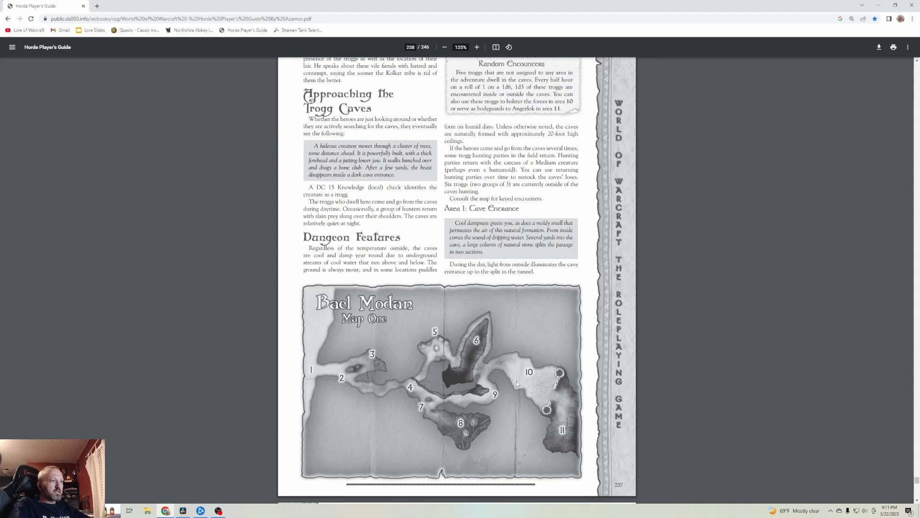
mouse_move(576, 435)
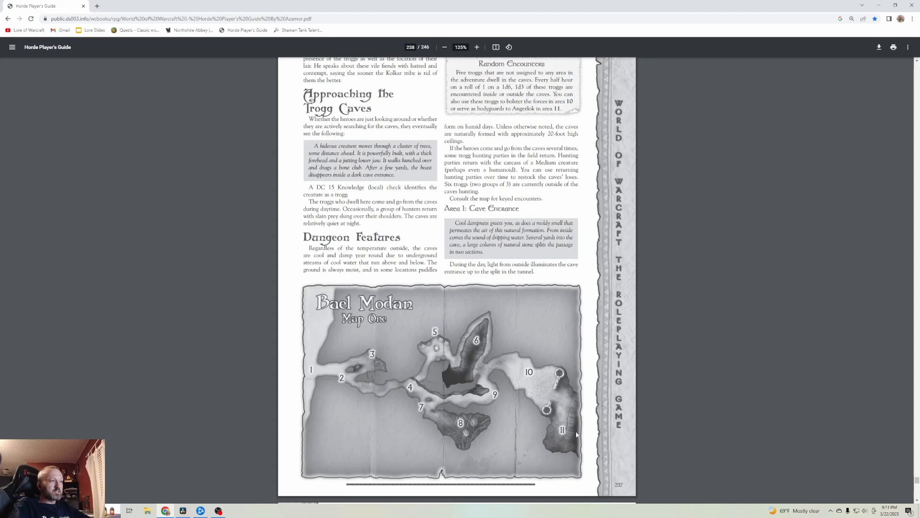
scroll("down", 3)
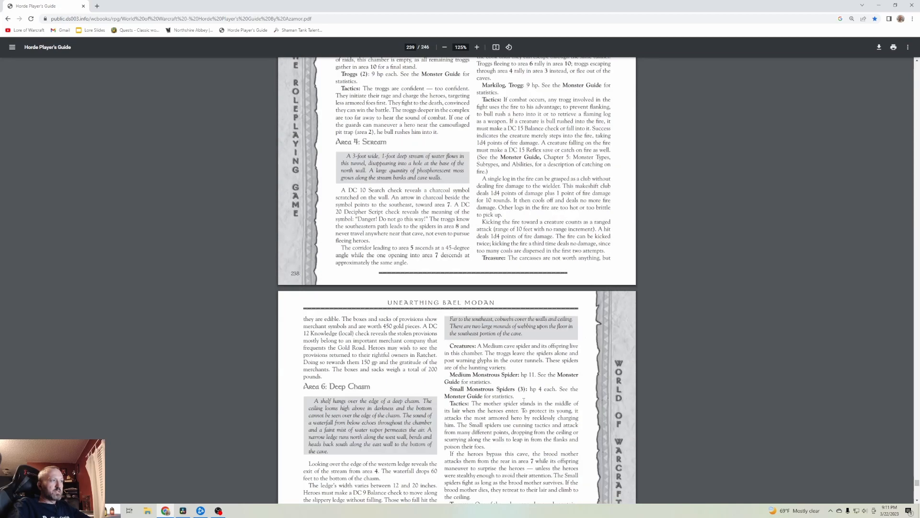
scroll("down", 3)
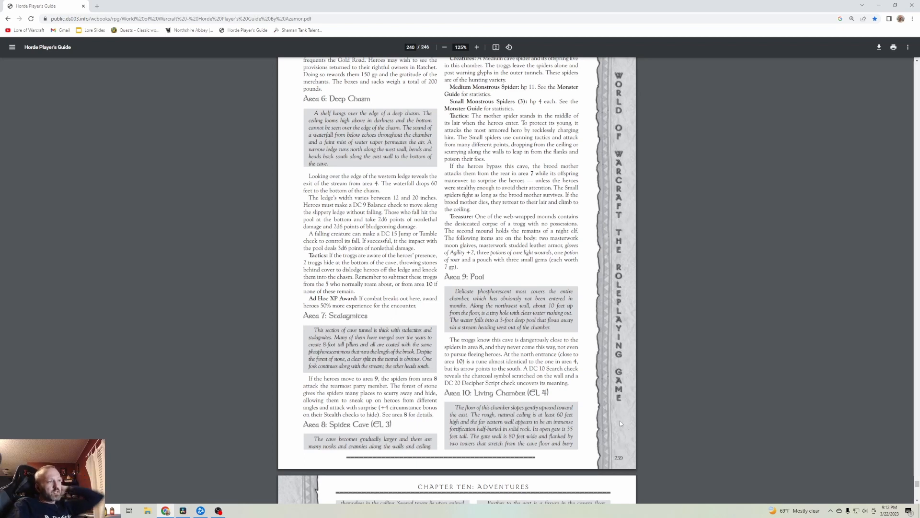
mouse_move(625, 434)
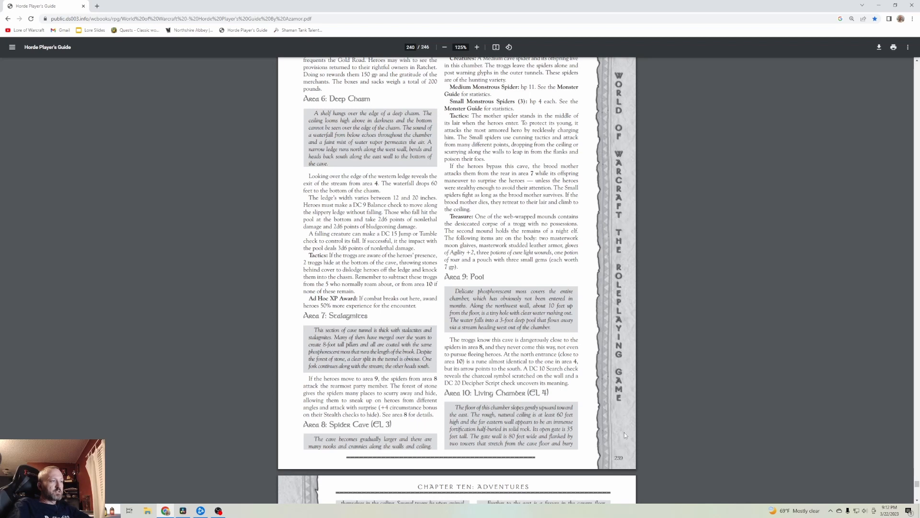
mouse_move(628, 438)
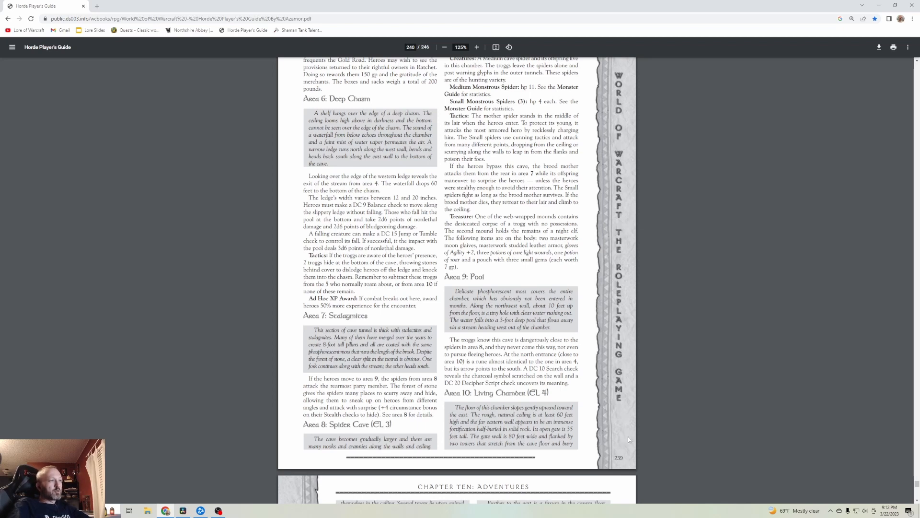
mouse_move(619, 441)
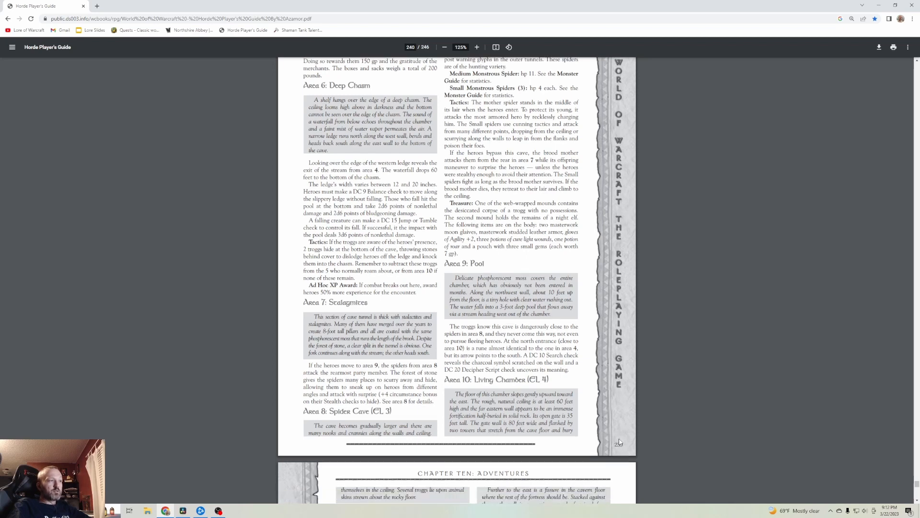
- Scroll down to Angerlok's Trogg Shaman stat block, the trogg illustration and Area 11: Chieftain's Quarters
scroll("down", 3)
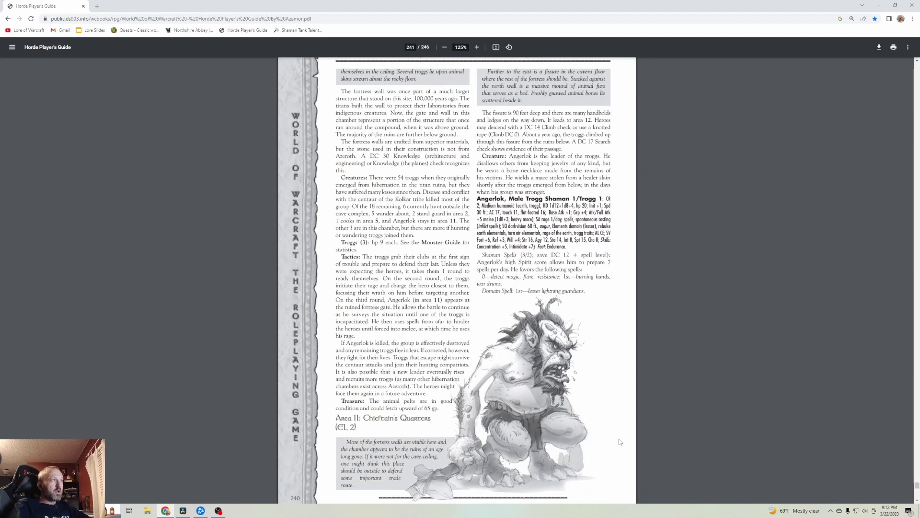
mouse_move(592, 402)
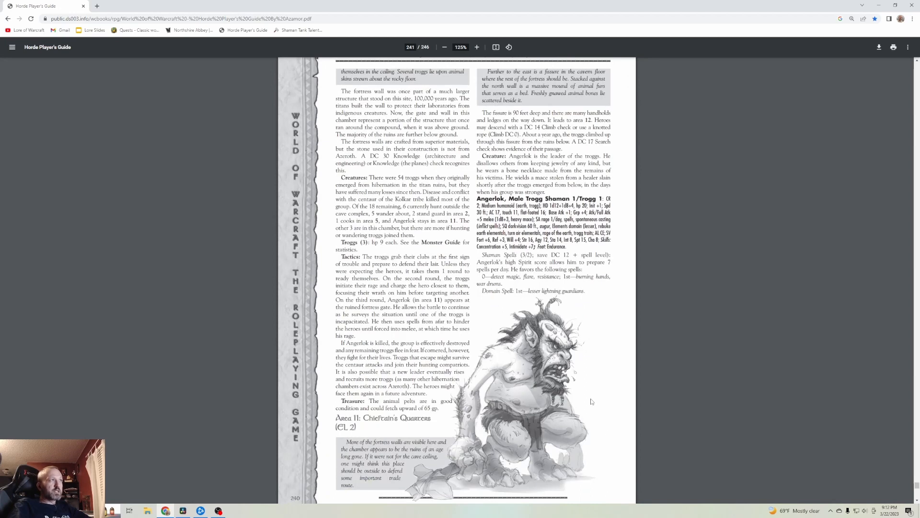
mouse_move(585, 395)
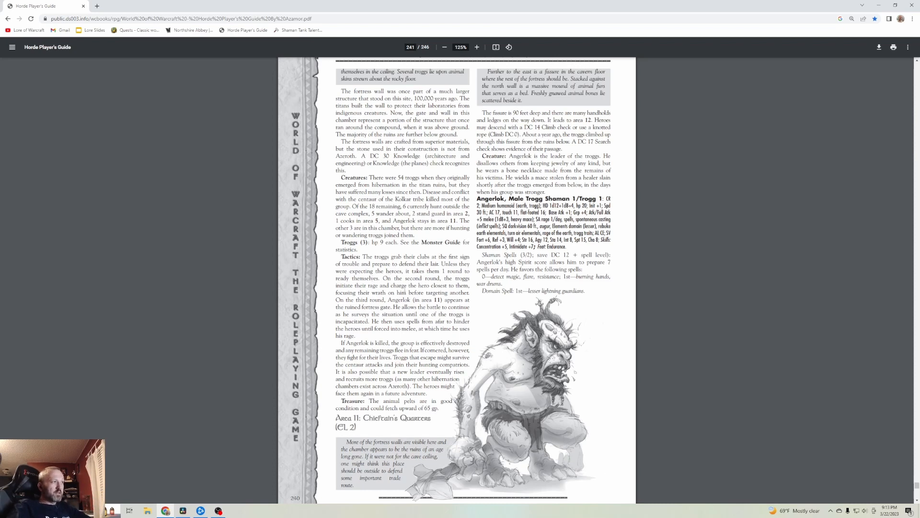
mouse_move(456, 341)
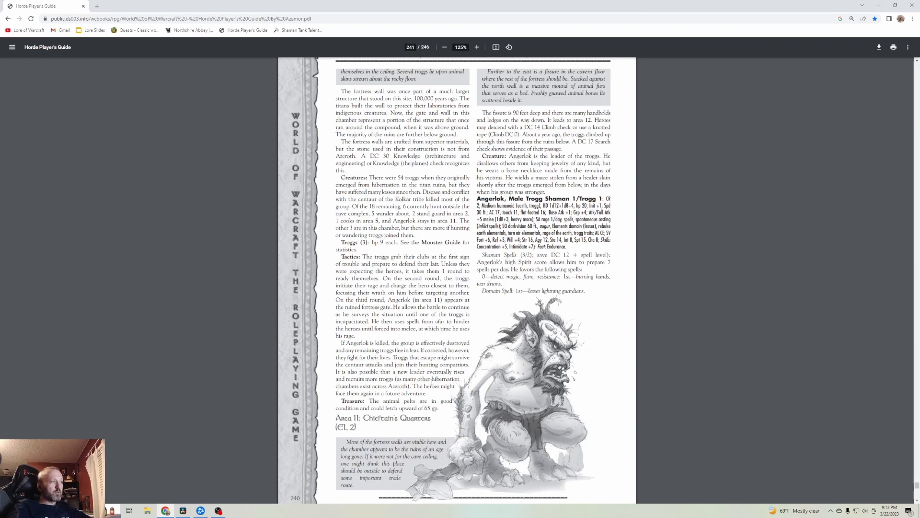
mouse_move(476, 401)
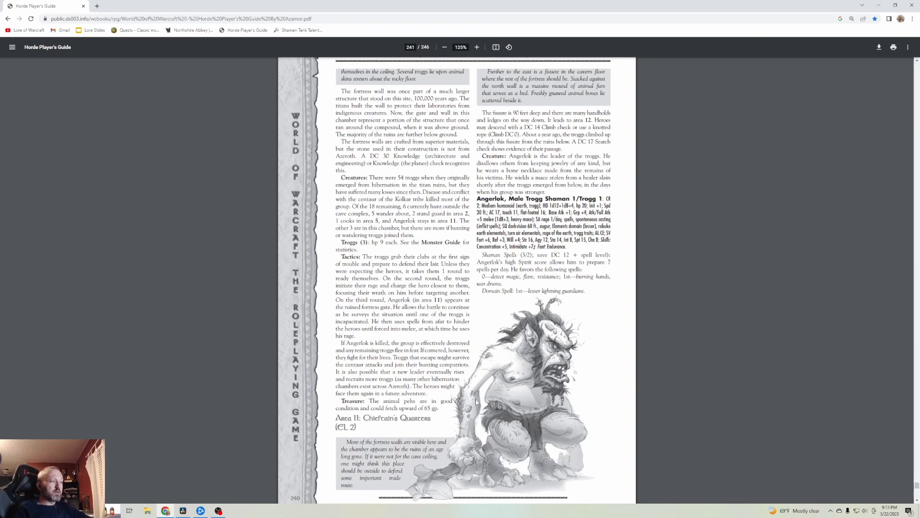
mouse_move(490, 398)
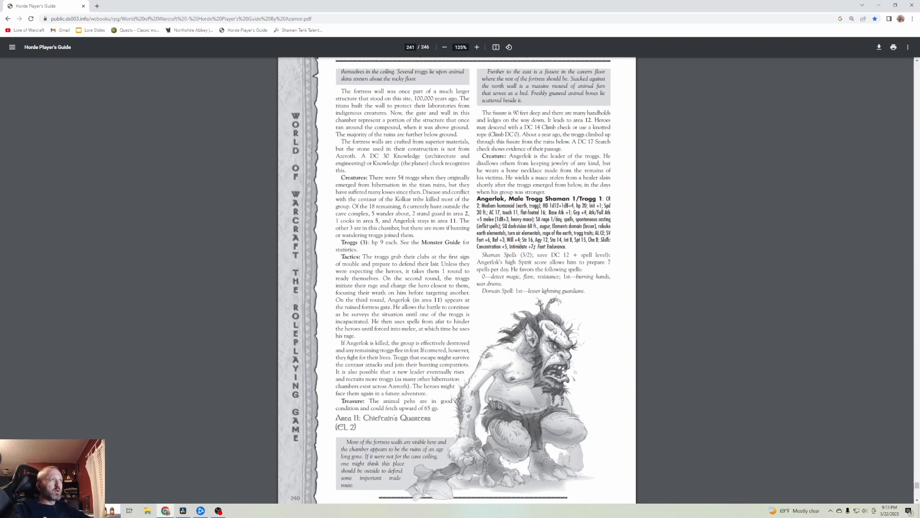
mouse_move(714, 281)
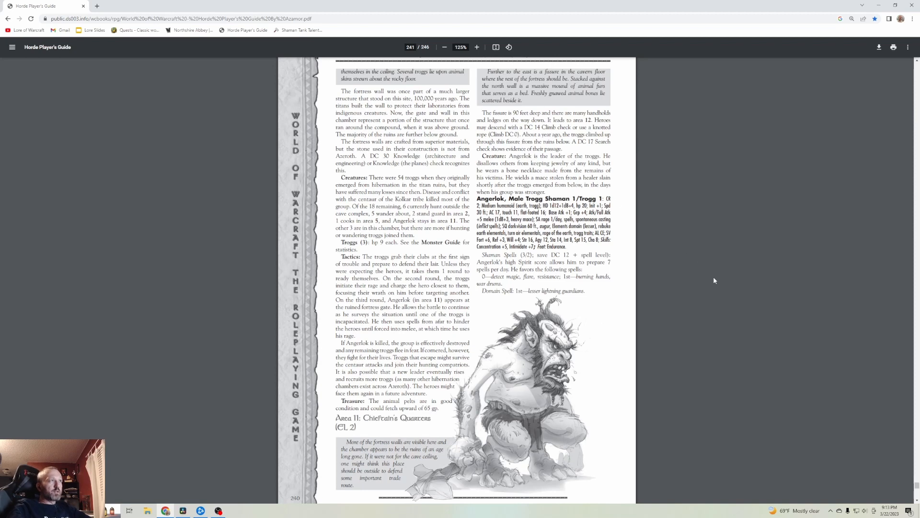
mouse_move(703, 275)
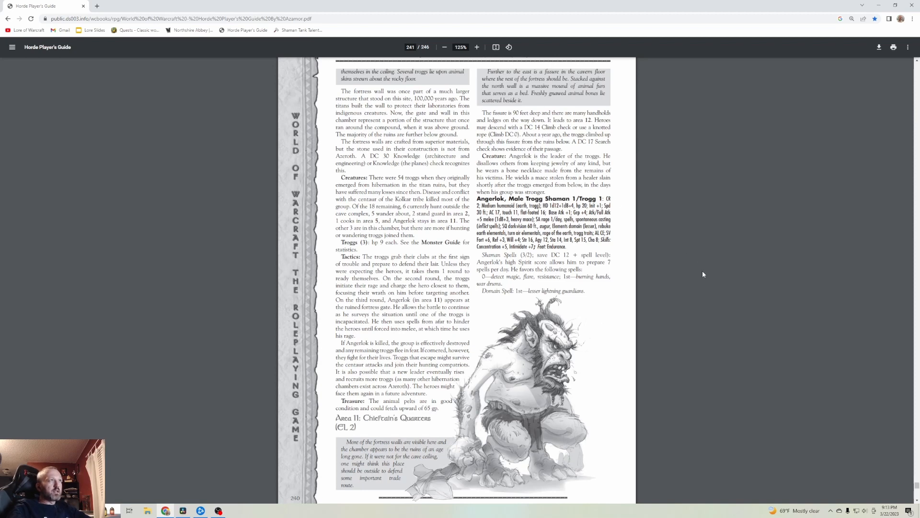
mouse_move(562, 108)
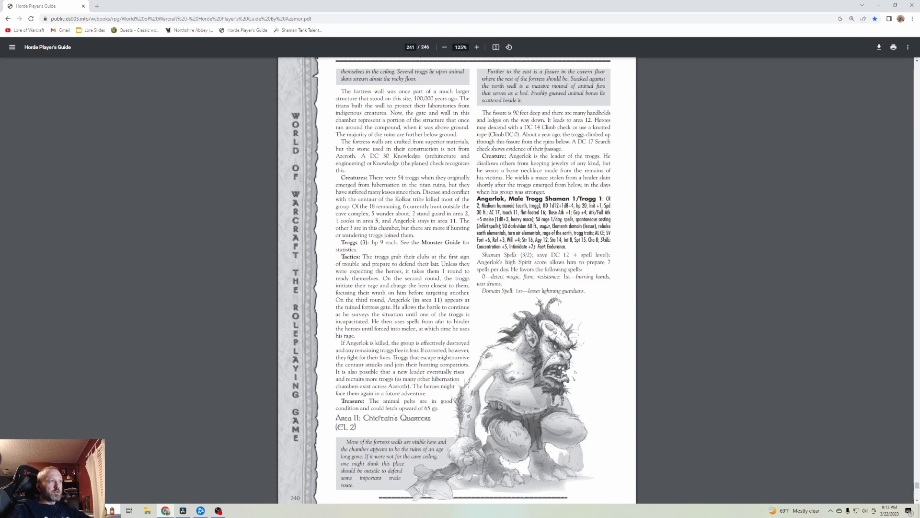
scroll("down", 3)
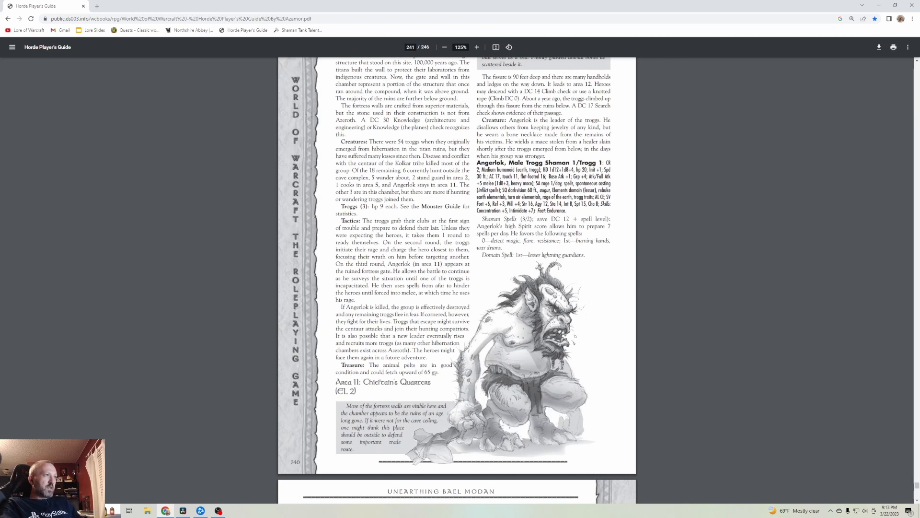
scroll("down", 3)
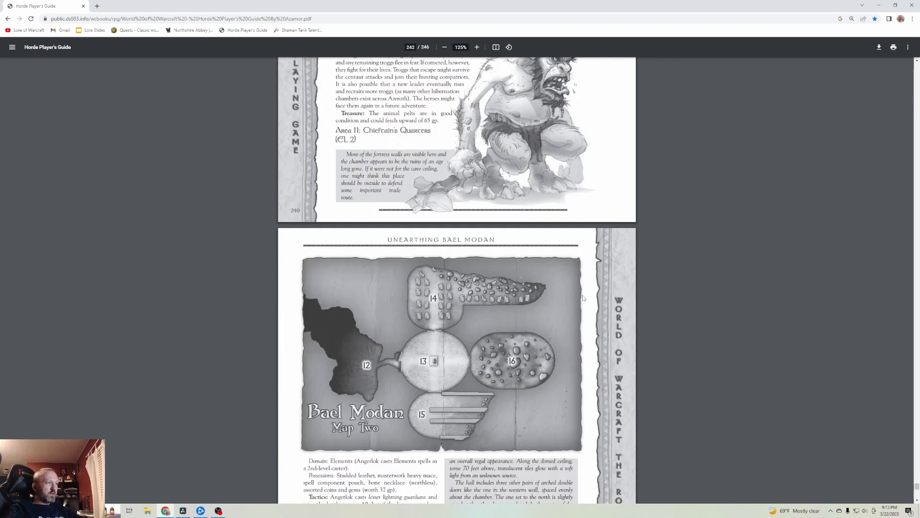
scroll("down", 3)
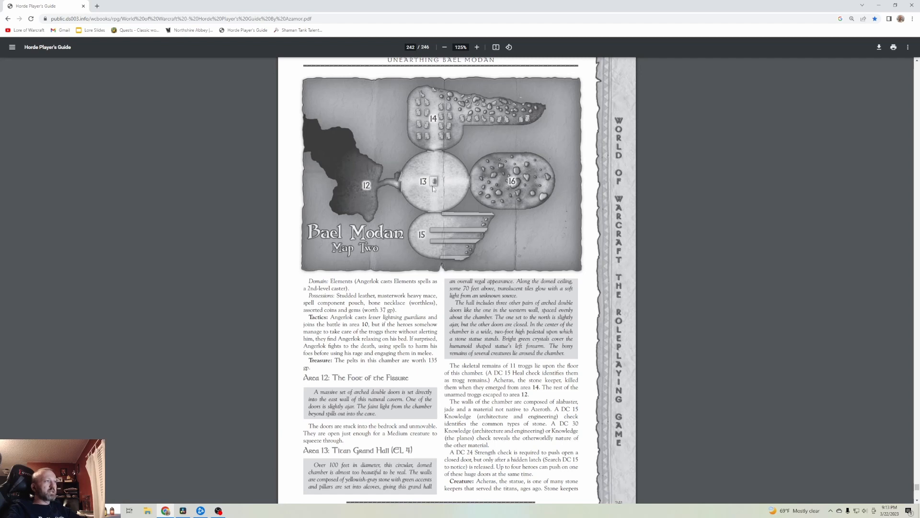
mouse_move(440, 224)
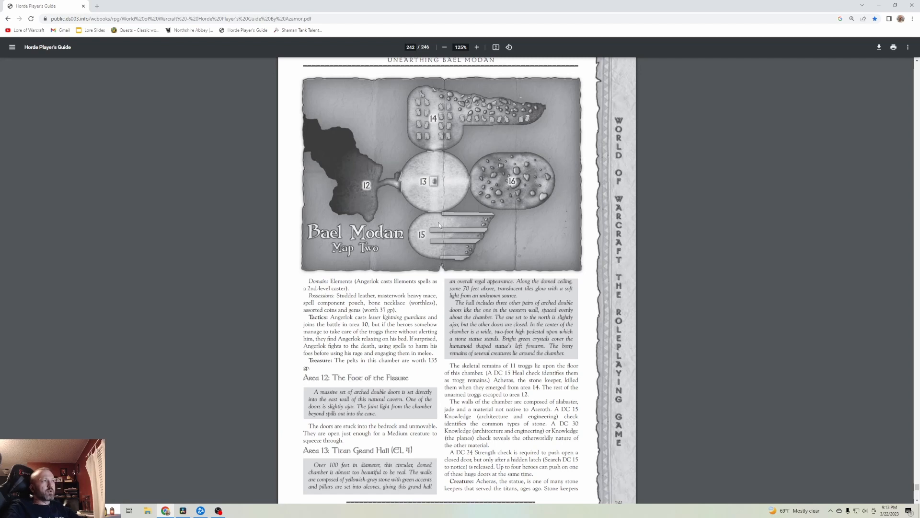
mouse_move(524, 232)
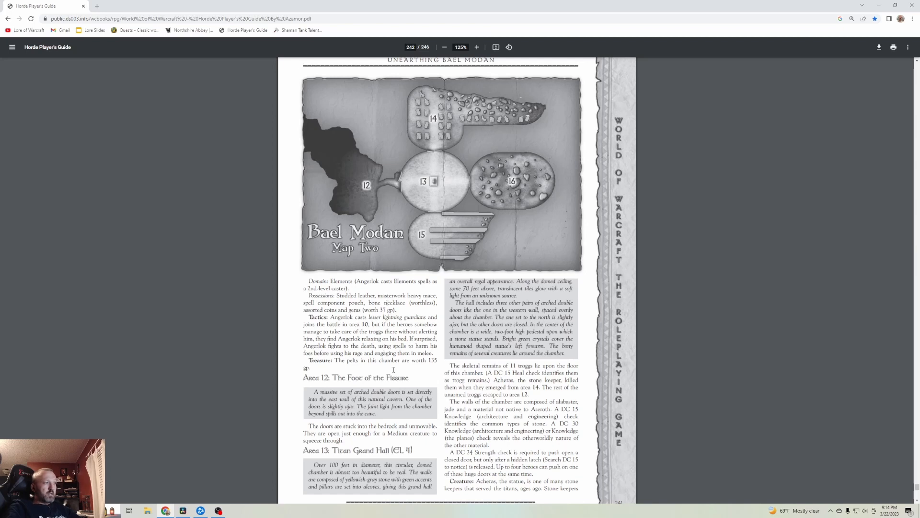
mouse_move(349, 166)
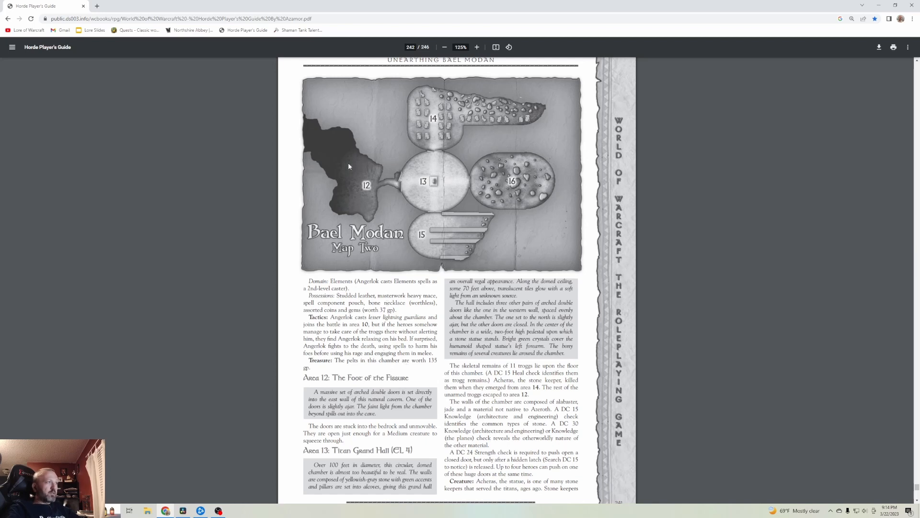
mouse_move(361, 165)
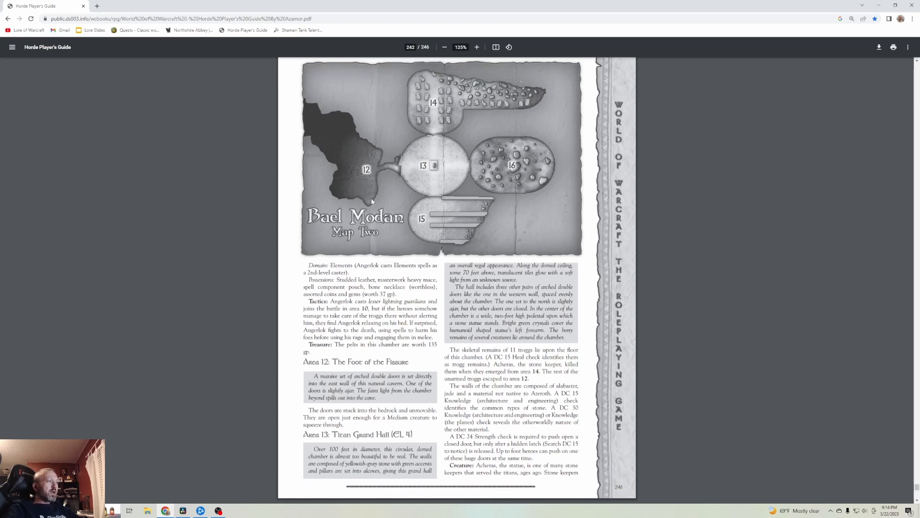
scroll("up", 3)
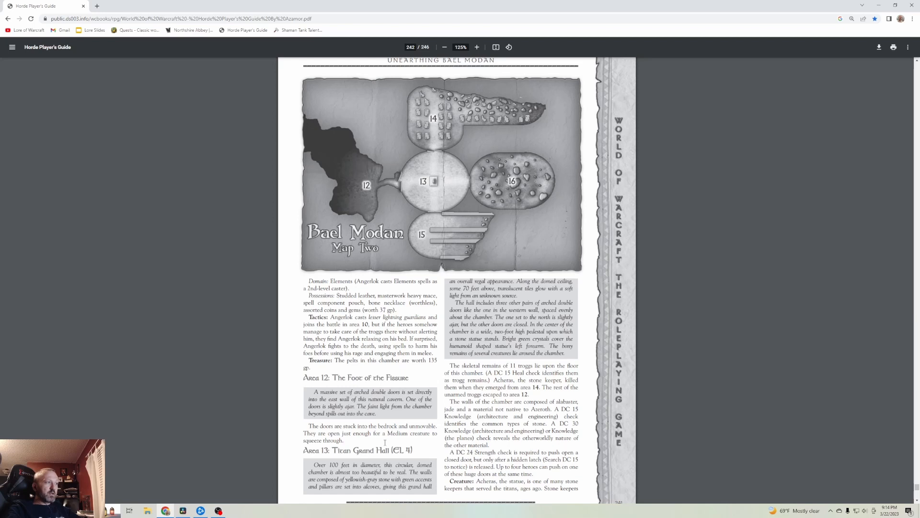
mouse_move(456, 192)
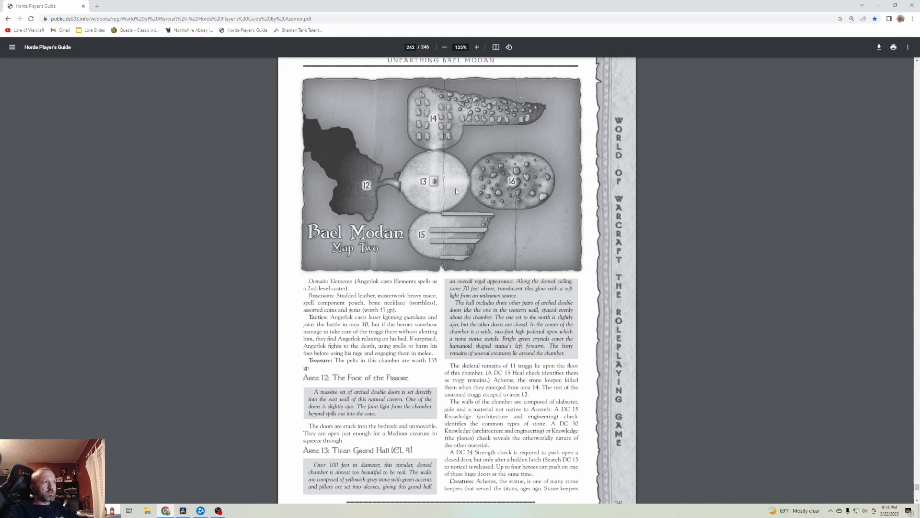
scroll("down", 3)
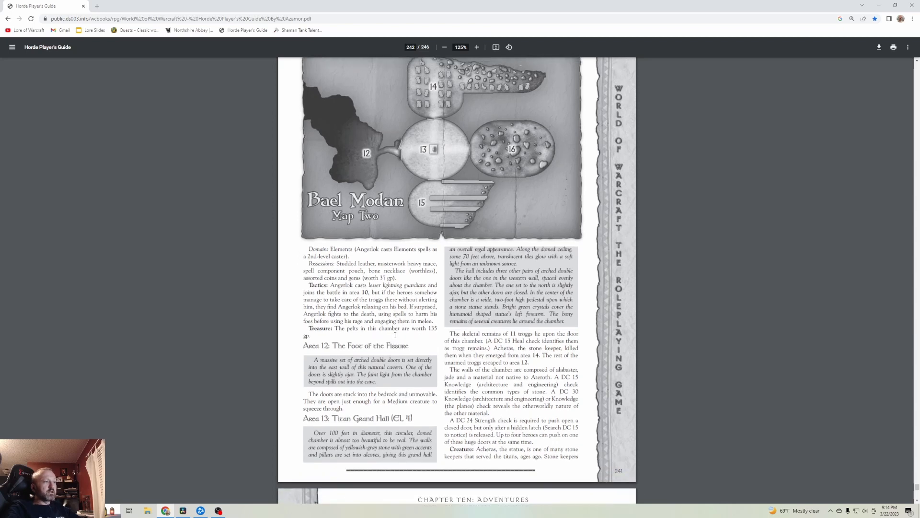
scroll("up", 3)
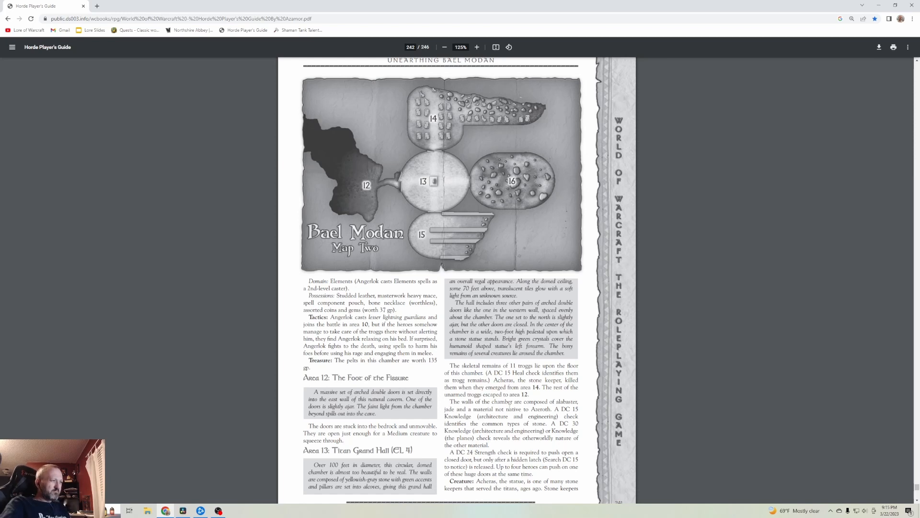
scroll("down", 3)
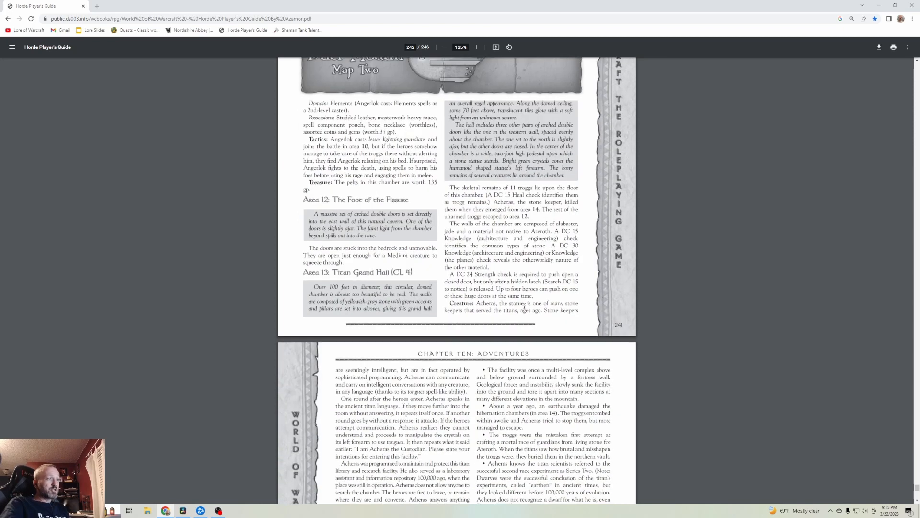
scroll("down", 3)
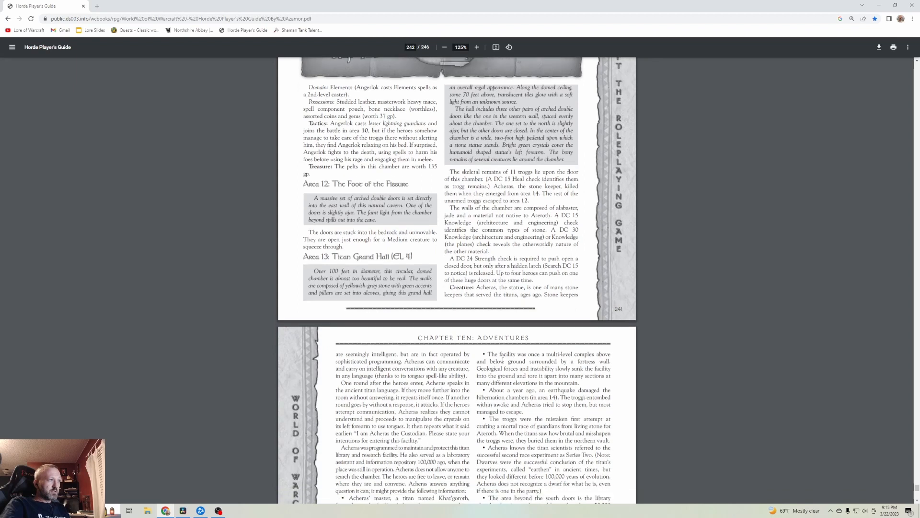
scroll("down", 3)
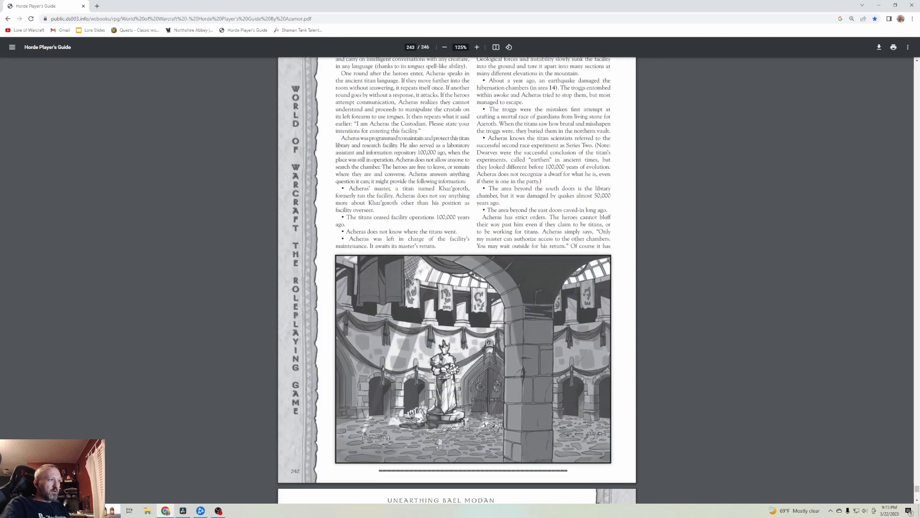
scroll("up", 3)
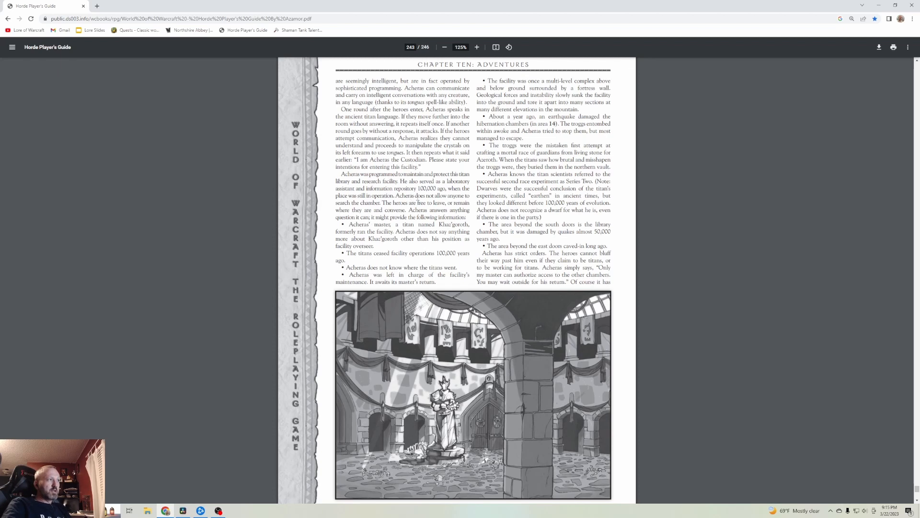
mouse_move(405, 212)
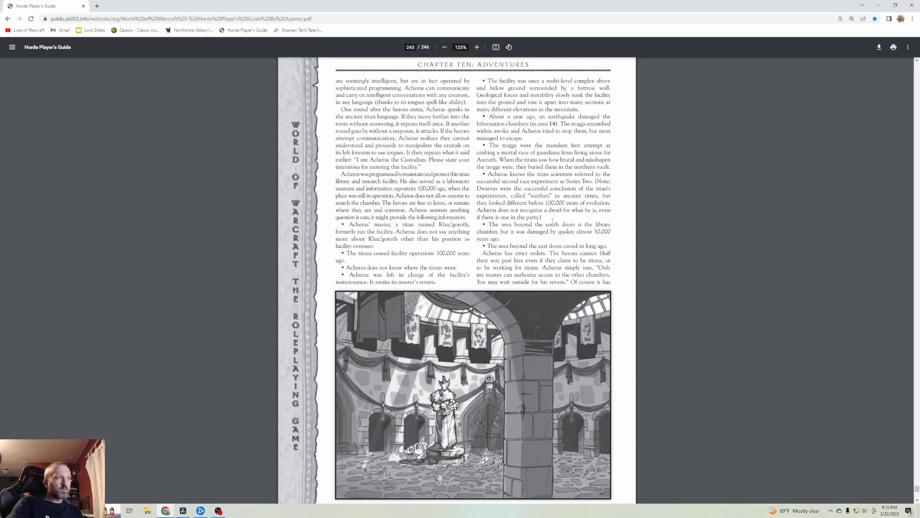
mouse_move(492, 318)
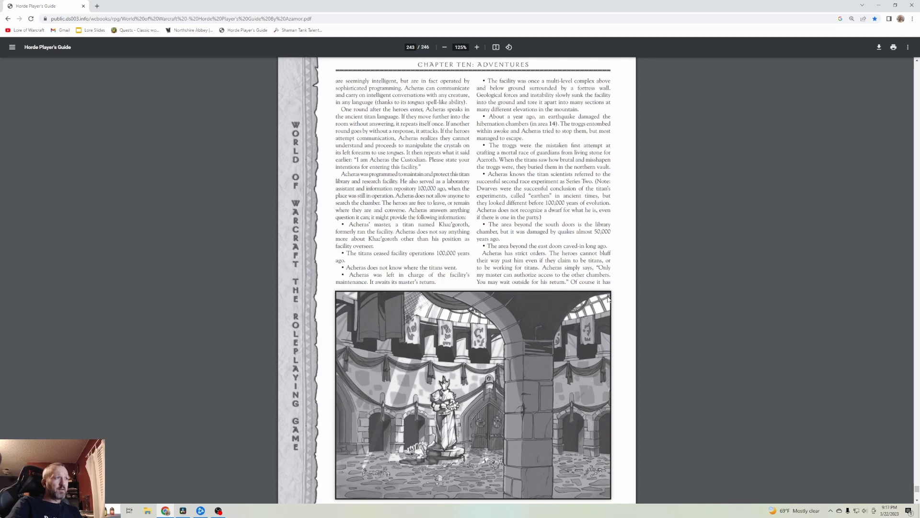
- Scroll down toward Acheras the Custodian's page, glancing back at the previous page
scroll("down", 3)
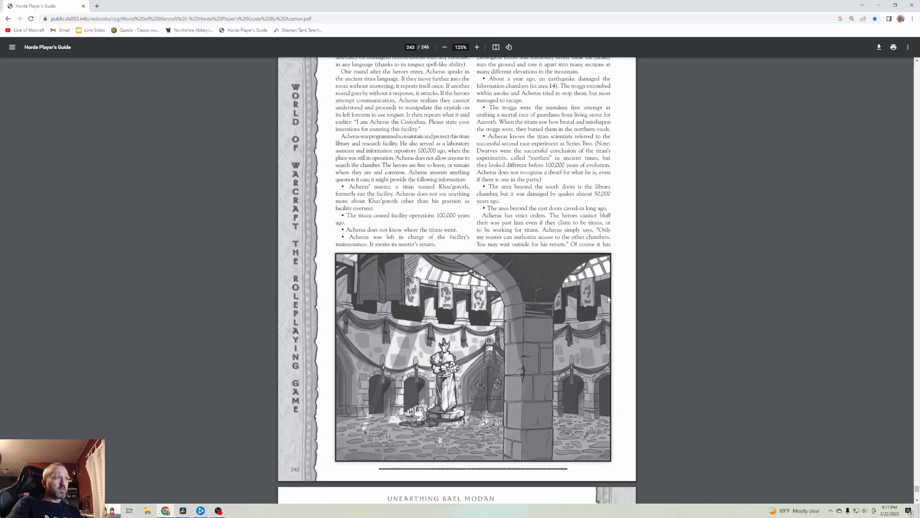
scroll("down", 3)
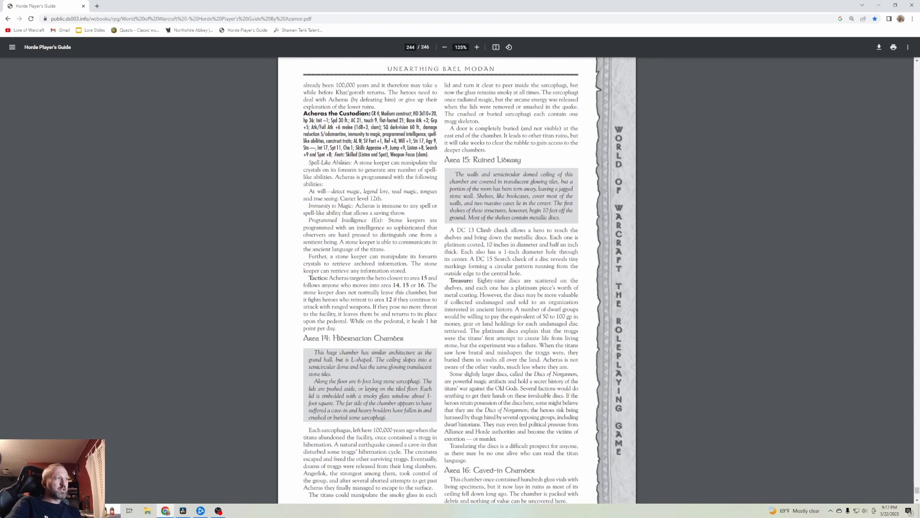
scroll("up", 3)
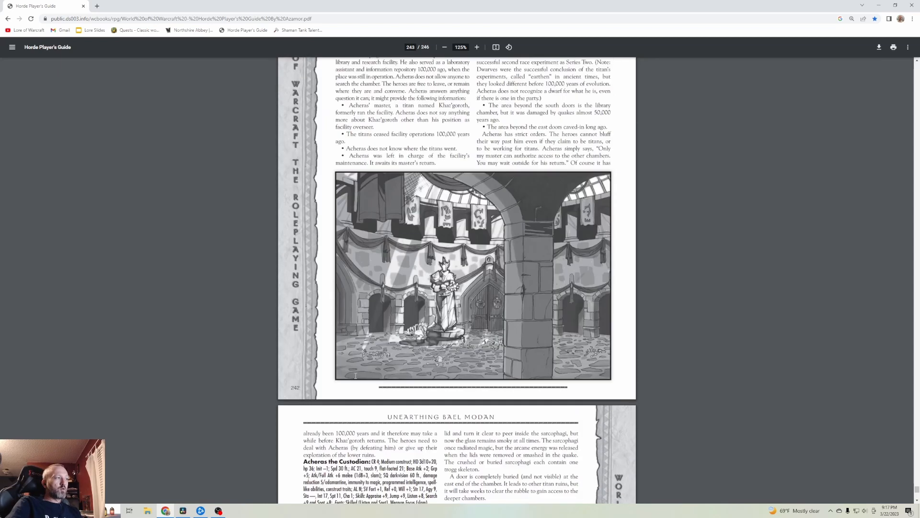
scroll("up", 3)
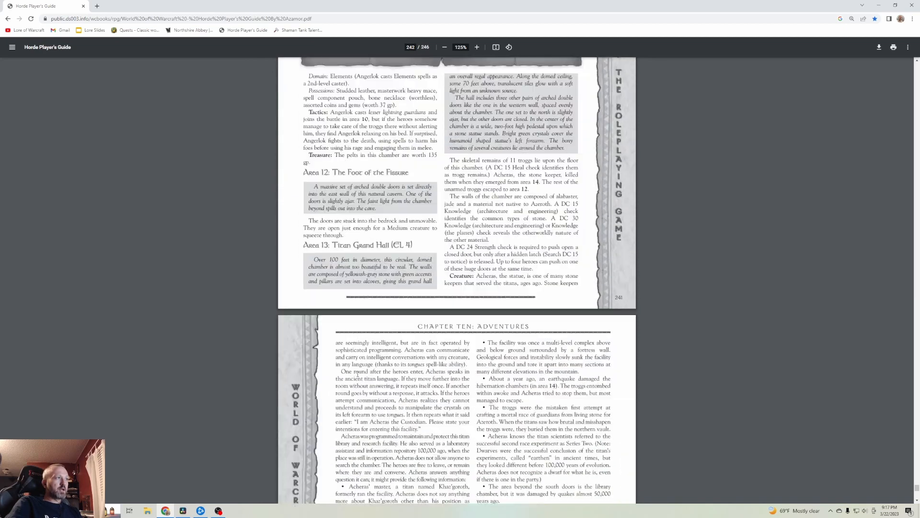
scroll("down", 3)
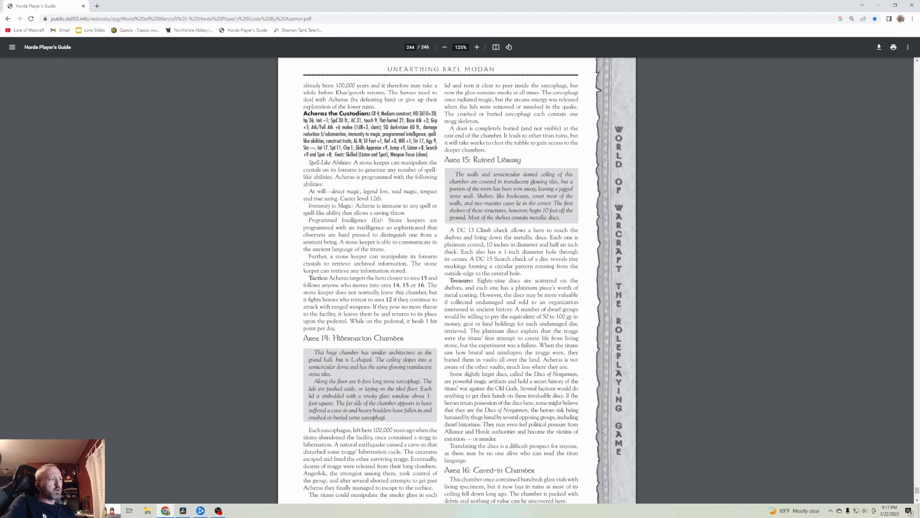
mouse_move(394, 424)
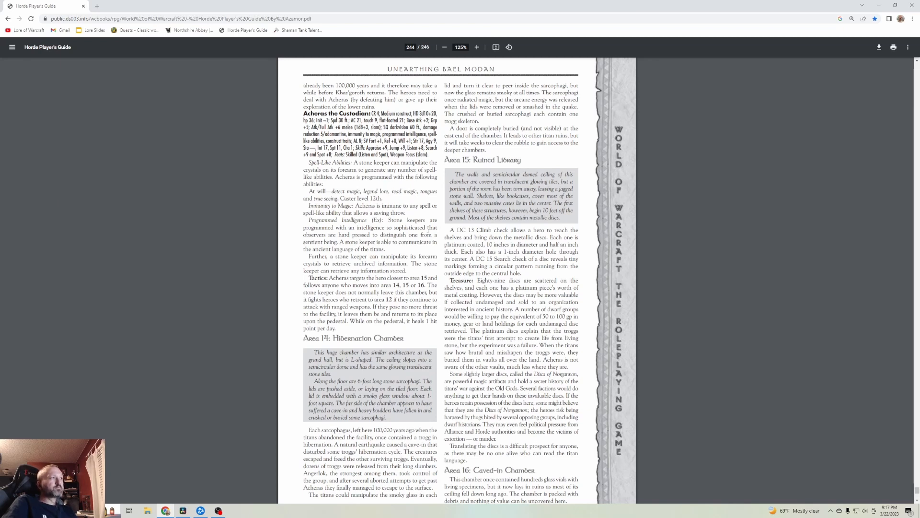
mouse_move(497, 152)
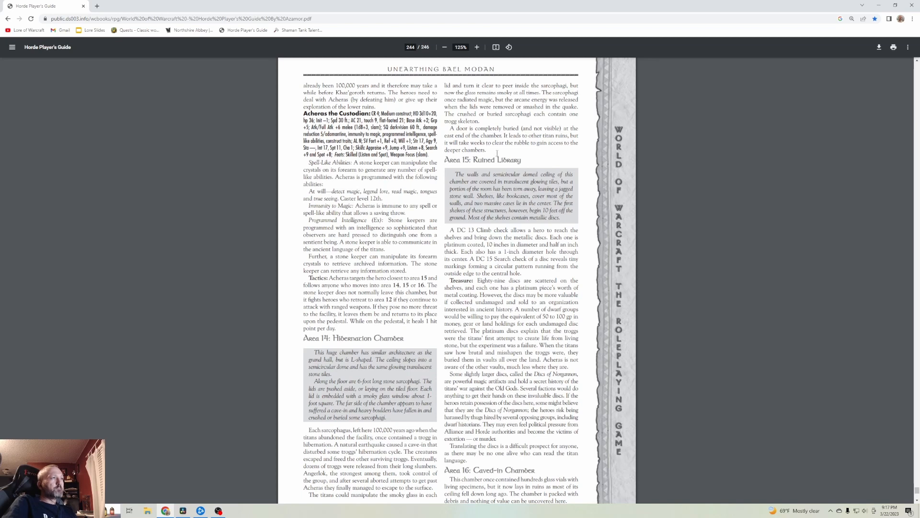
mouse_move(517, 153)
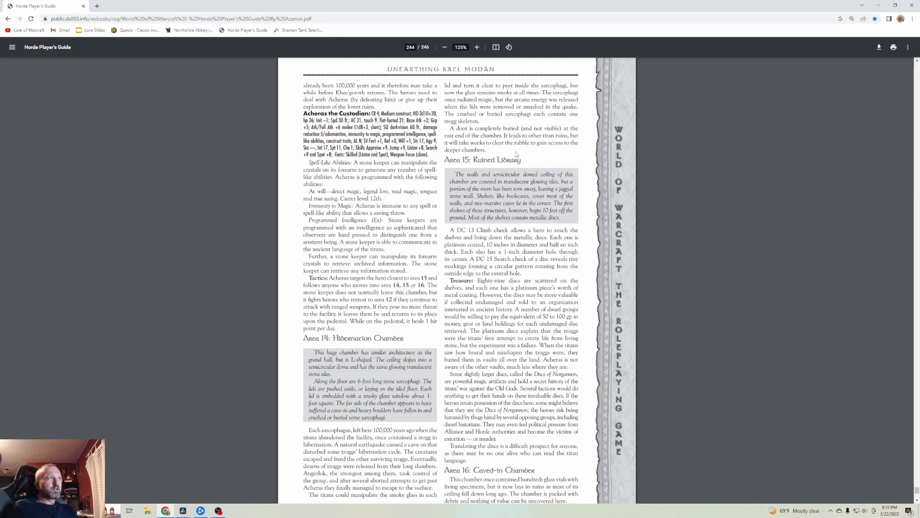
- Settle on Acheras's stat block, Area 14: Hibernation Chamber and Area 15: Ruined Library
scroll("up", 3)
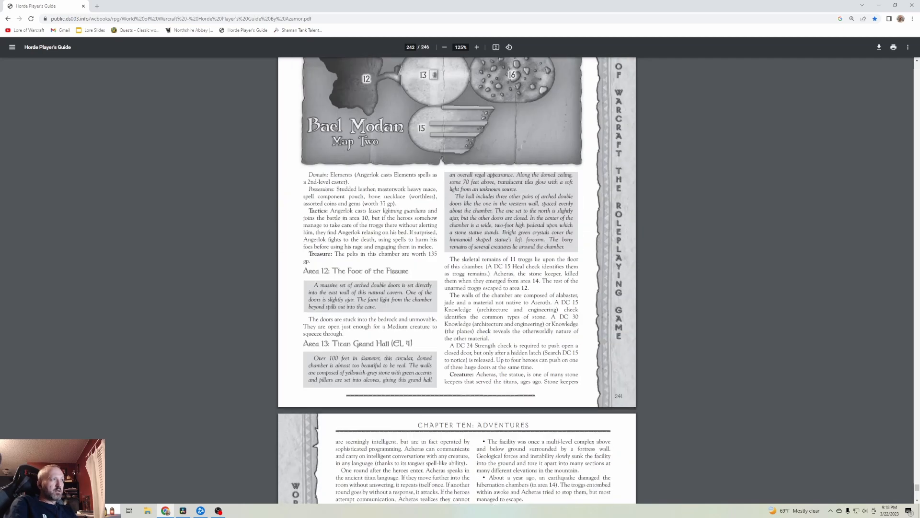
scroll("down", 3)
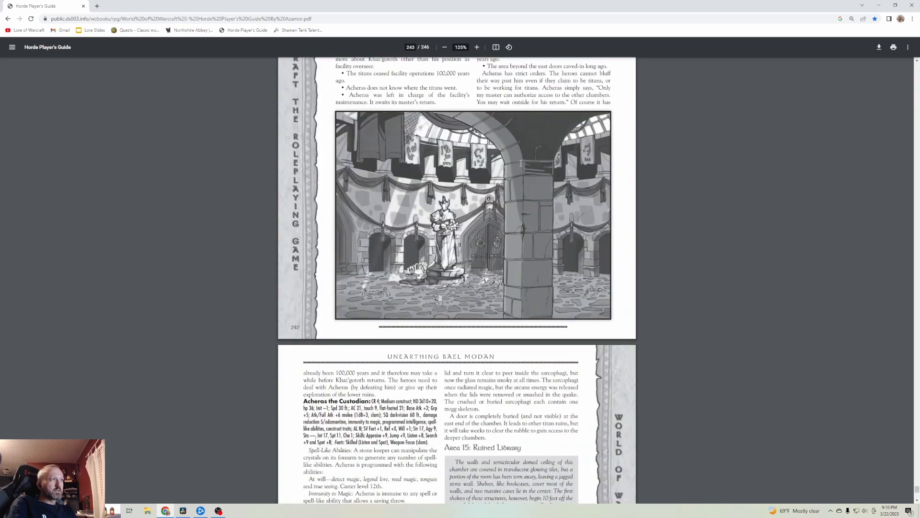
scroll("down", 3)
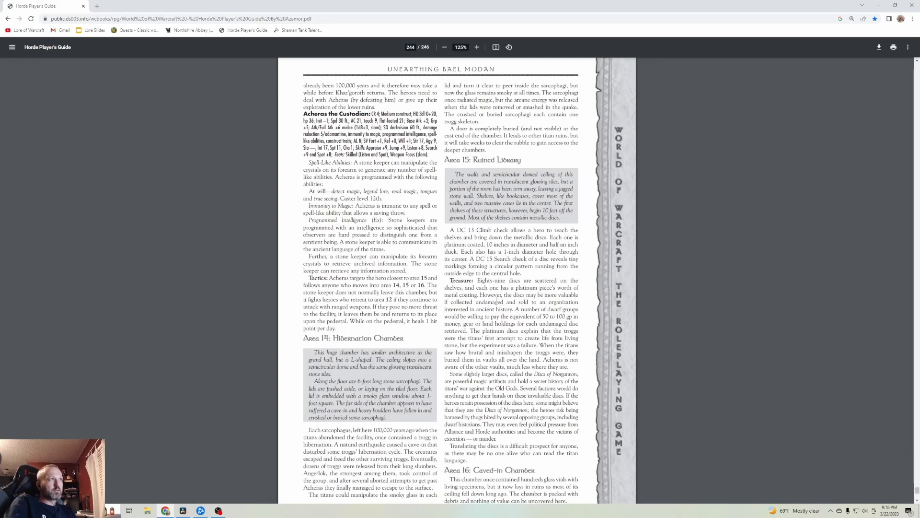
mouse_move(661, 296)
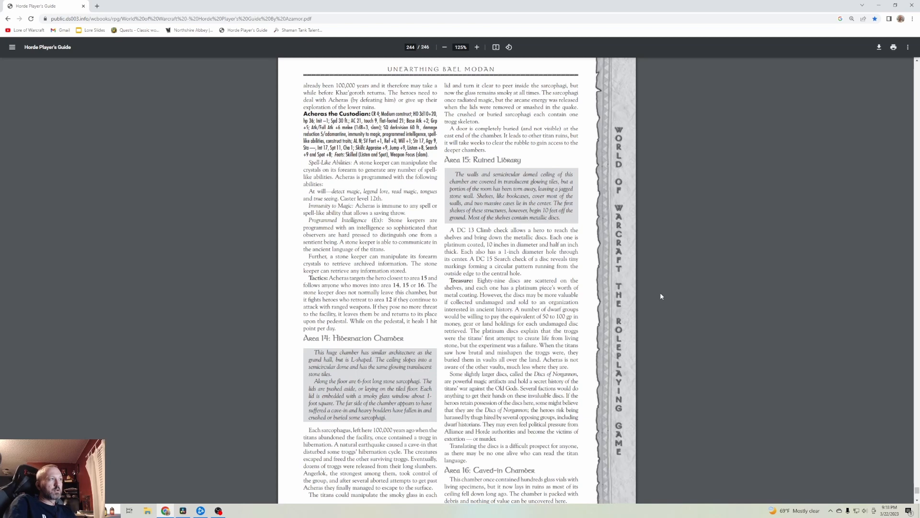
mouse_move(643, 326)
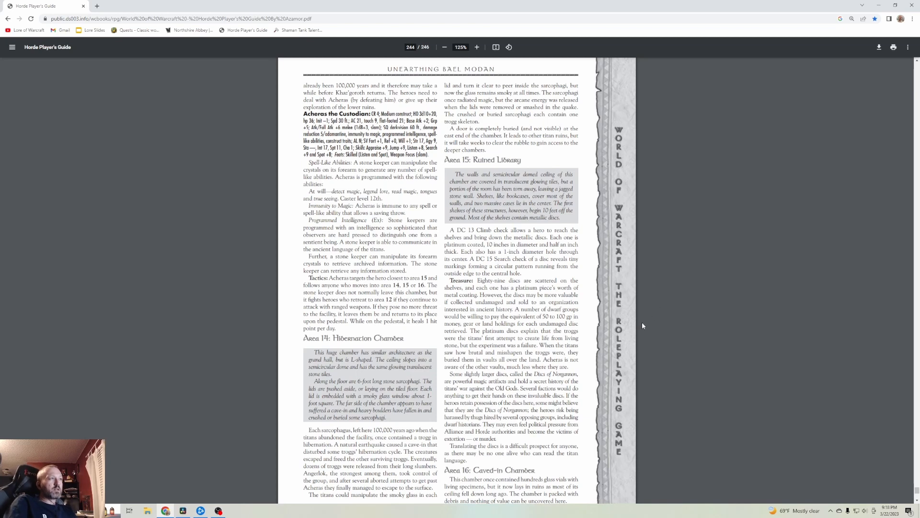
mouse_move(642, 326)
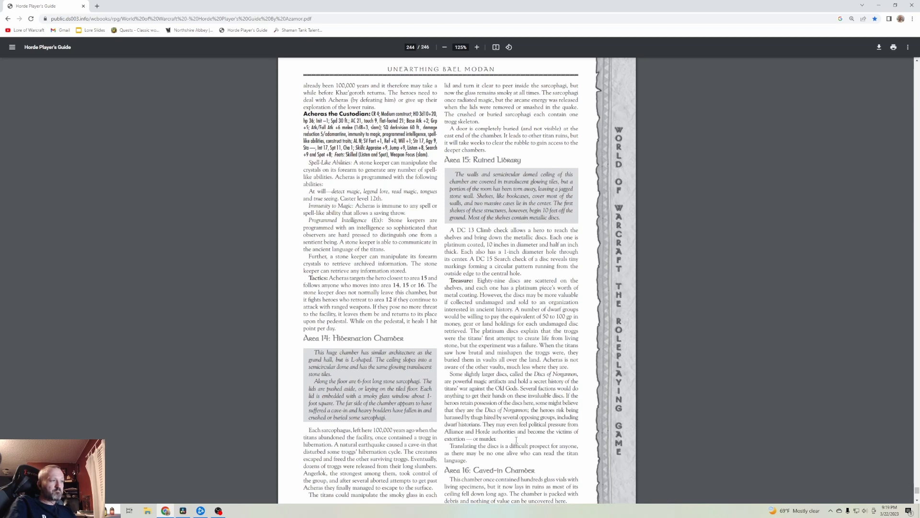
- Scroll down to Concluding the Adventure with the Horde banner illustration
scroll("down", 3)
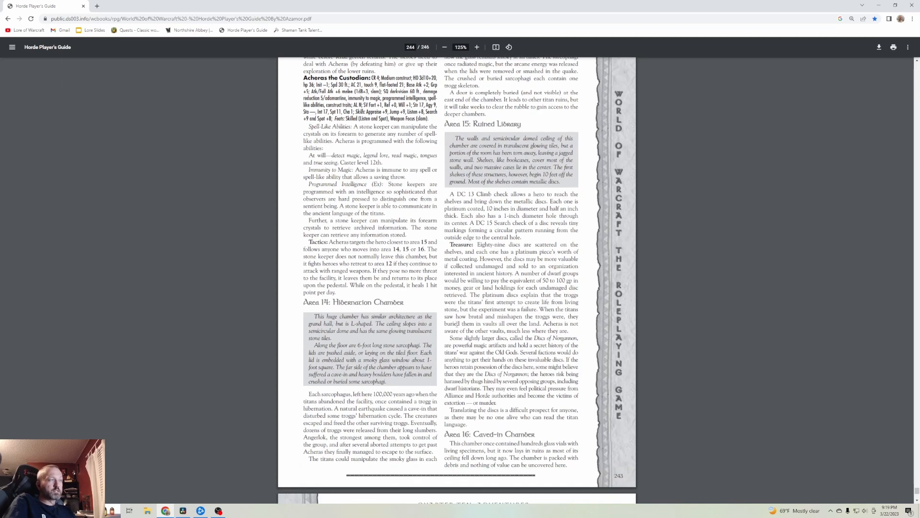
scroll("down", 3)
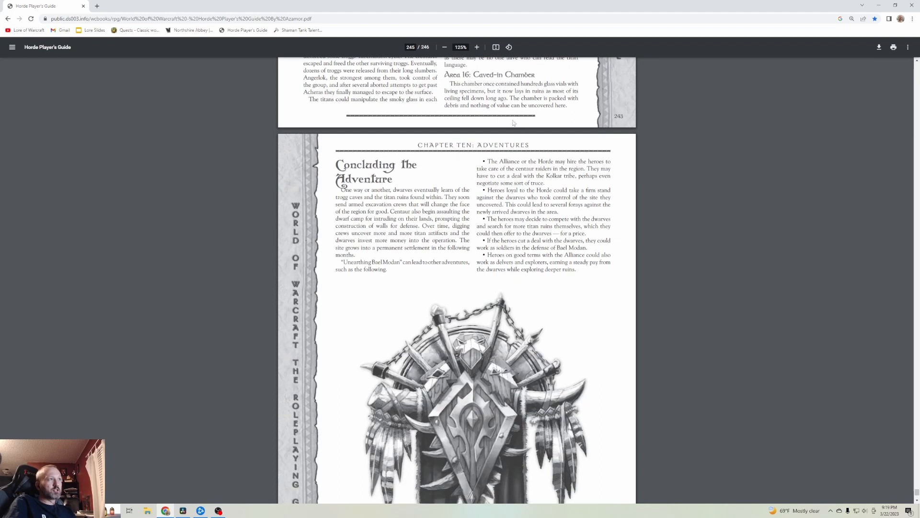
scroll("down", 3)
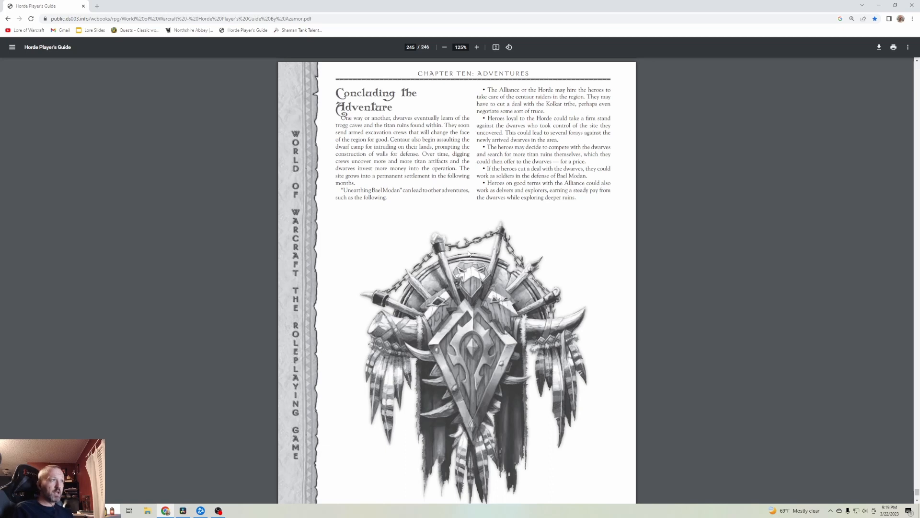
mouse_move(571, 281)
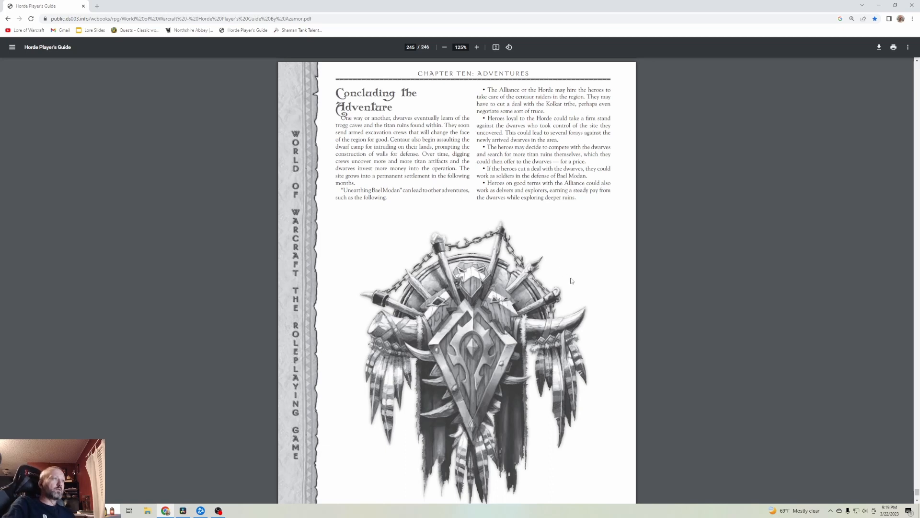
- Scroll to the Glory to the Horde! back cover, then bring the OBS Studio window to the front
scroll("down", 3)
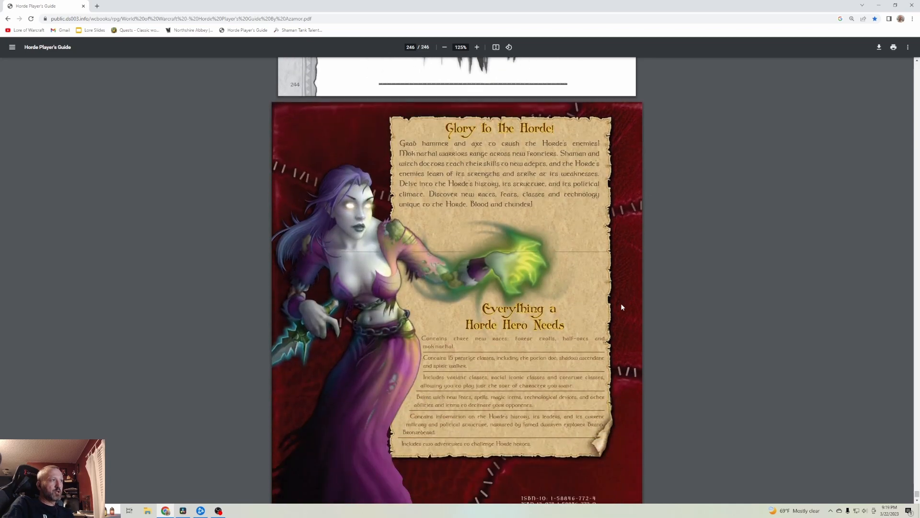
scroll("down", 3)
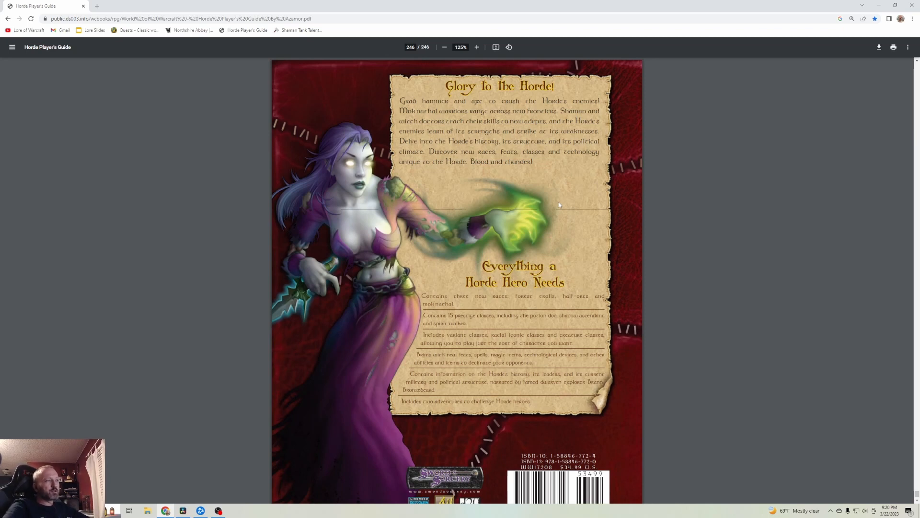
mouse_move(528, 219)
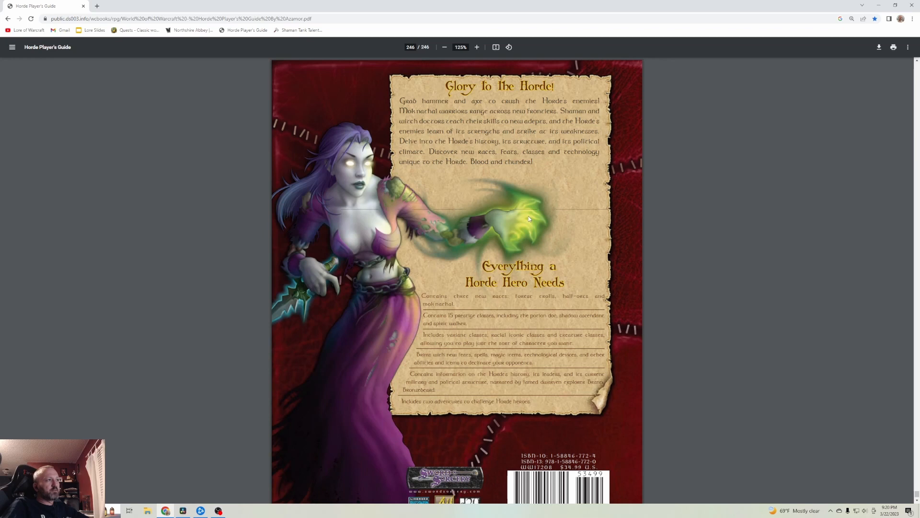
mouse_move(432, 94)
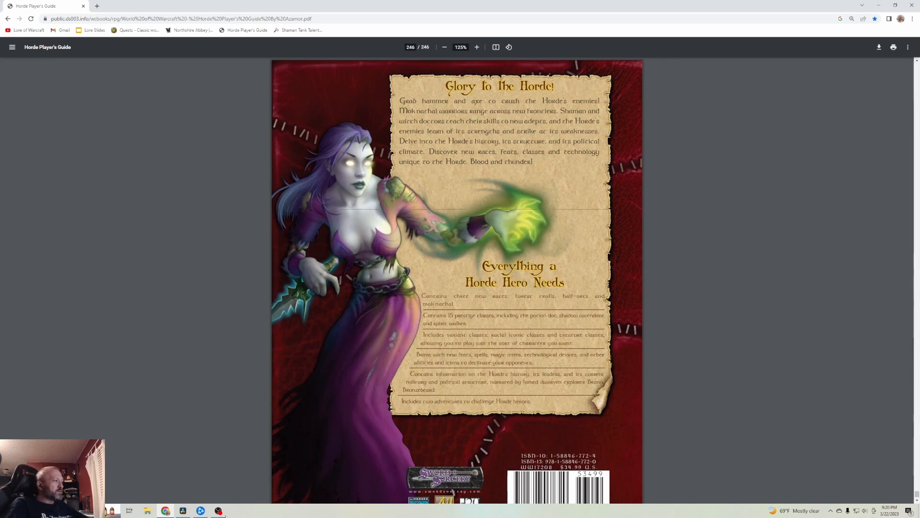
left_click(218, 509)
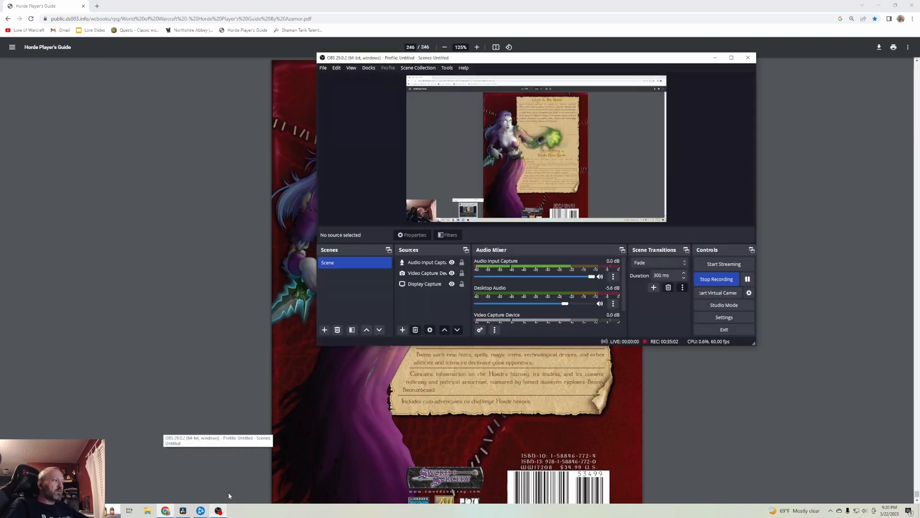